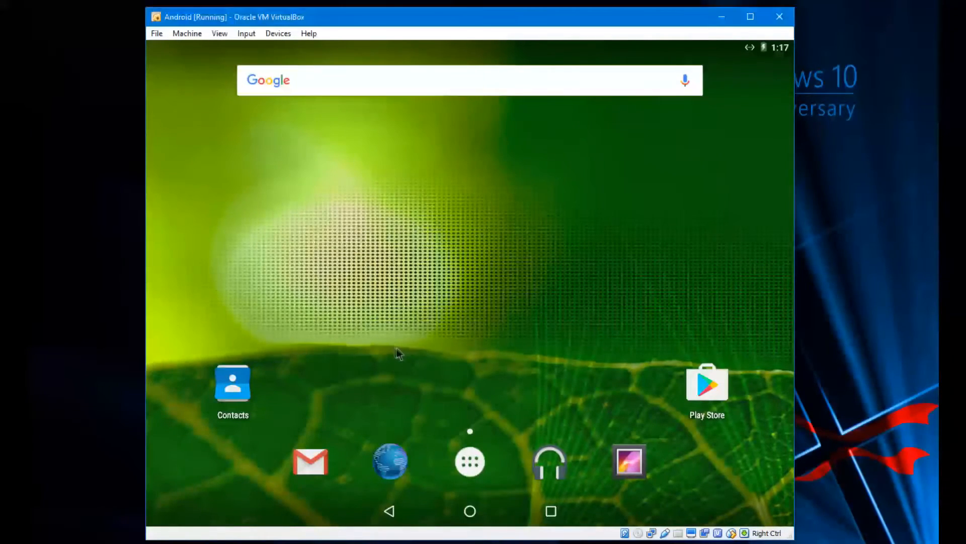
# - Highlight the 64-bit Android-x86 6.0 file name, then minimize Firefox to show VirtualBox Manager
pyautogui.click(469, 463)
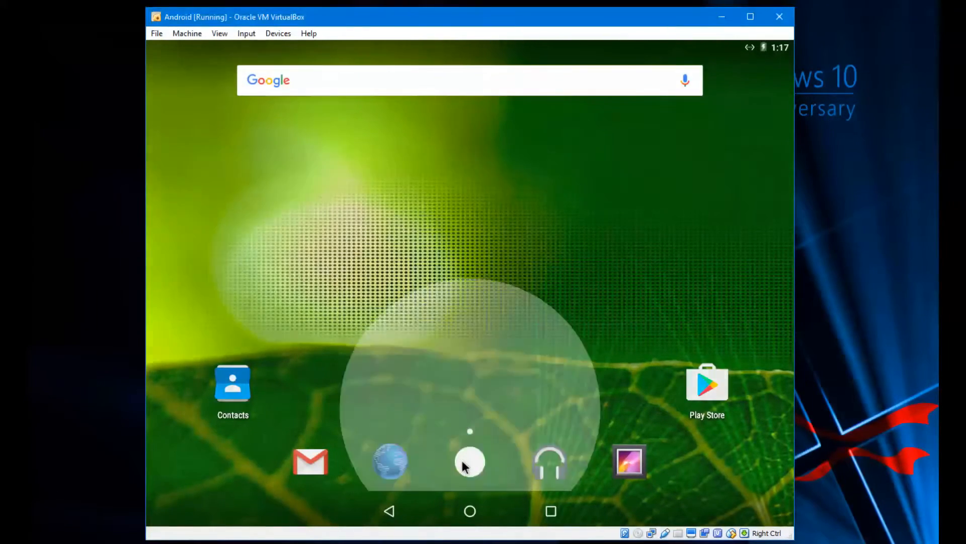
pyautogui.click(469, 464)
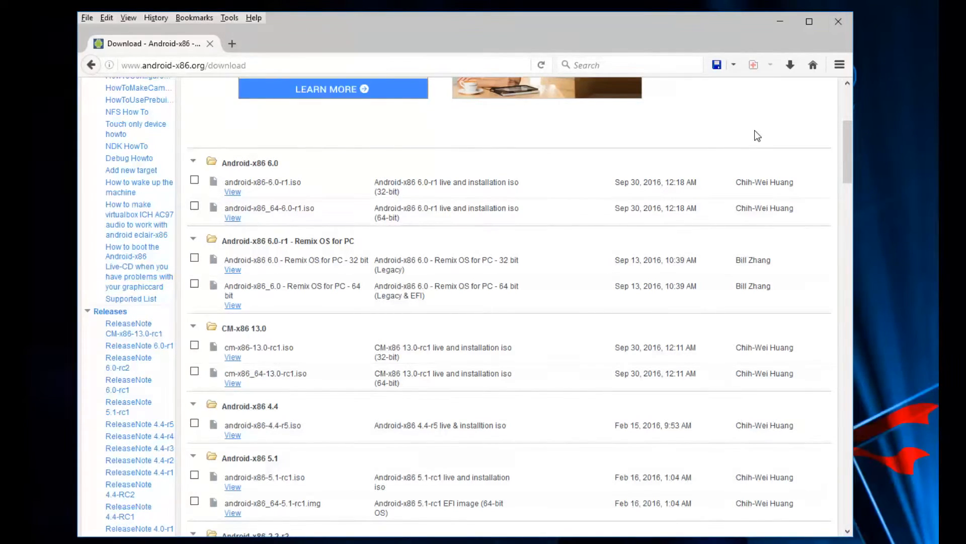
pyautogui.moveTo(584, 218)
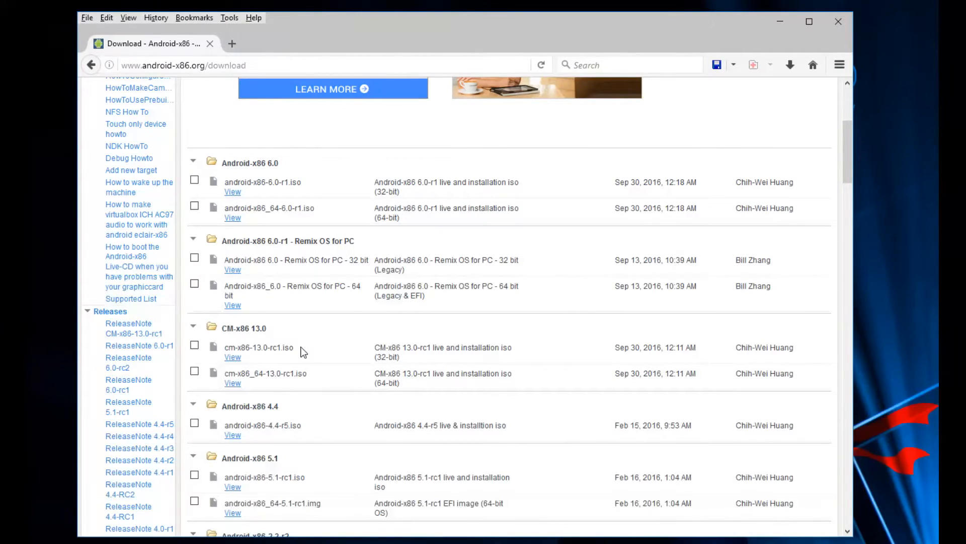
pyautogui.moveTo(225, 182)
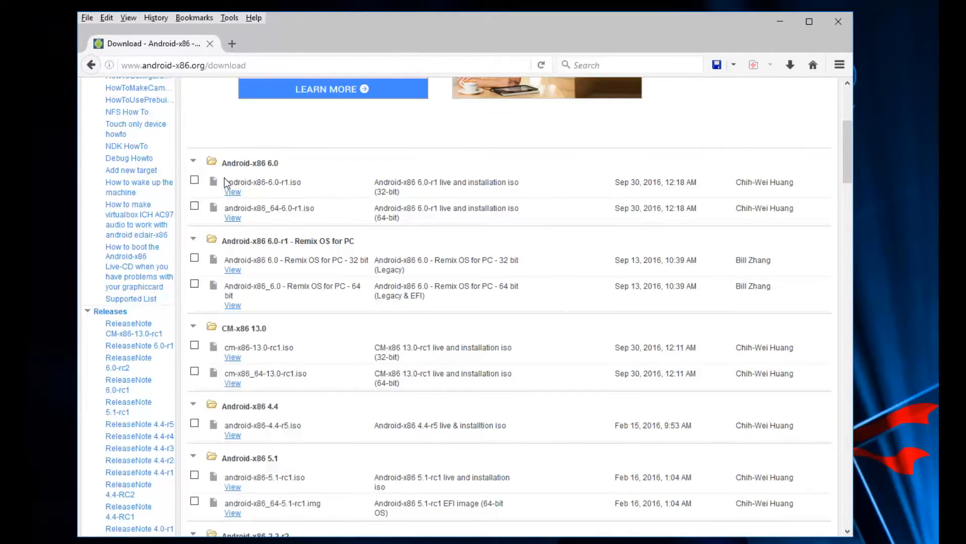
pyautogui.moveTo(330, 188)
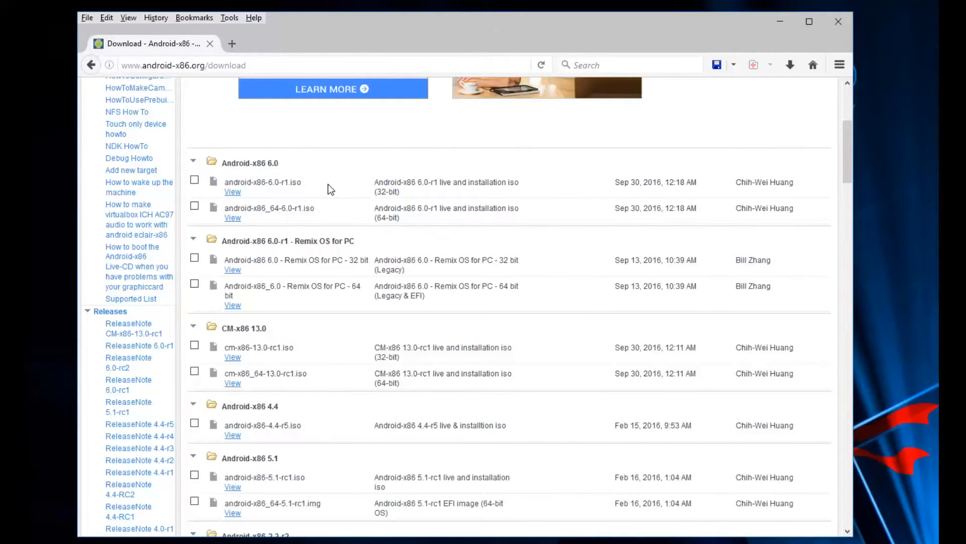
pyautogui.moveTo(289, 261)
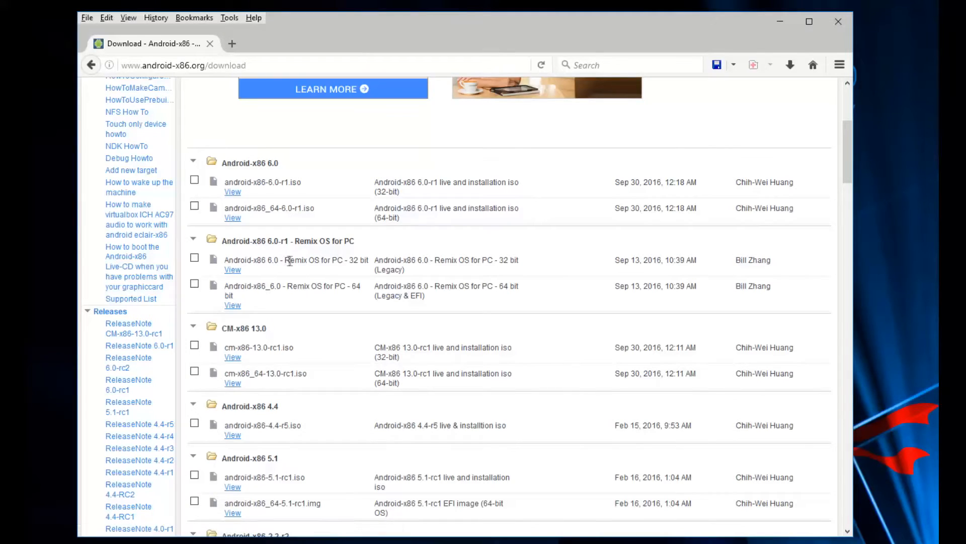
pyautogui.moveTo(331, 291)
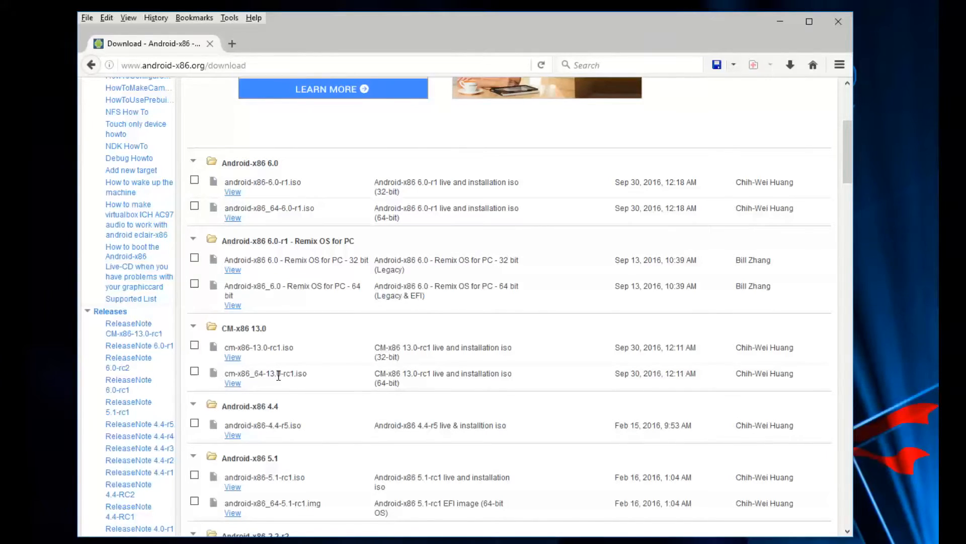
pyautogui.moveTo(276, 369)
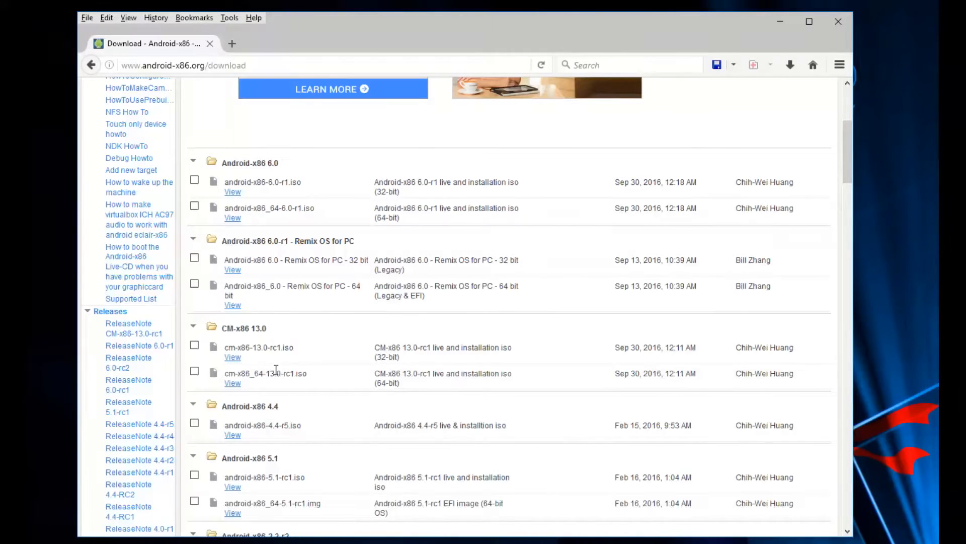
pyautogui.moveTo(234, 218)
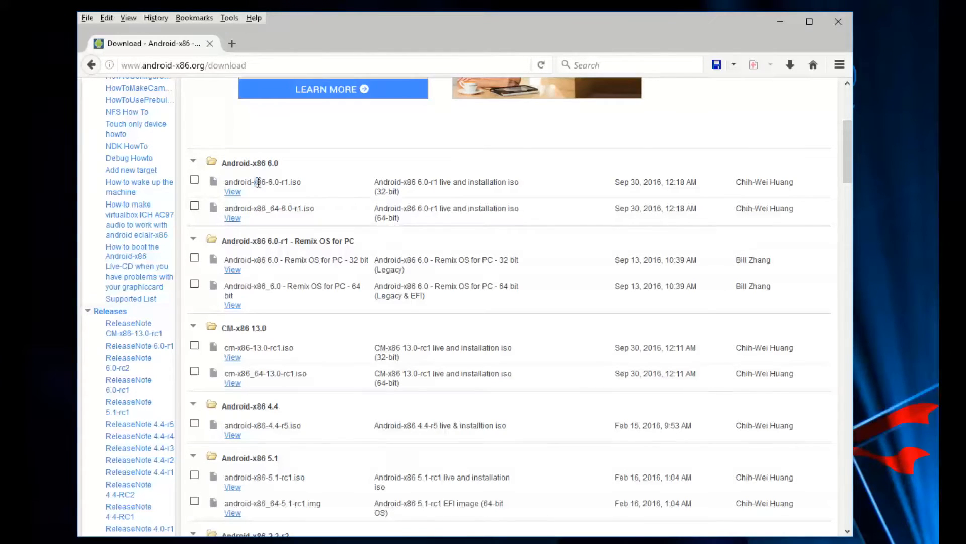
pyautogui.doubleClick(258, 182)
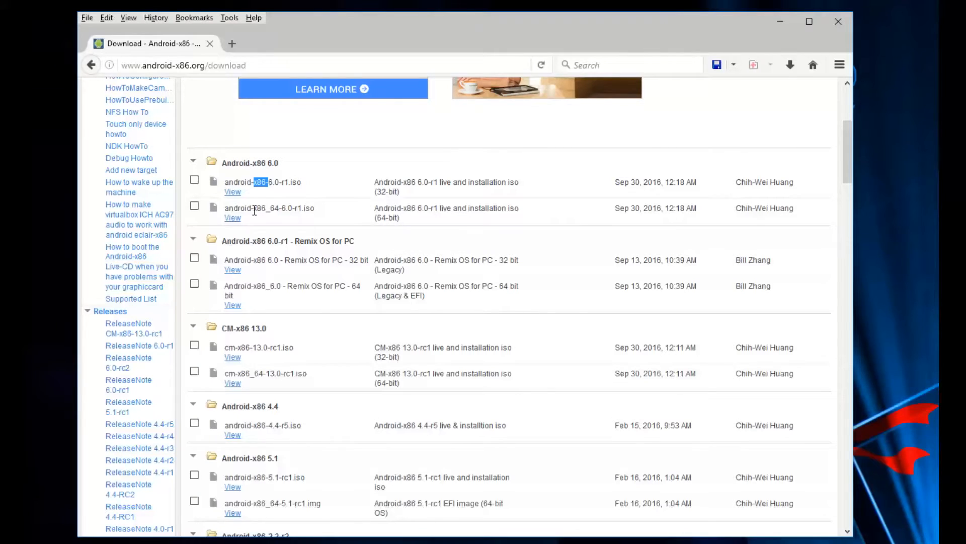
pyautogui.doubleClick(262, 208)
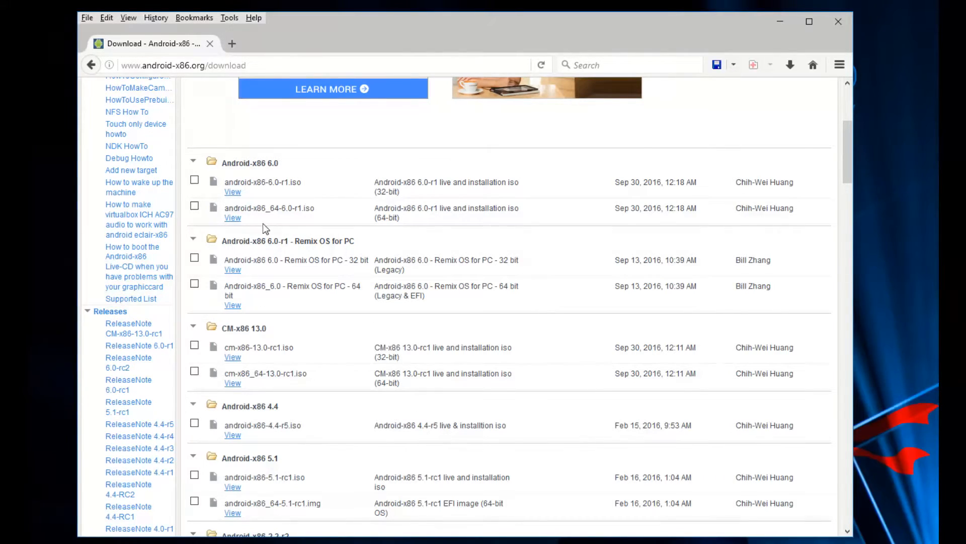
pyautogui.moveTo(778, 27)
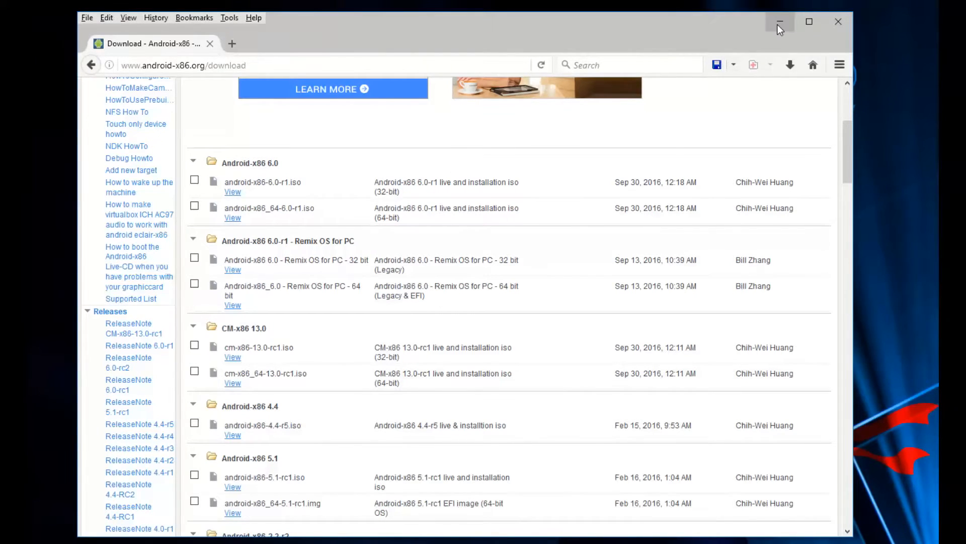
pyautogui.click(784, 21)
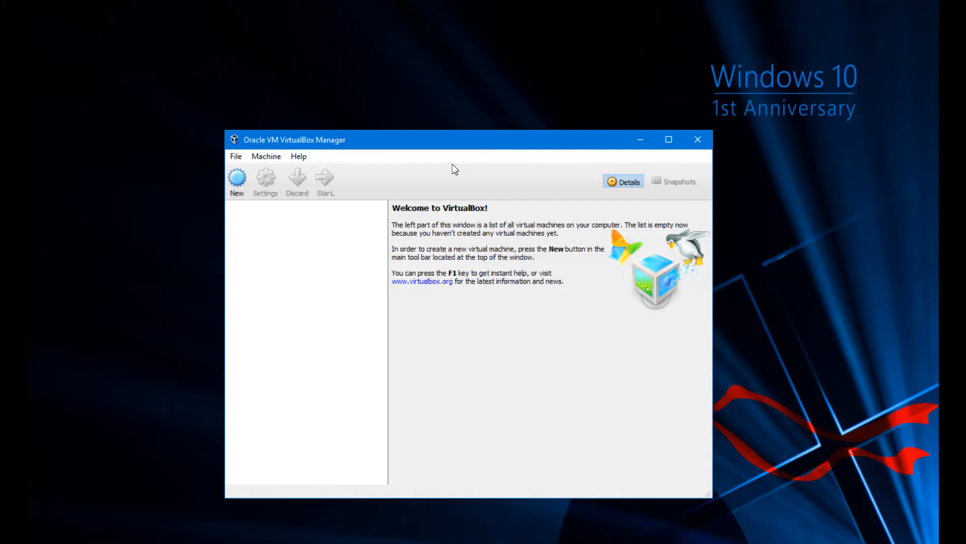
# - Create a VM named 'Android', Linux / Other Linux (64-bit), with 1024 MB memory
pyautogui.click(237, 177)
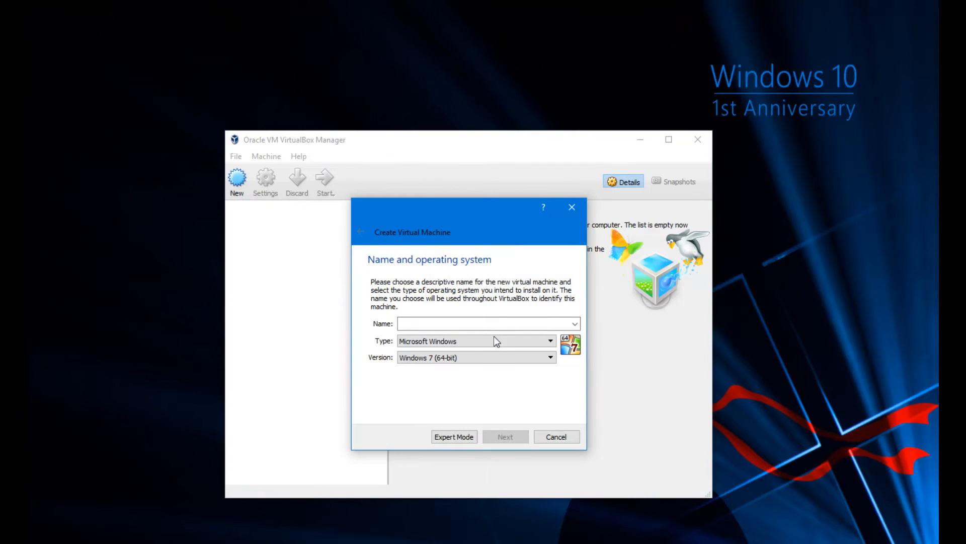
pyautogui.click(549, 341)
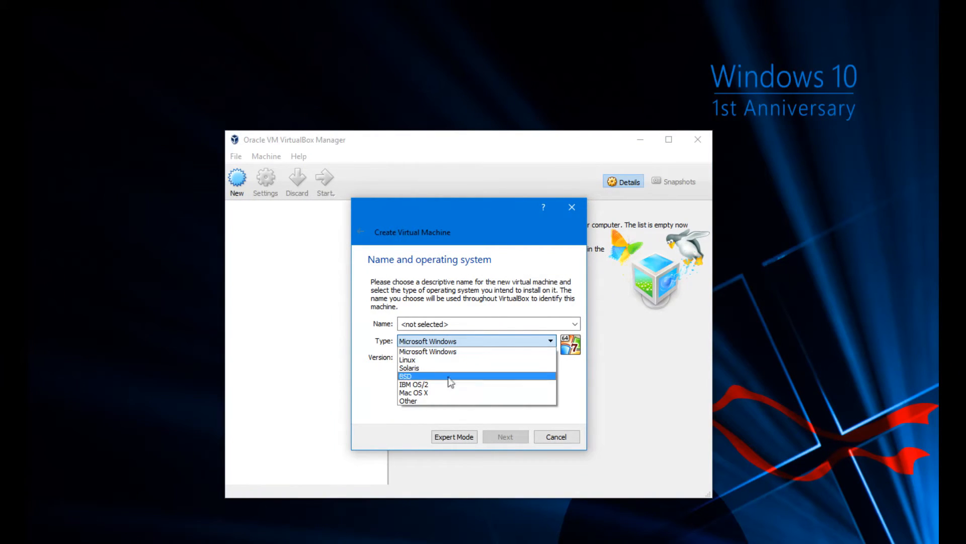
pyautogui.click(408, 401)
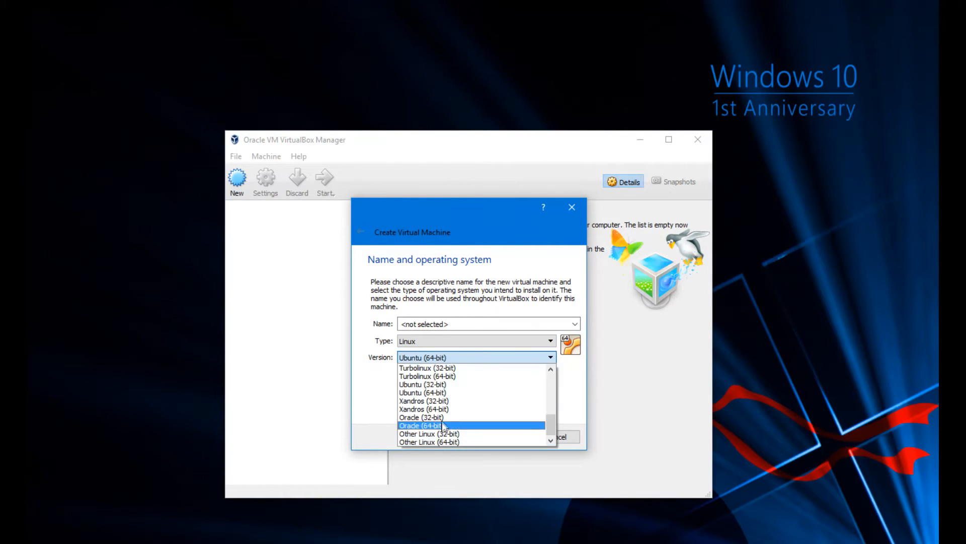
pyautogui.click(428, 442)
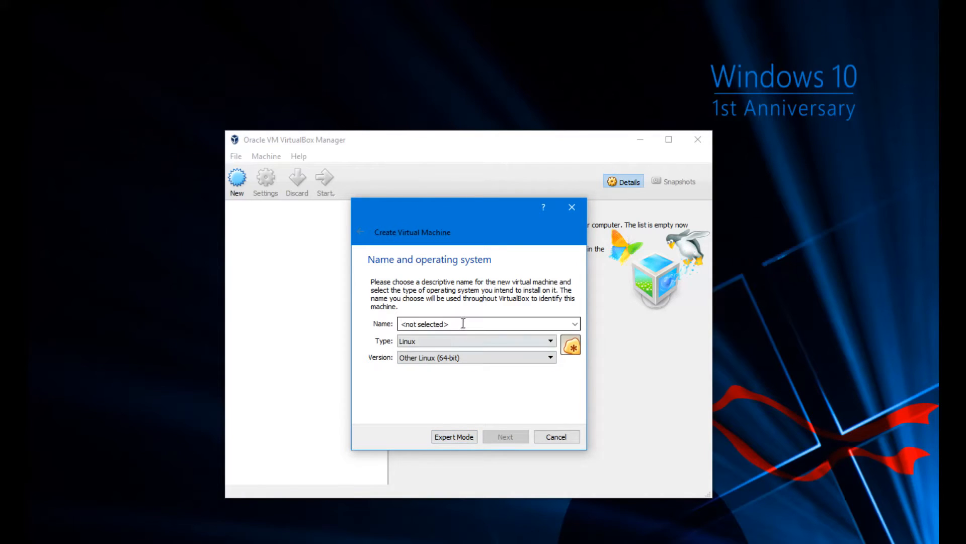
pyautogui.click(463, 324)
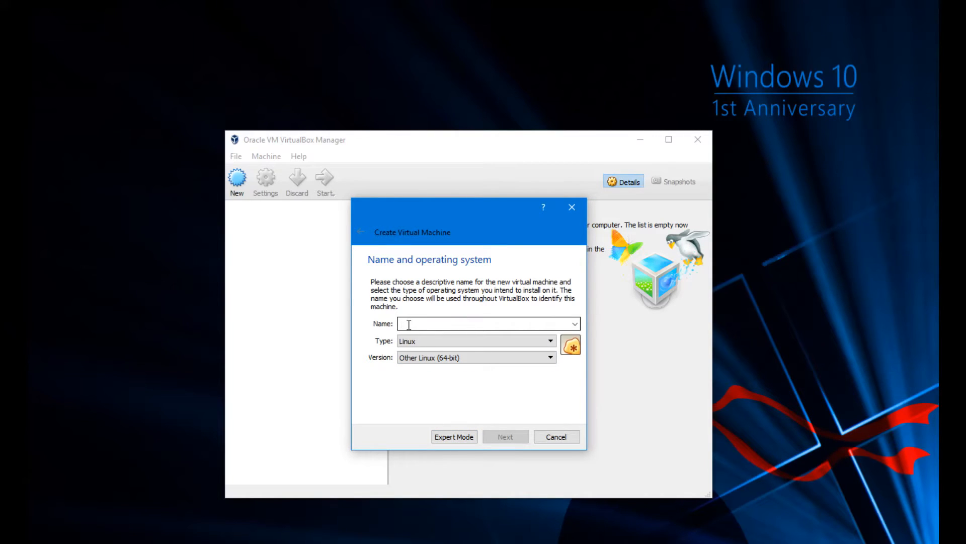
pyautogui.write('Android')
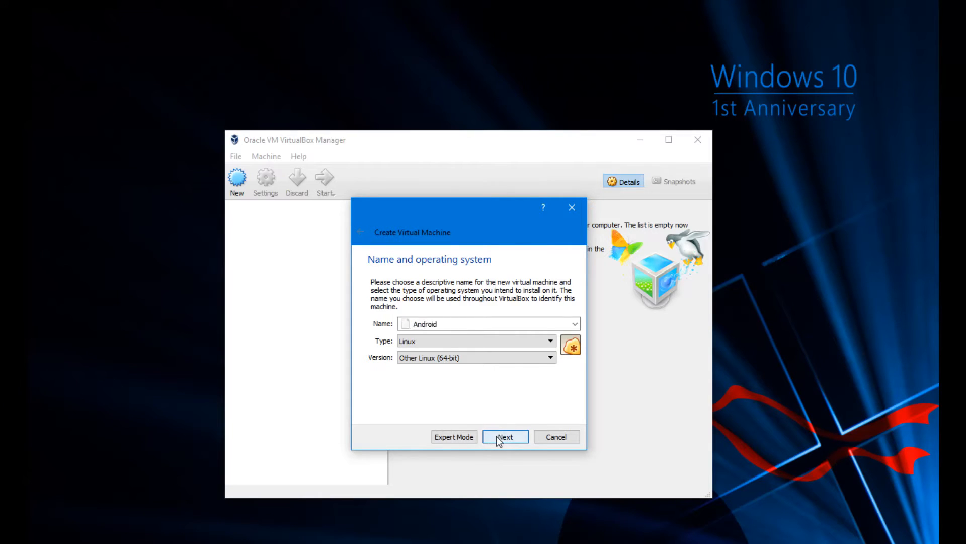
pyautogui.click(505, 436)
pyautogui.write('1024')
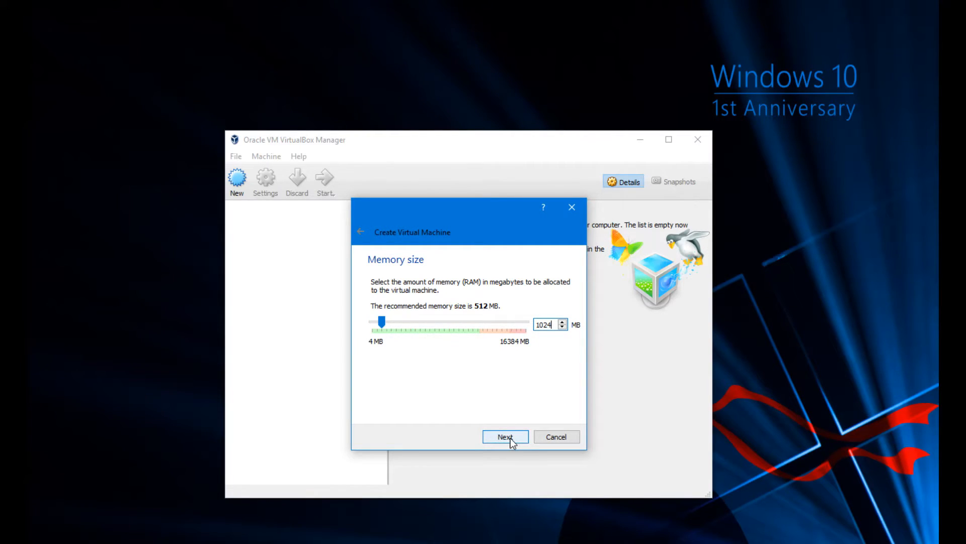
pyautogui.click(505, 436)
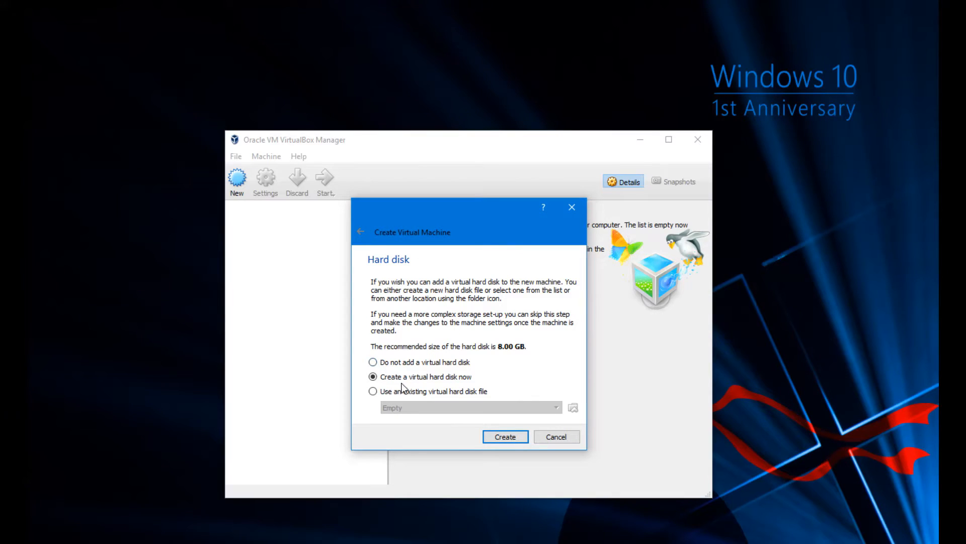
# - Create a new VDI hard disk, dynamically allocated, 16 GB in size
pyautogui.click(506, 436)
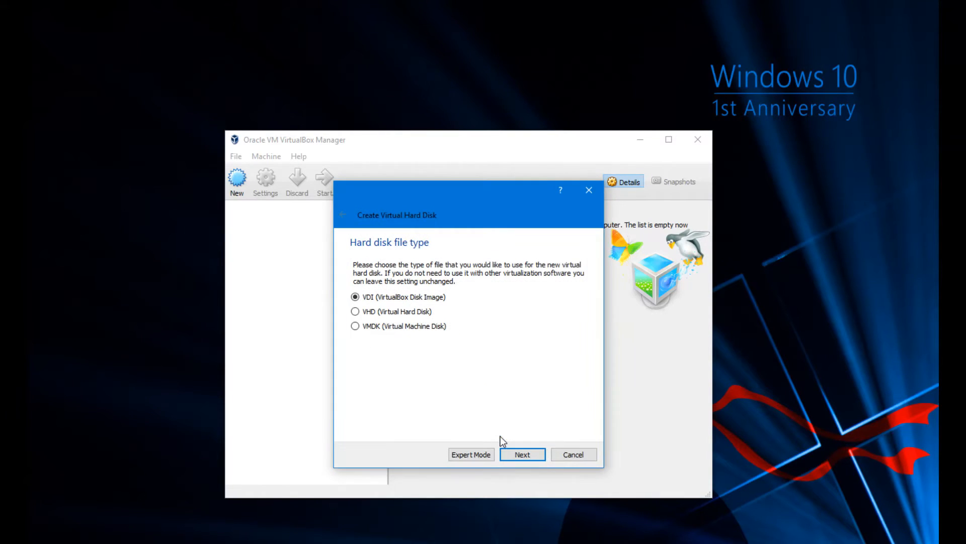
pyautogui.click(523, 454)
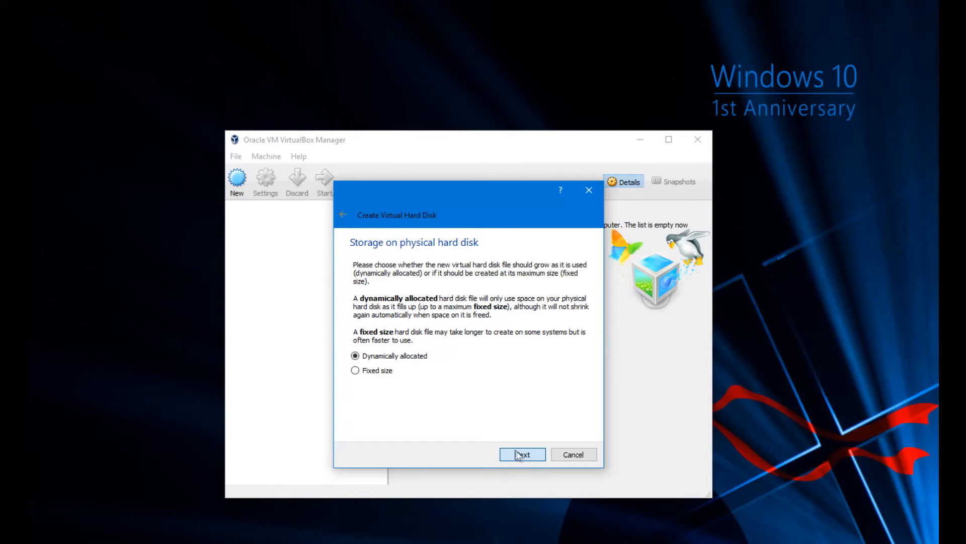
pyautogui.moveTo(447, 379)
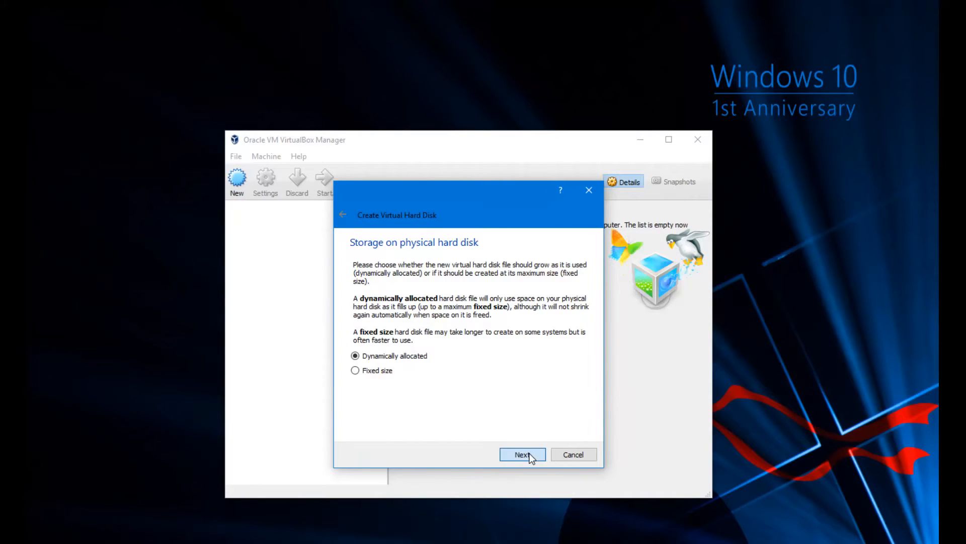
pyautogui.click(522, 454)
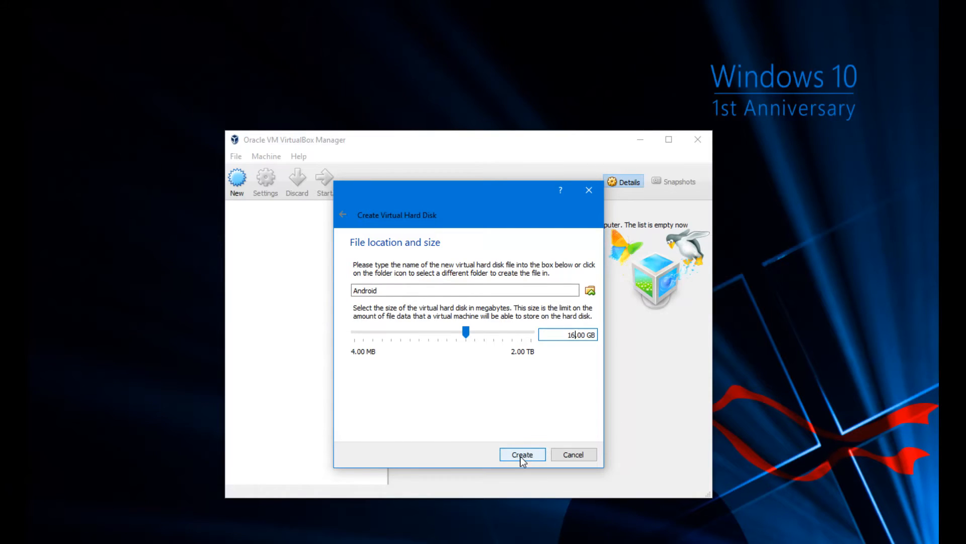
pyautogui.click(523, 454)
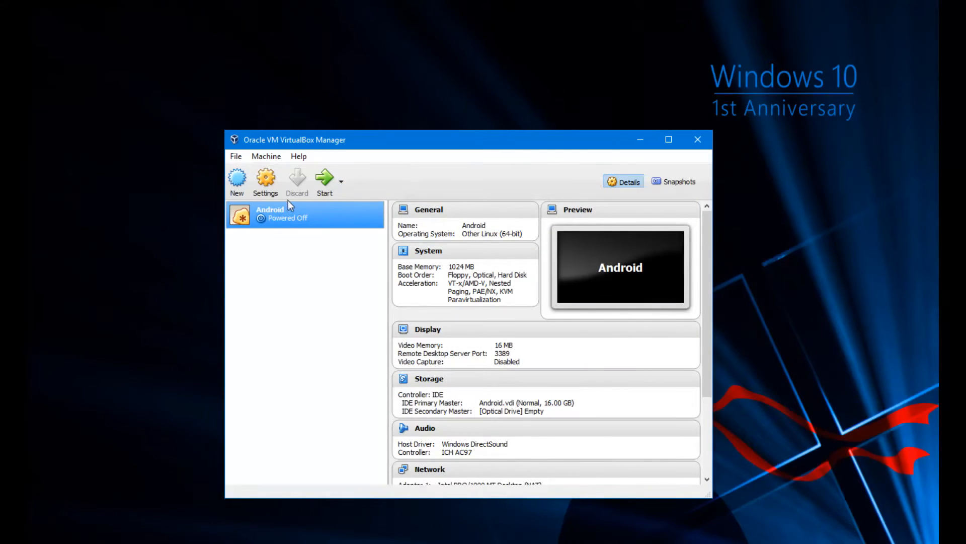
pyautogui.moveTo(271, 194)
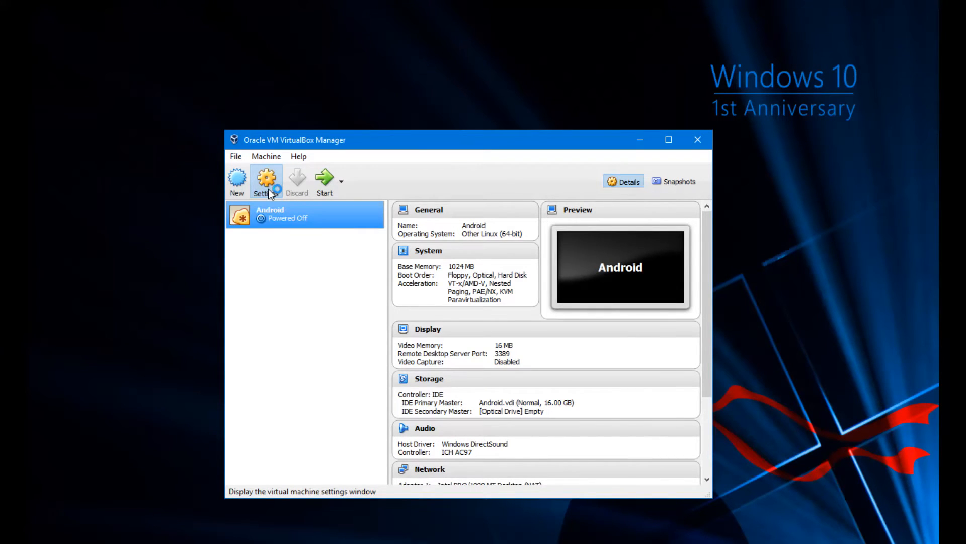
# - In Settings > Storage, load android-x86_64-6.0-rc2.iso into the empty optical drive
pyautogui.click(266, 179)
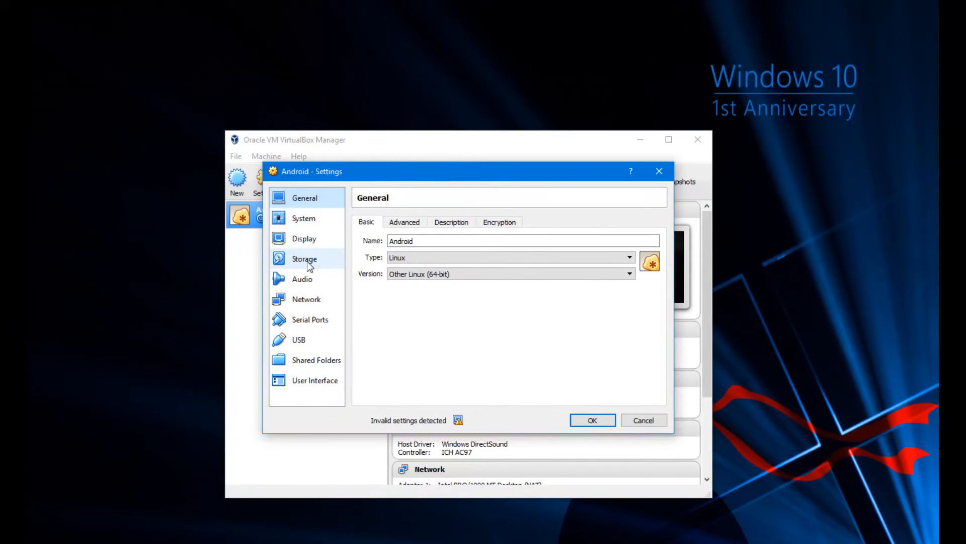
pyautogui.click(304, 259)
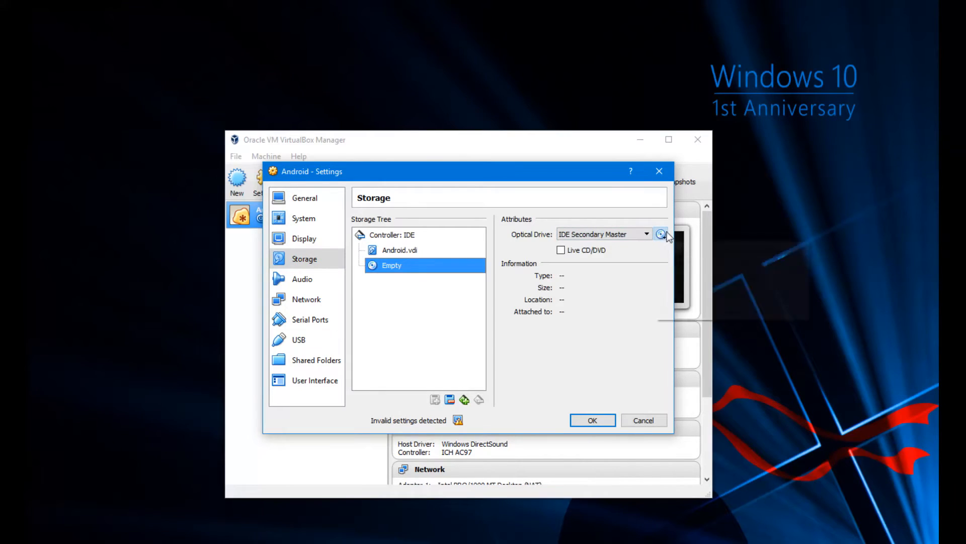
pyautogui.click(661, 234)
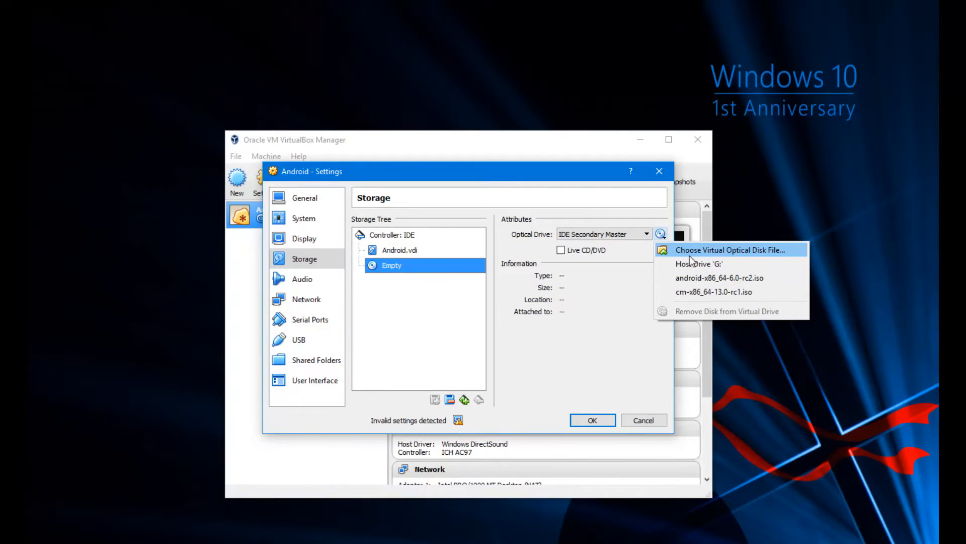
pyautogui.moveTo(700, 264)
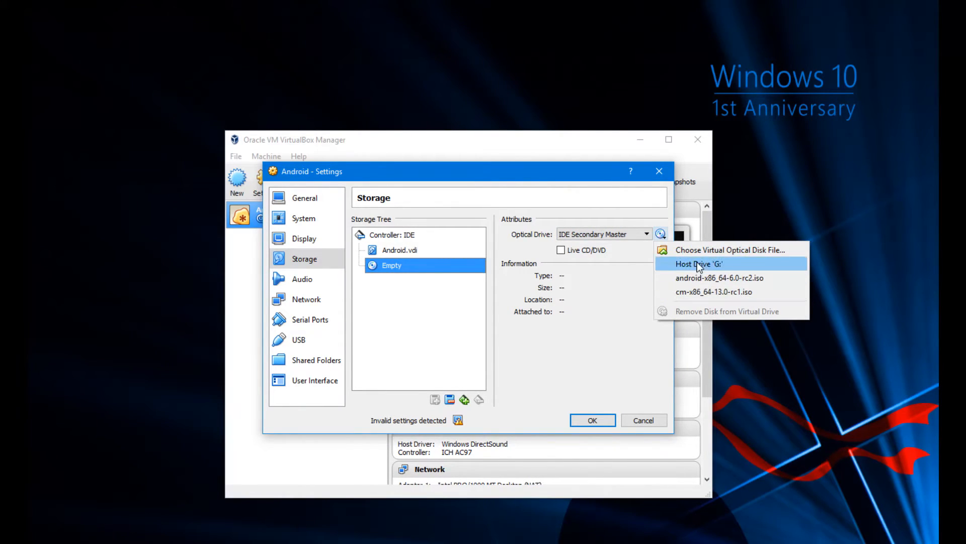
pyautogui.moveTo(708, 256)
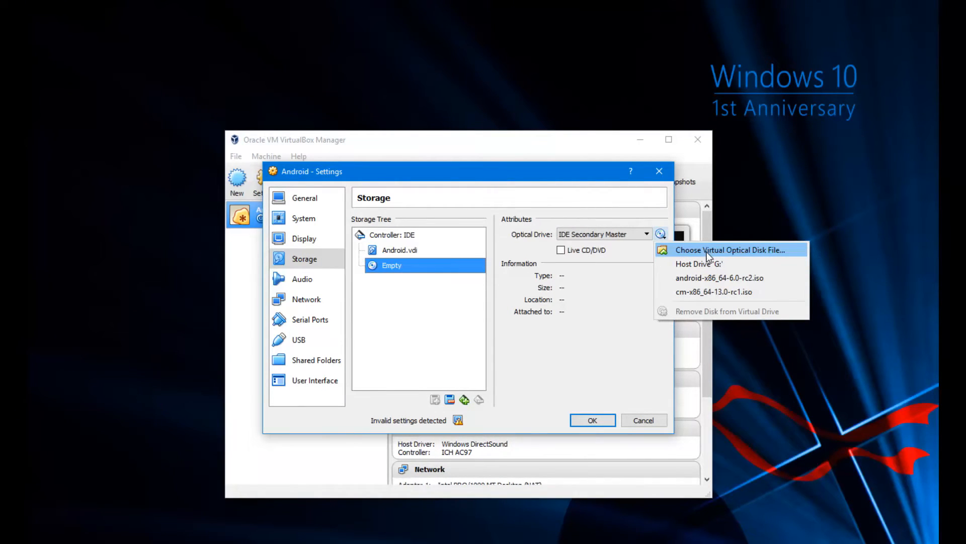
pyautogui.click(734, 250)
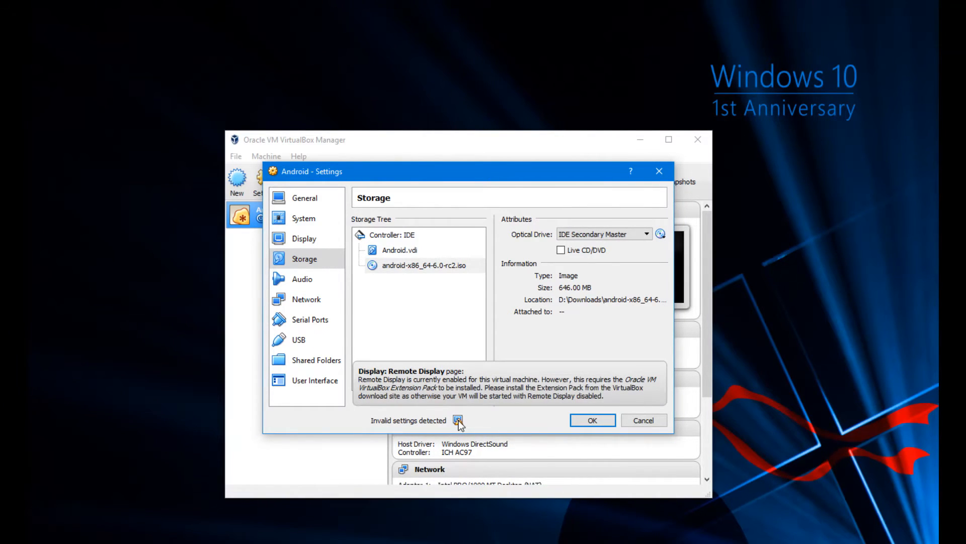
pyautogui.moveTo(403, 436)
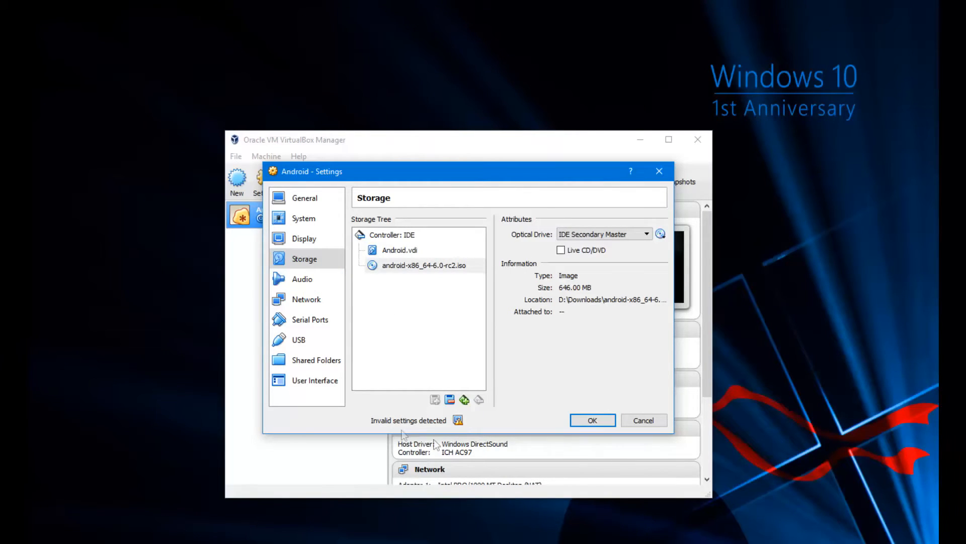
# - Uncheck Enable Server under Display > Remote Display, then return to Storage settings
pyautogui.click(304, 238)
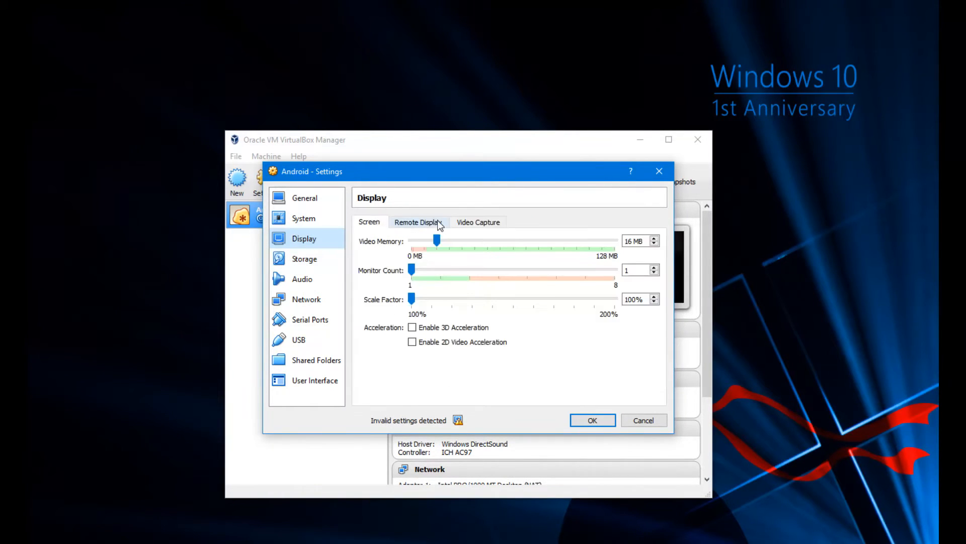
pyautogui.click(418, 222)
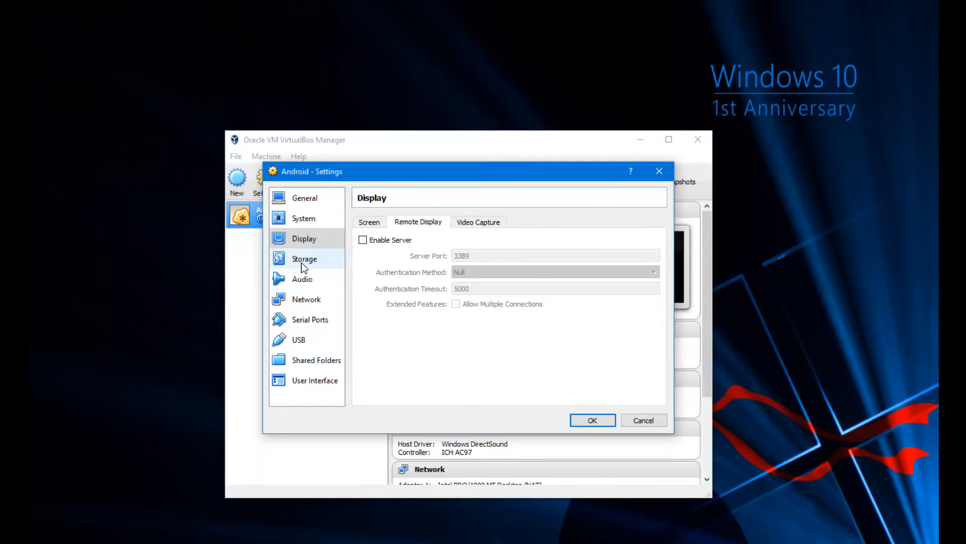
pyautogui.click(304, 259)
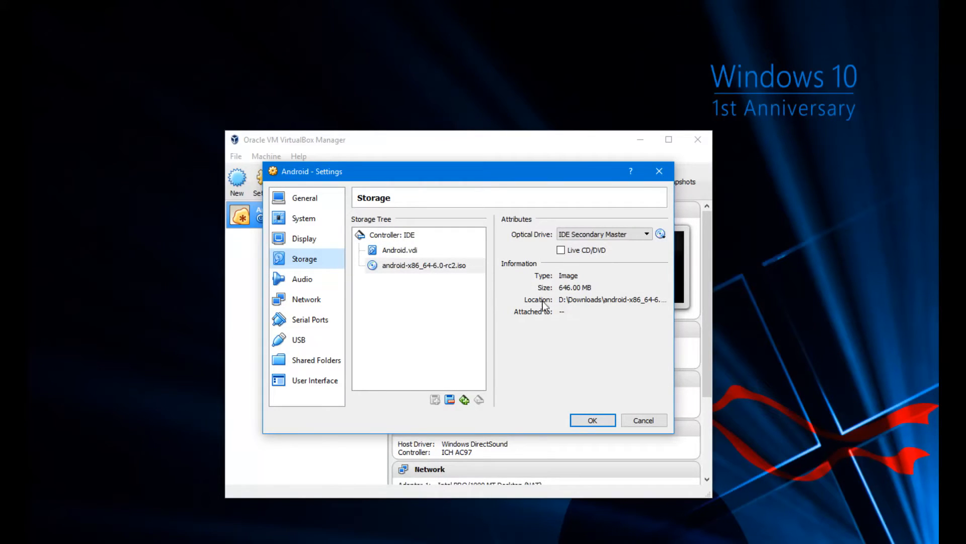
pyautogui.moveTo(450, 373)
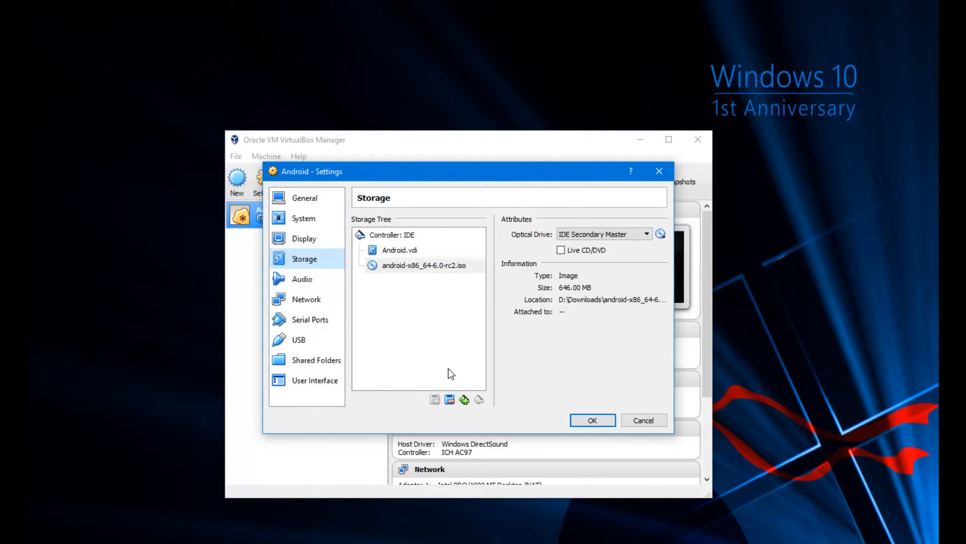
# - Set System > Processor count to 2 and save the settings with OK
pyautogui.click(303, 218)
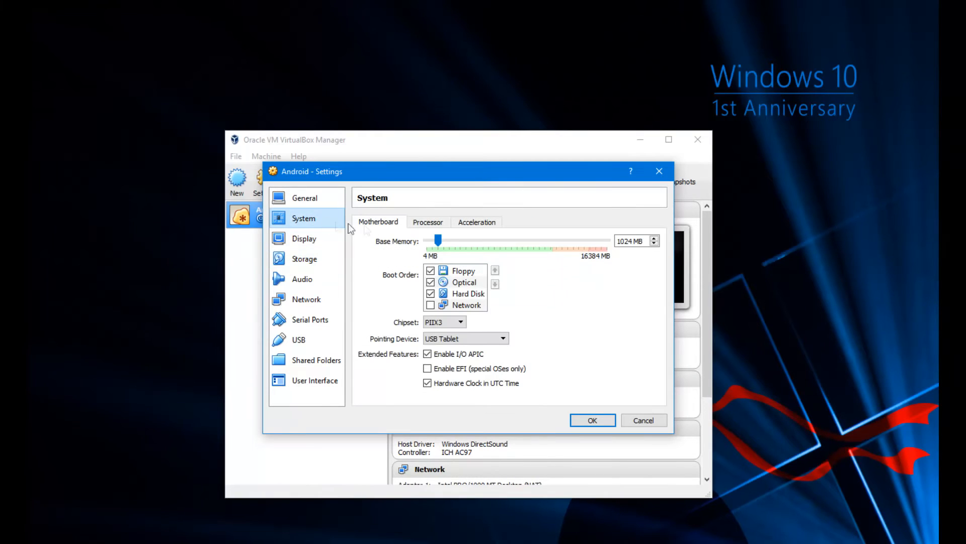
pyautogui.moveTo(342, 240)
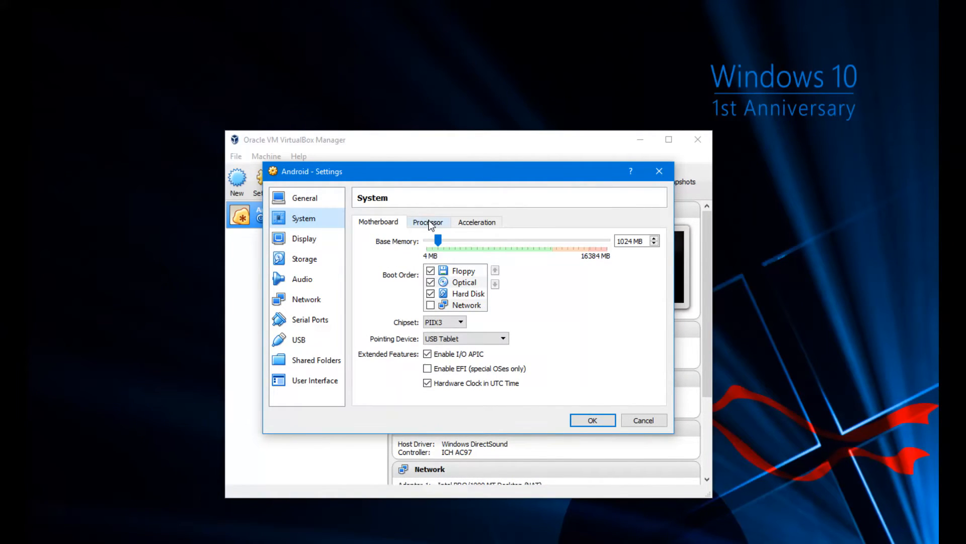
pyautogui.click(428, 222)
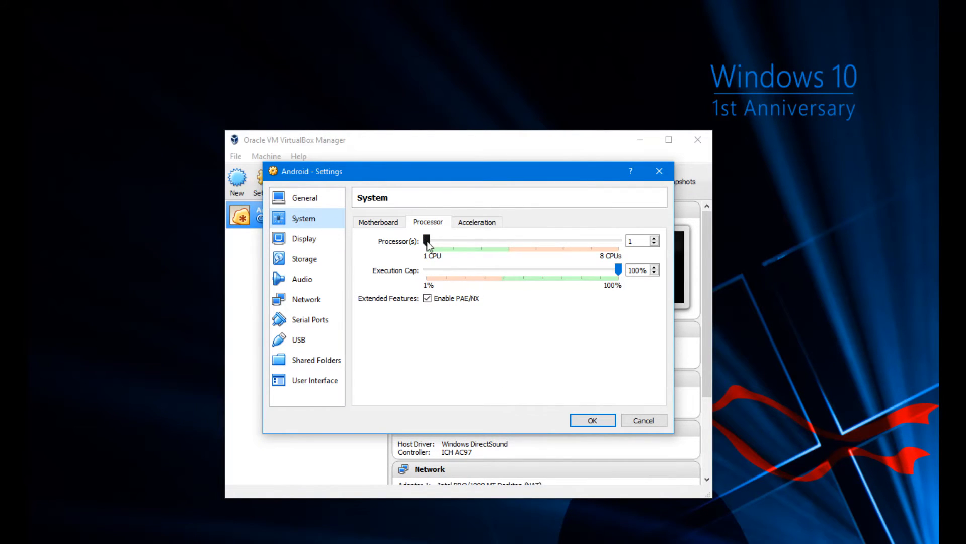
pyautogui.moveTo(426, 241); pyautogui.dragTo(442, 241)
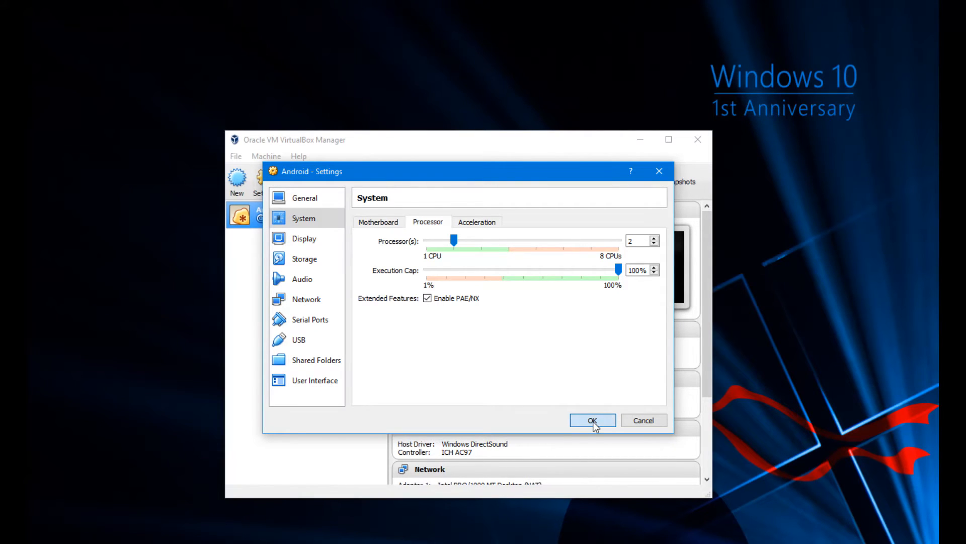
pyautogui.click(593, 420)
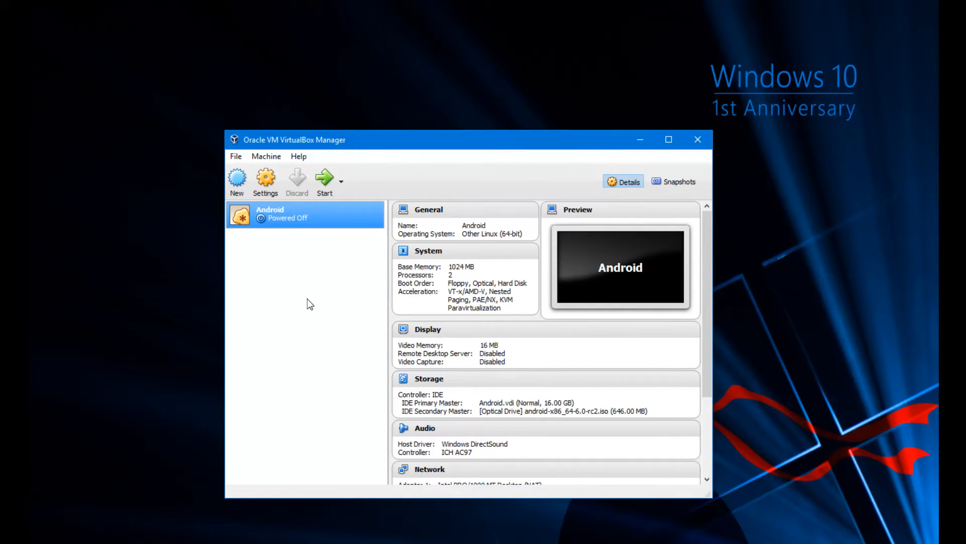
pyautogui.moveTo(327, 177)
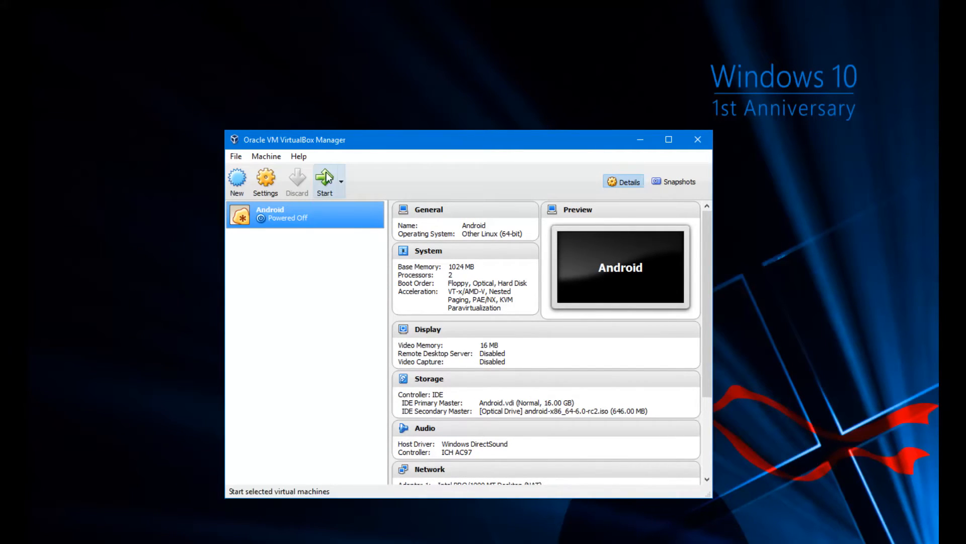
# - Start the Android VM from the toolbar to reach the Android-x86 boot menu
pyautogui.click(324, 176)
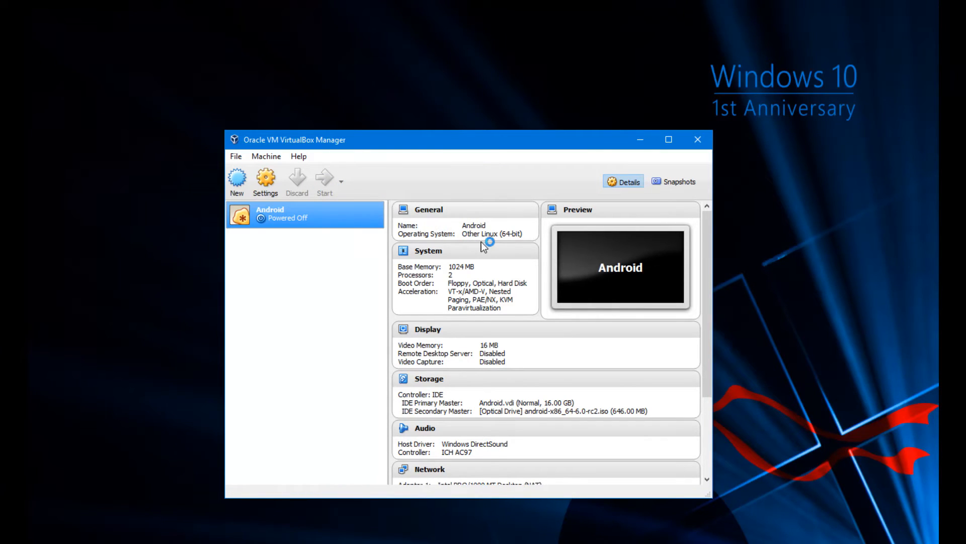
pyautogui.moveTo(342, 349)
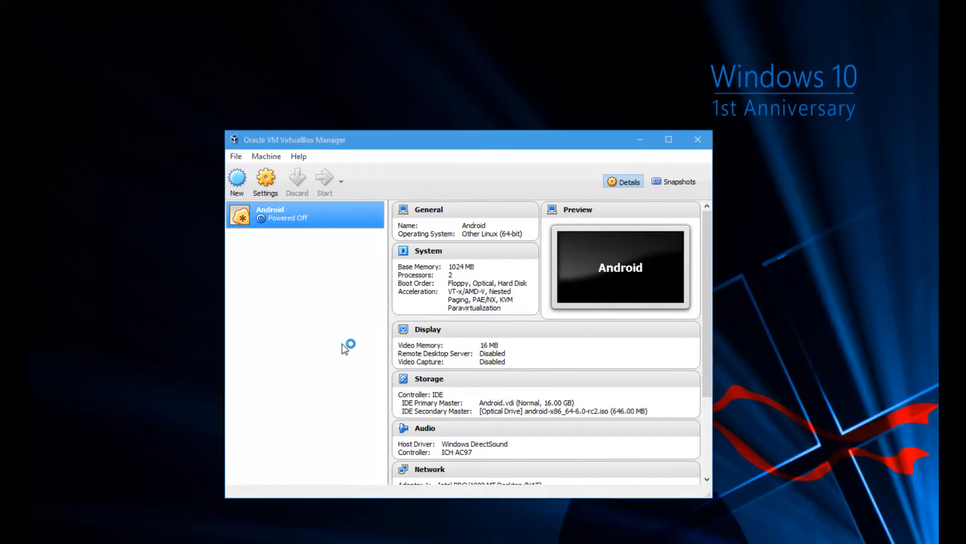
pyautogui.click(325, 179)
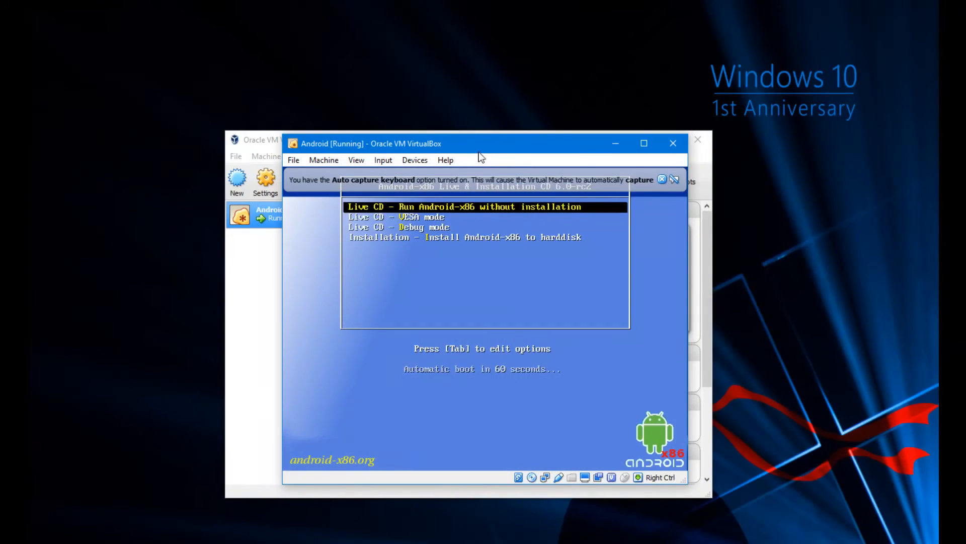
# - Dismiss the keyboard capture notice and choose installing Android-x86 to the hard disk
pyautogui.click(661, 179)
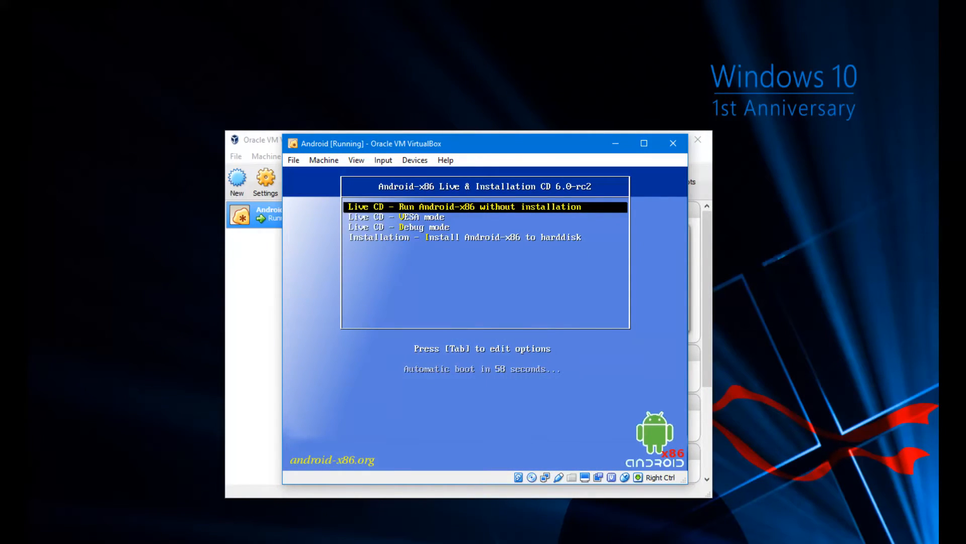
pyautogui.press('Down')
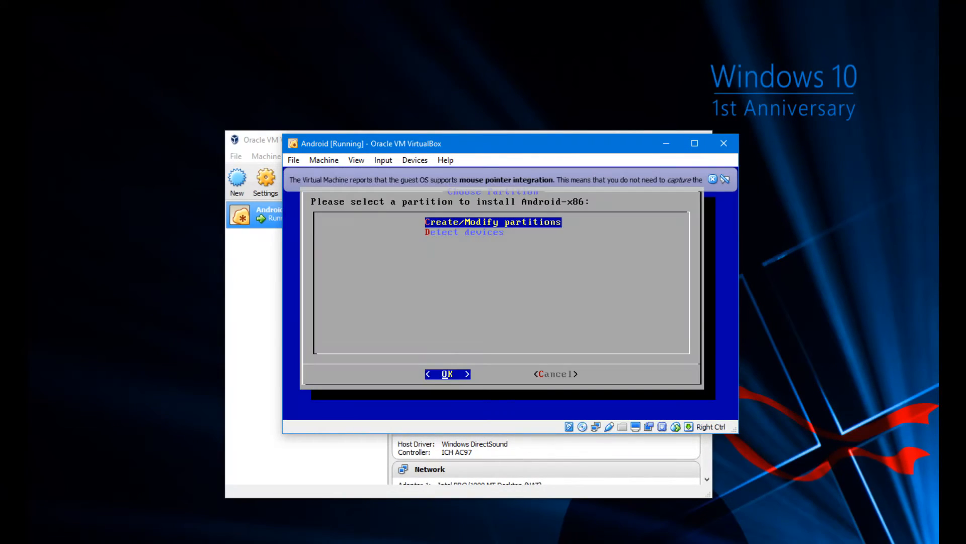
pyautogui.click(447, 374)
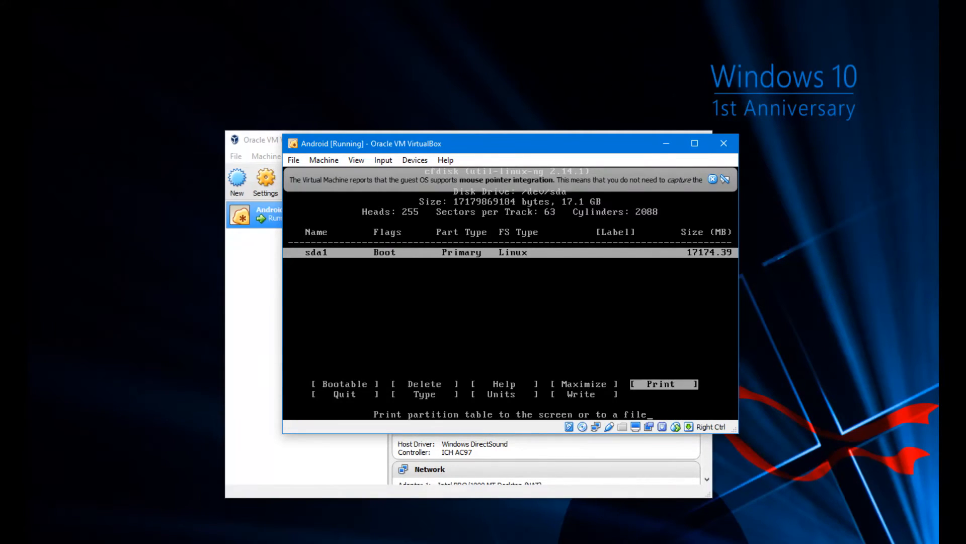
# - Write the sda1 partition table in cfdisk, confirming 'yes', then quit
pyautogui.press('Right')
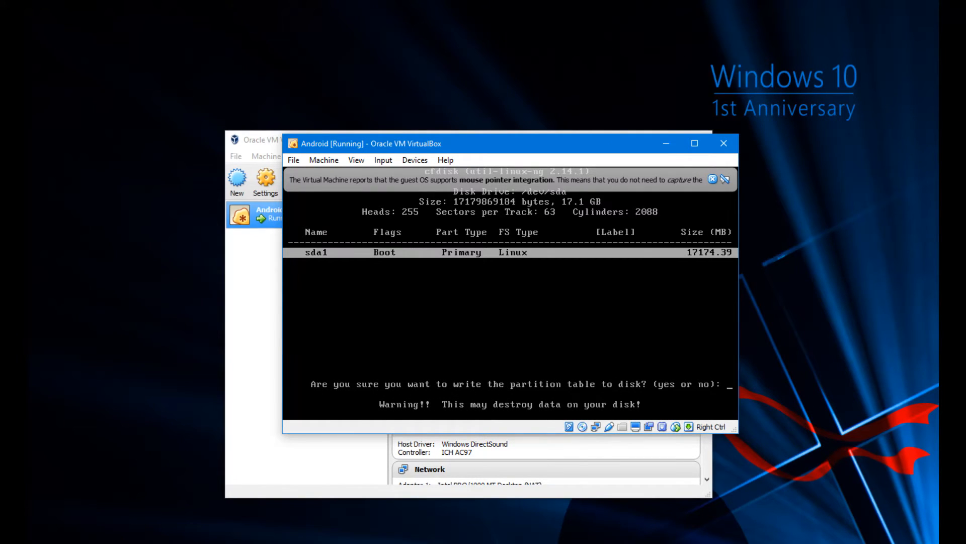
pyautogui.write('yes')
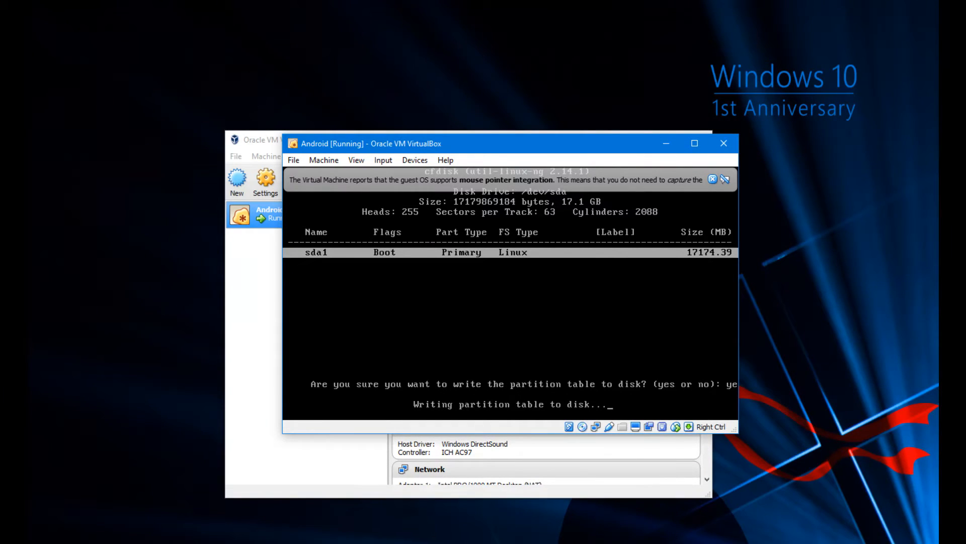
pyautogui.press('Enter')
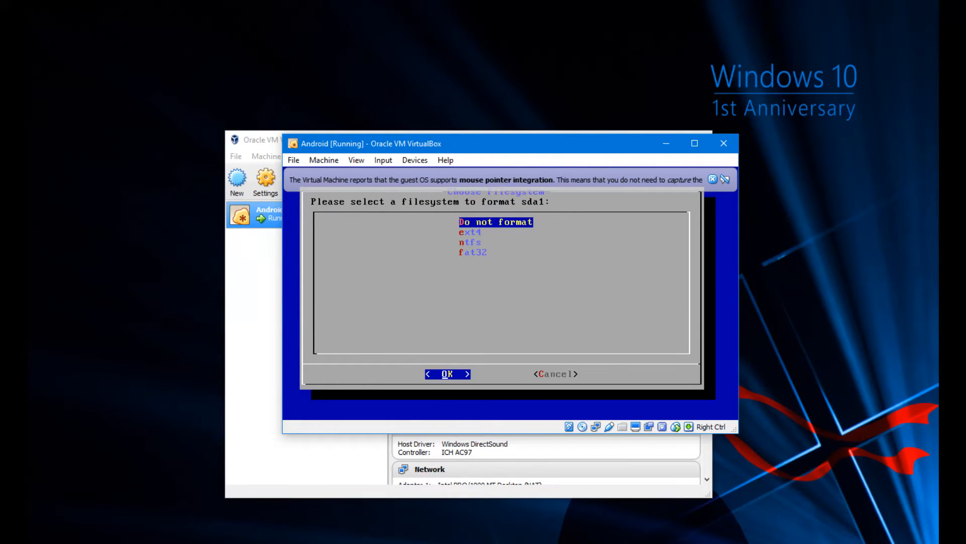
# - Select ext4 for sda1 and confirm formatting to run the installation
pyautogui.press('Down')
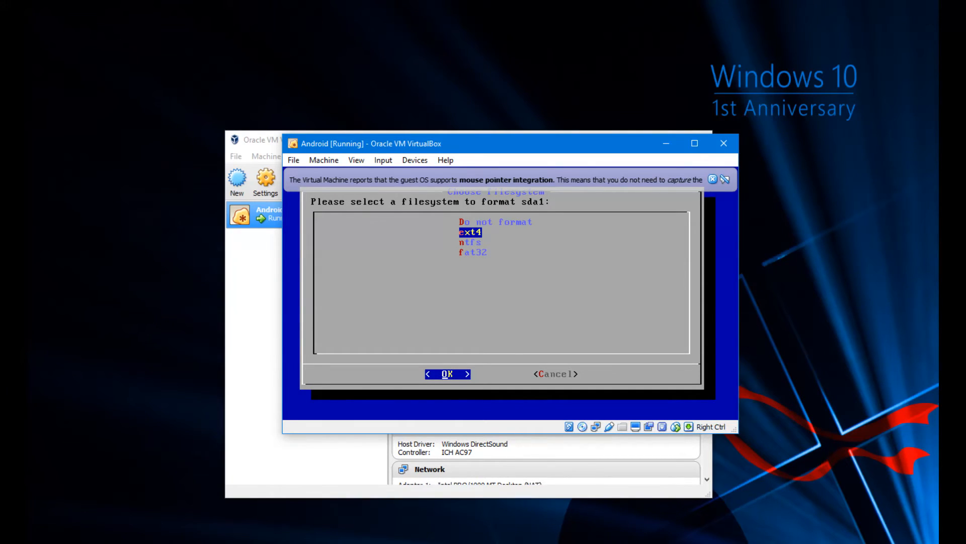
pyautogui.click(447, 373)
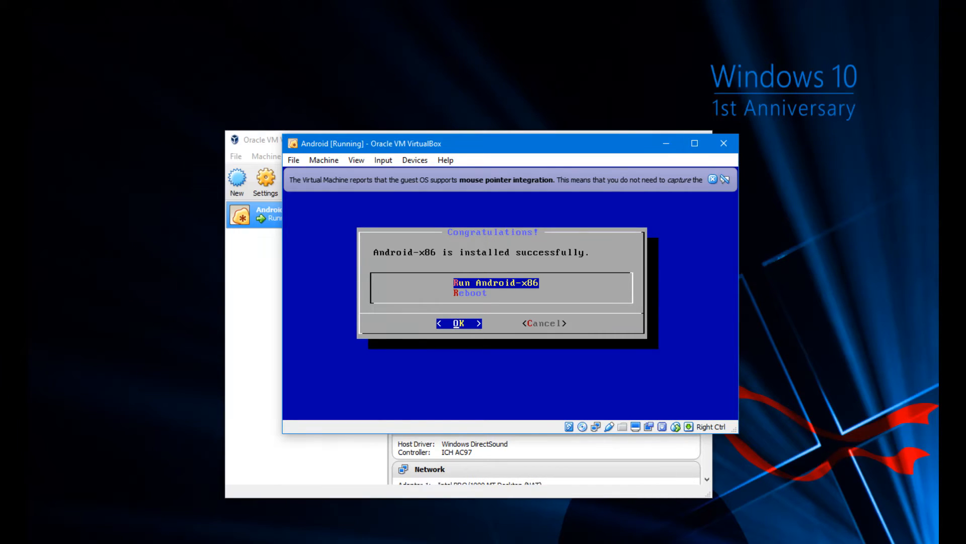
# - Choose Reboot, remove the installer disc from the optical drive, and boot the default Android-x86 entry
pyautogui.press('Down')
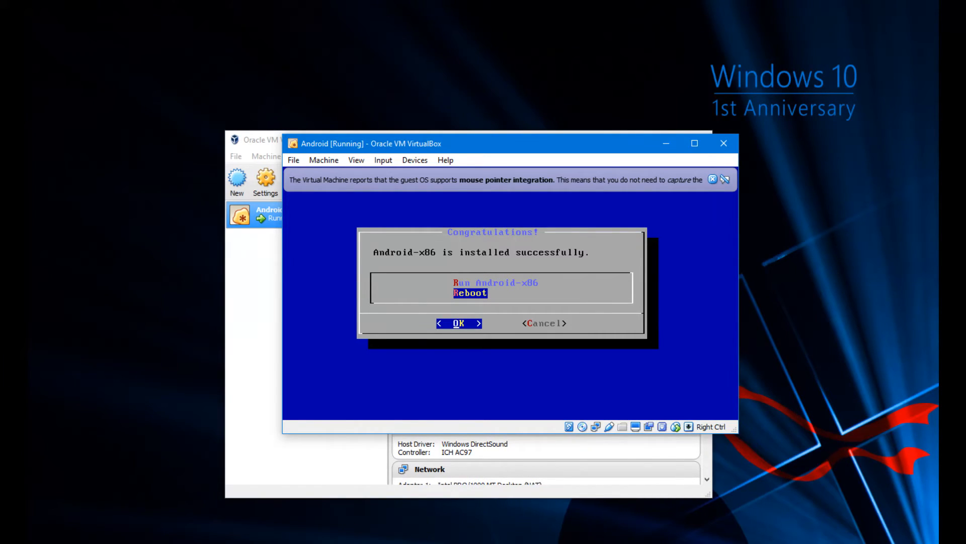
pyautogui.click(570, 427)
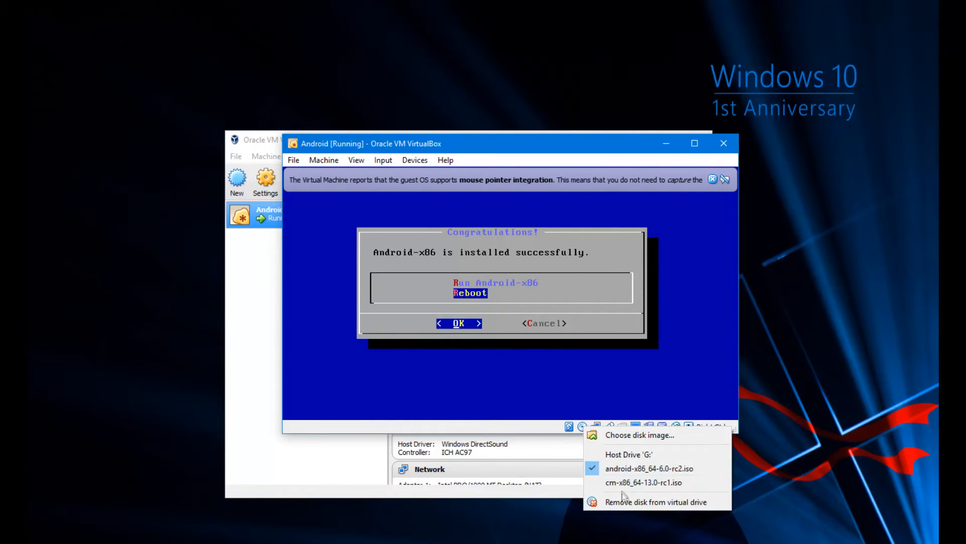
pyautogui.click(658, 502)
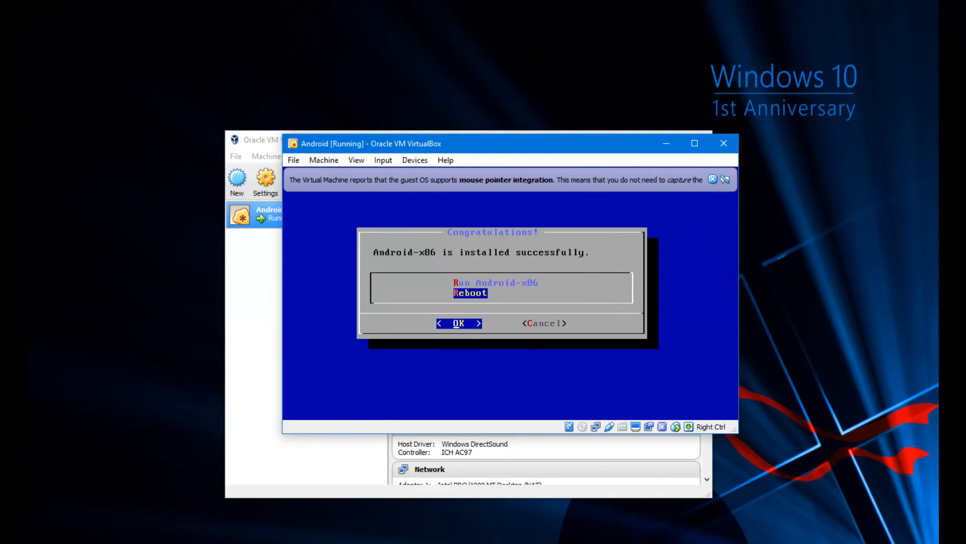
pyautogui.click(459, 323)
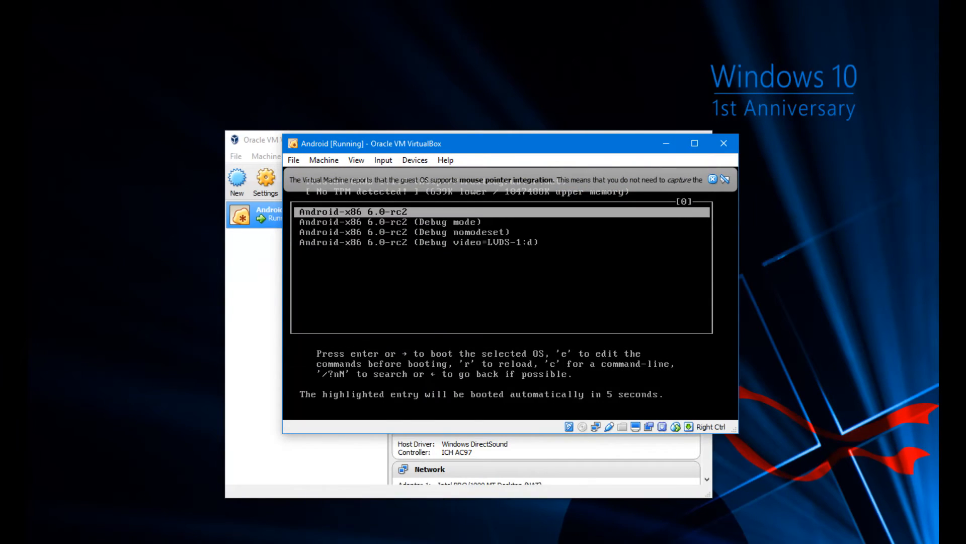
pyautogui.press('Down')
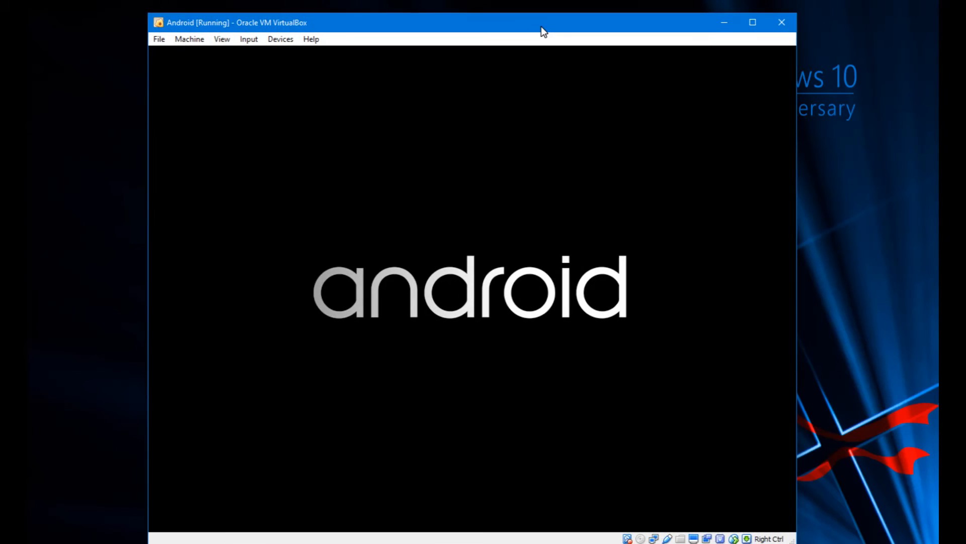
pyautogui.moveTo(850, 279)
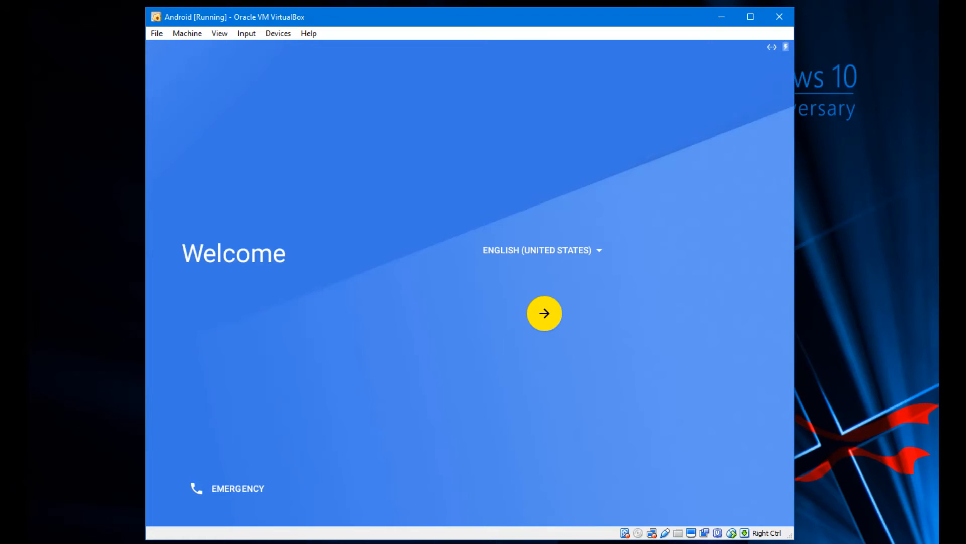
pyautogui.click(544, 314)
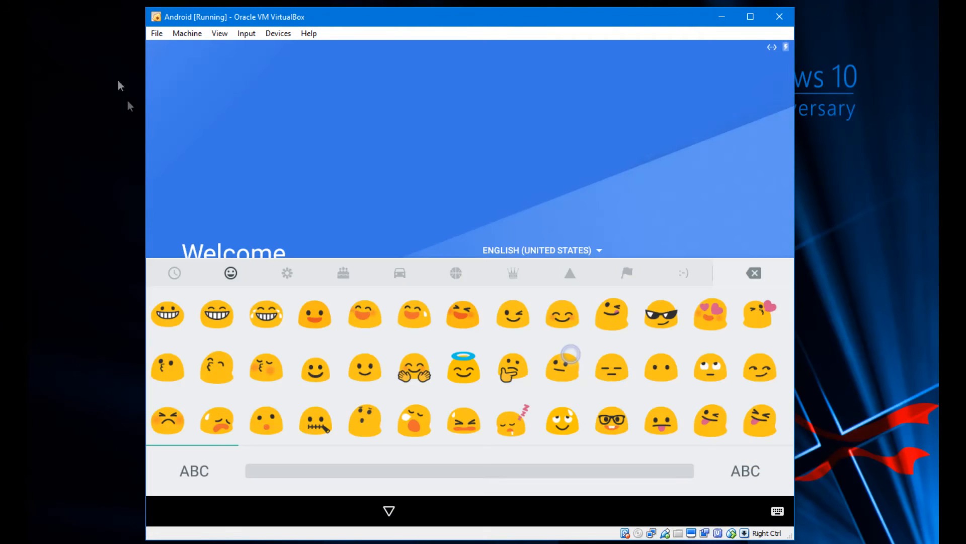
pyautogui.moveTo(829, 392)
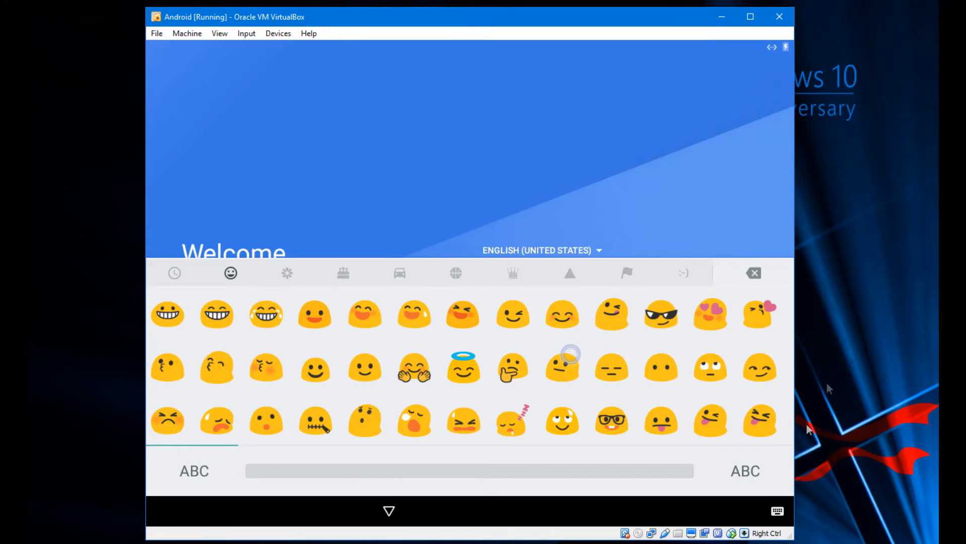
pyautogui.click(653, 532)
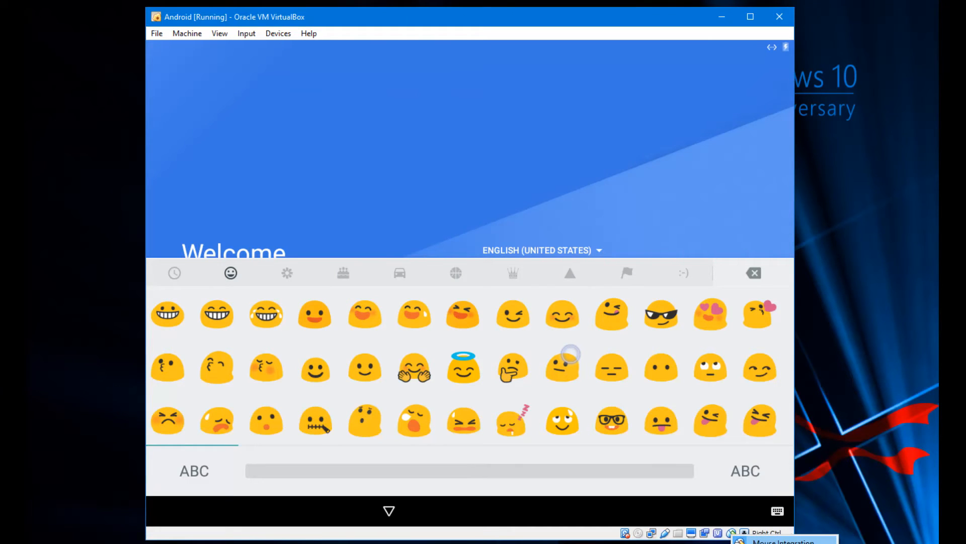
pyautogui.moveTo(878, 435)
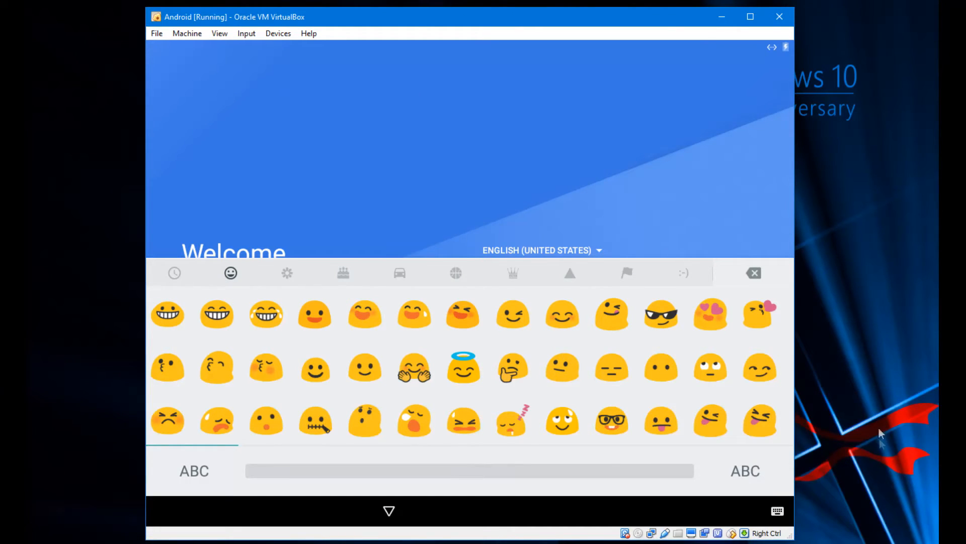
pyautogui.moveTo(820, 247)
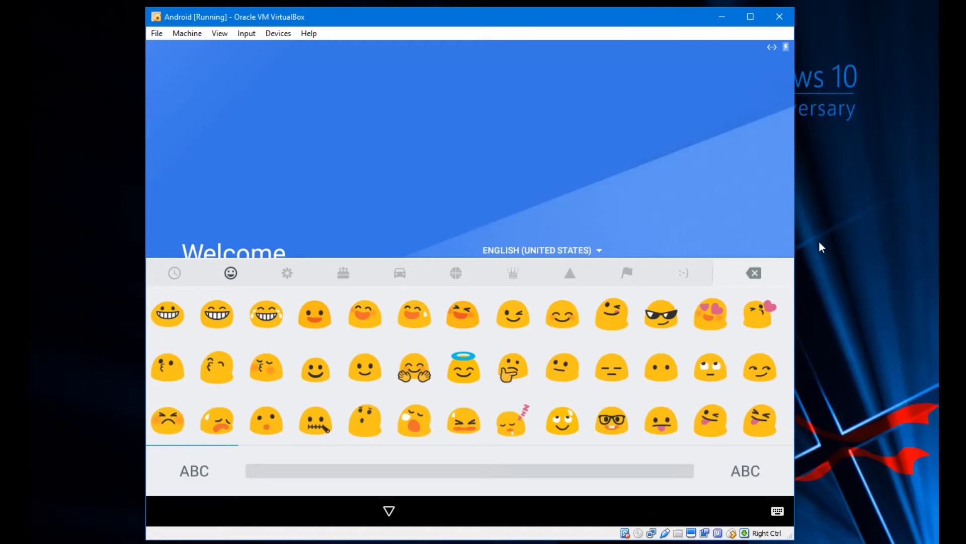
pyautogui.moveTo(839, 225)
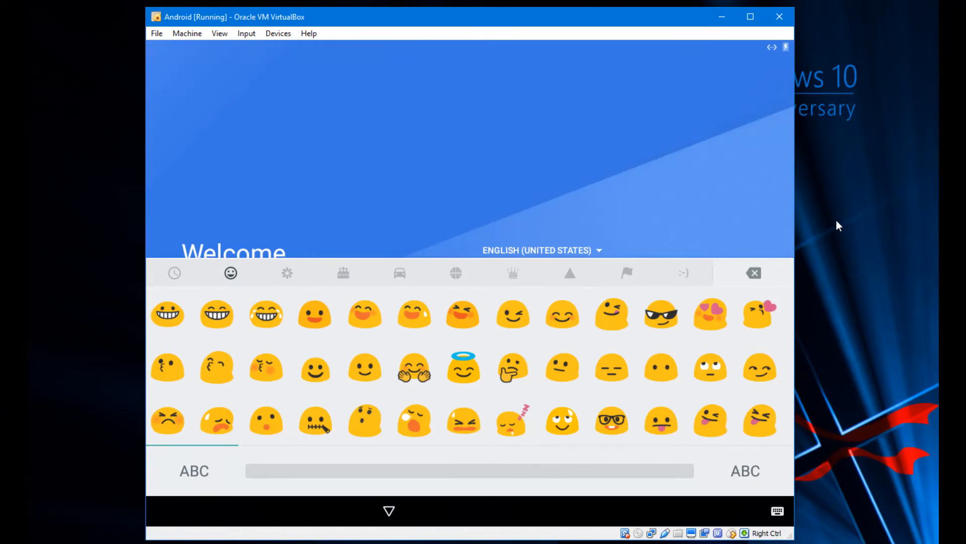
pyautogui.moveTo(703, 177)
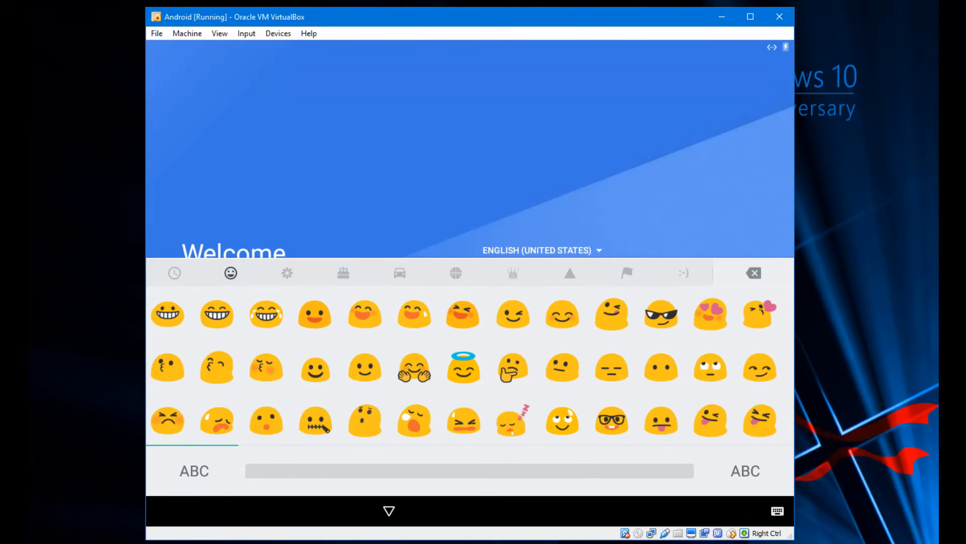
pyautogui.moveTo(317, 149)
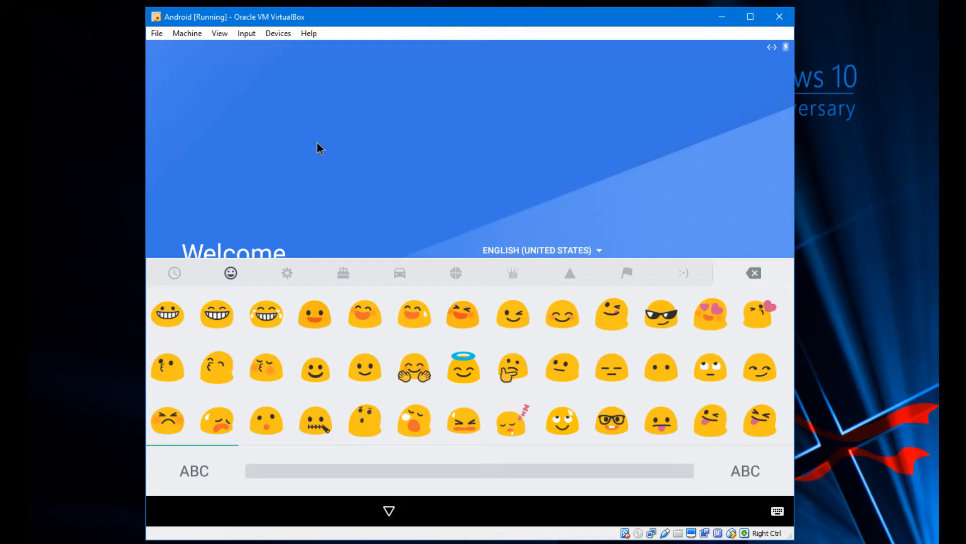
pyautogui.moveTo(319, 109)
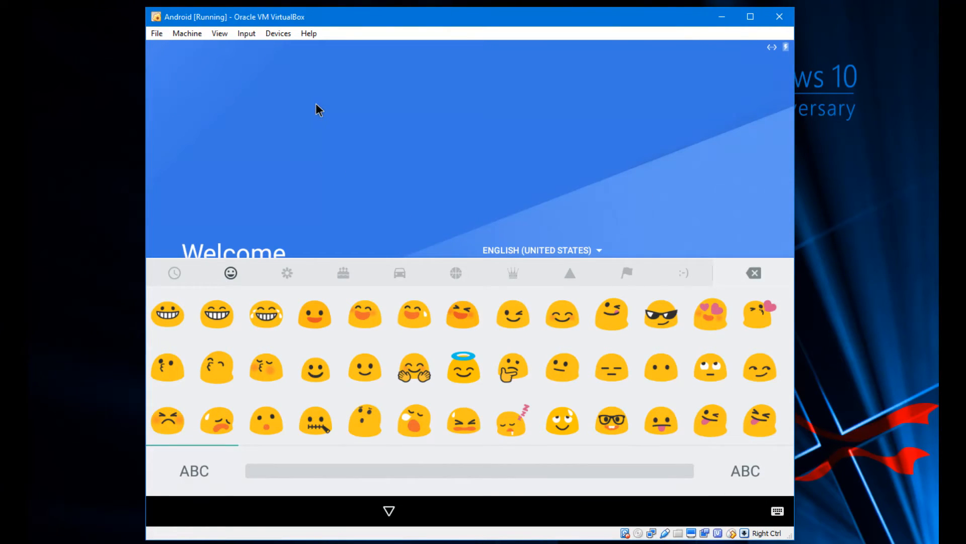
pyautogui.click(316, 105)
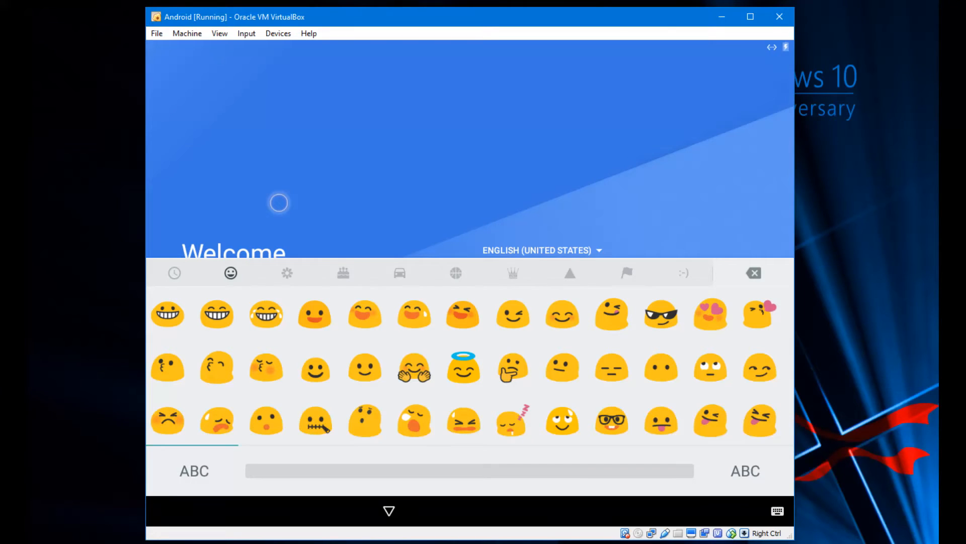
pyautogui.moveTo(625, 425)
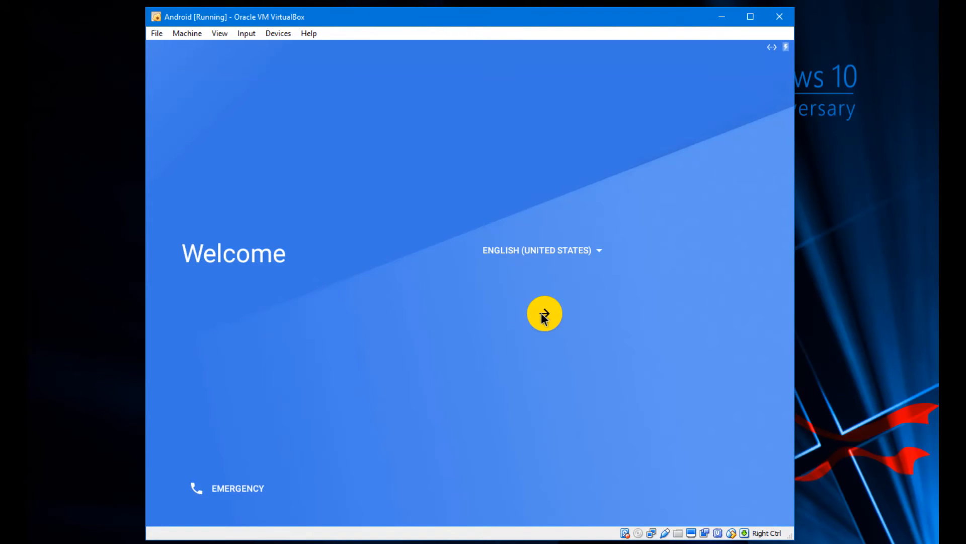
# - Start Android setup from the Welcome screen and skip Wi-Fi despite the warning
pyautogui.click(544, 313)
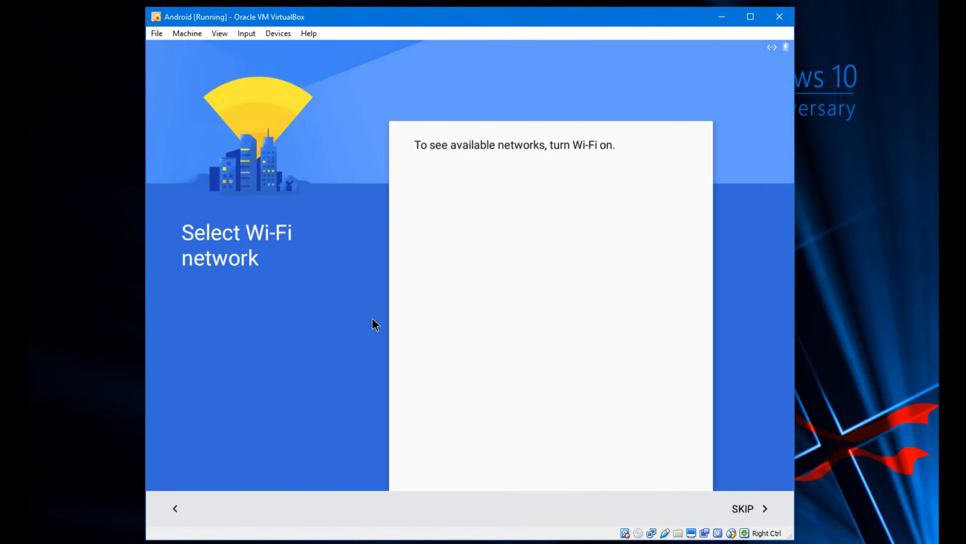
pyautogui.moveTo(756, 509)
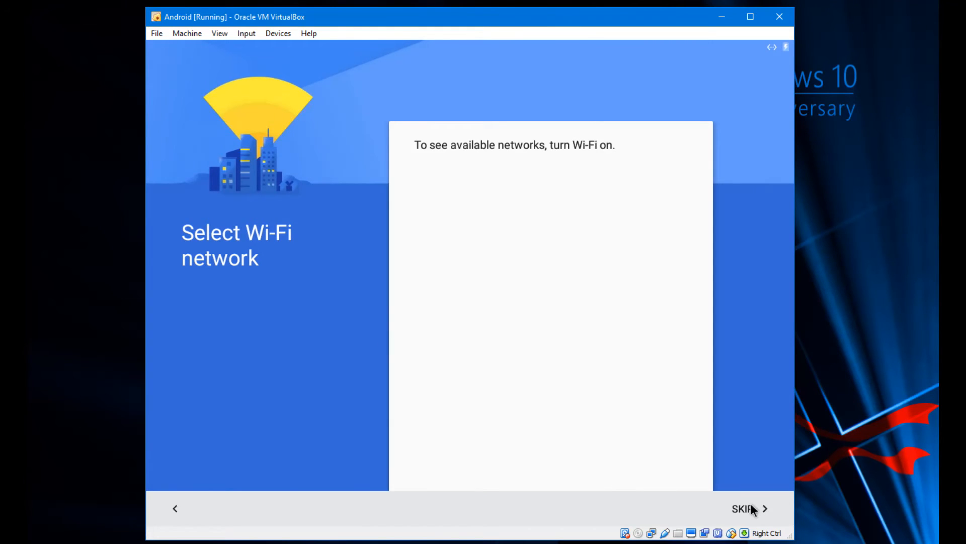
pyautogui.moveTo(746, 512)
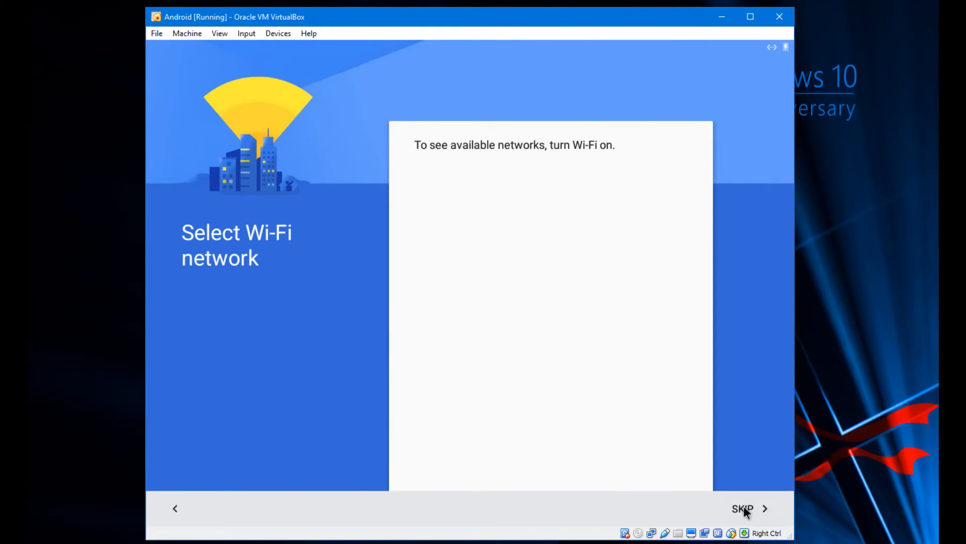
pyautogui.click(747, 508)
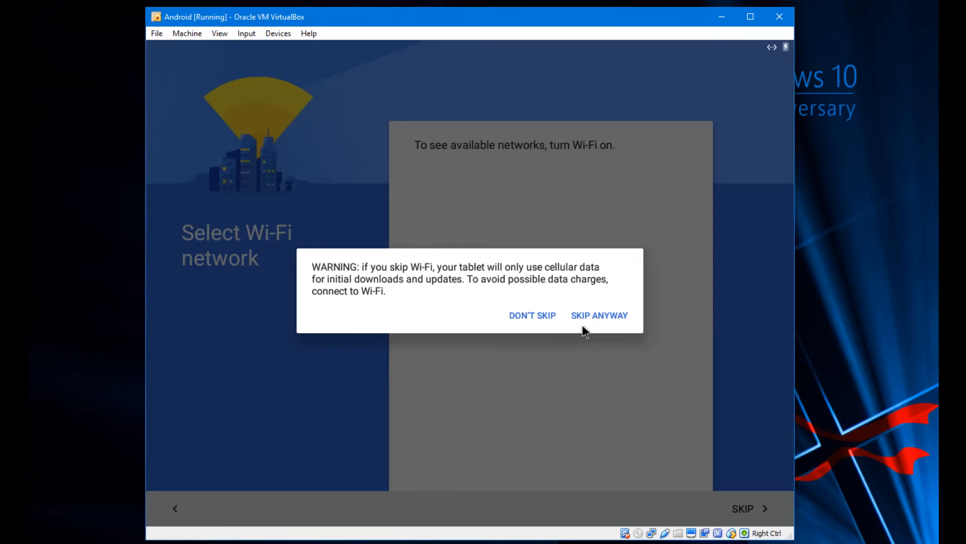
pyautogui.click(600, 315)
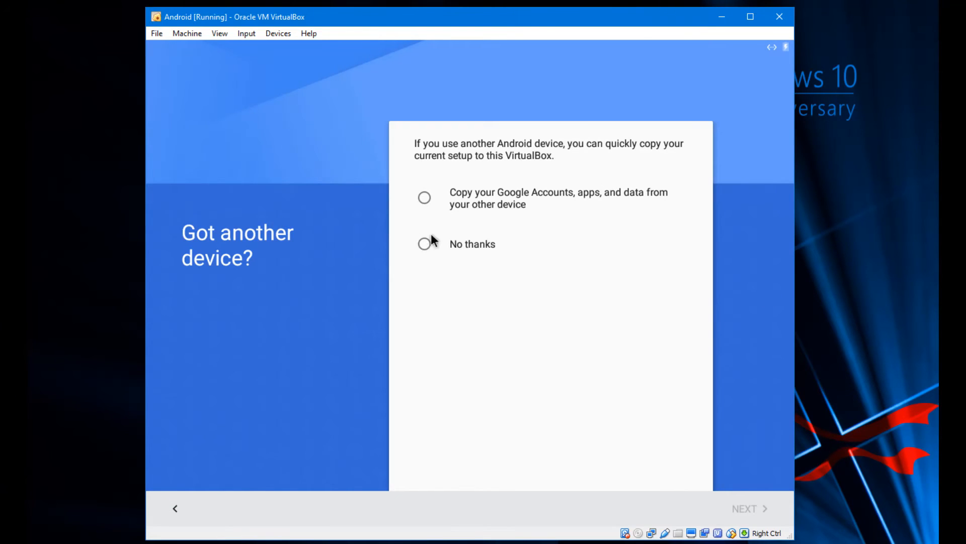
# - Keep 'No thanks' on 'Got another device?' and continue to account sign-in
pyautogui.click(424, 244)
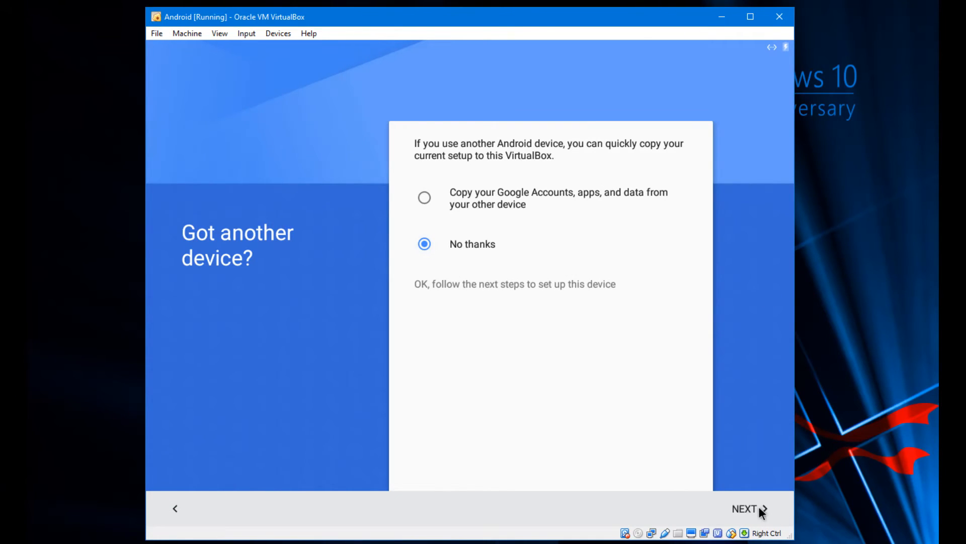
pyautogui.moveTo(509, 215)
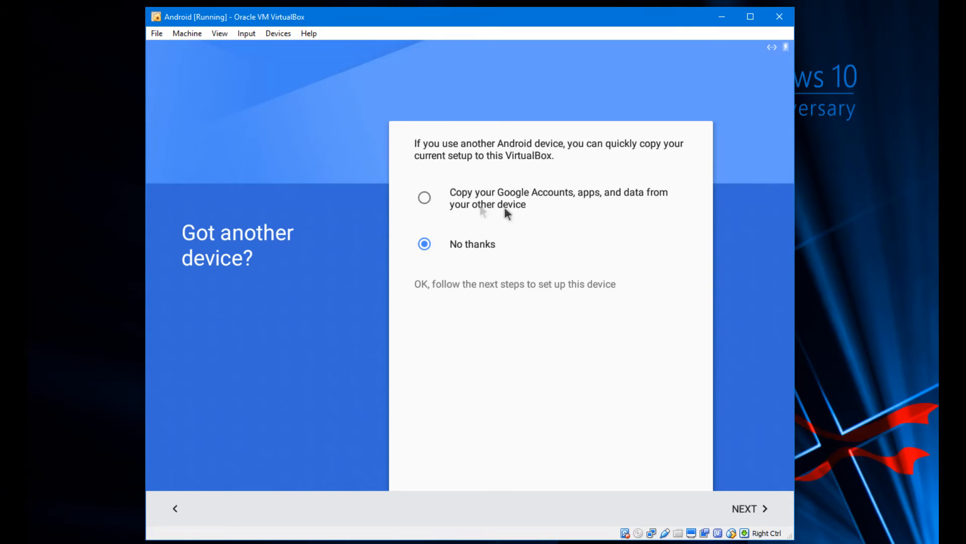
pyautogui.moveTo(775, 304)
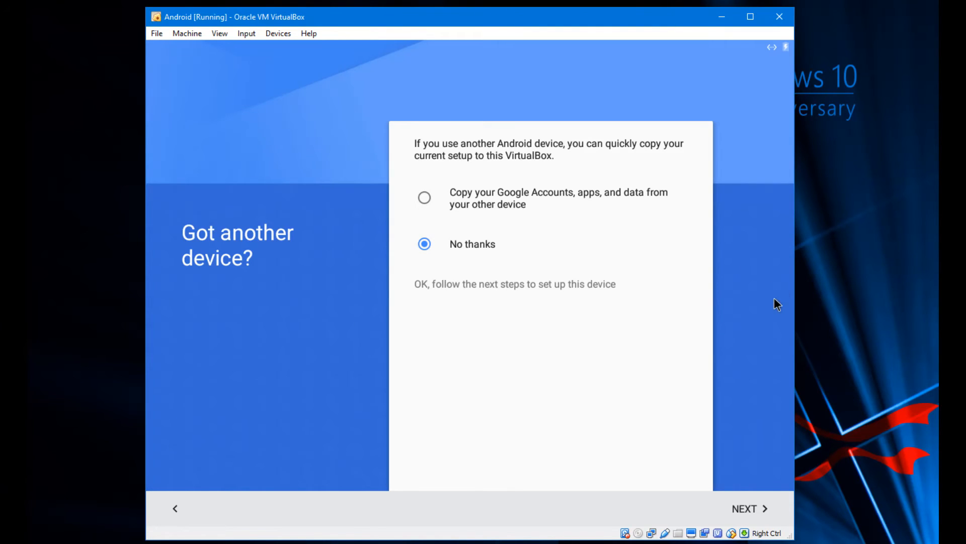
pyautogui.moveTo(746, 509)
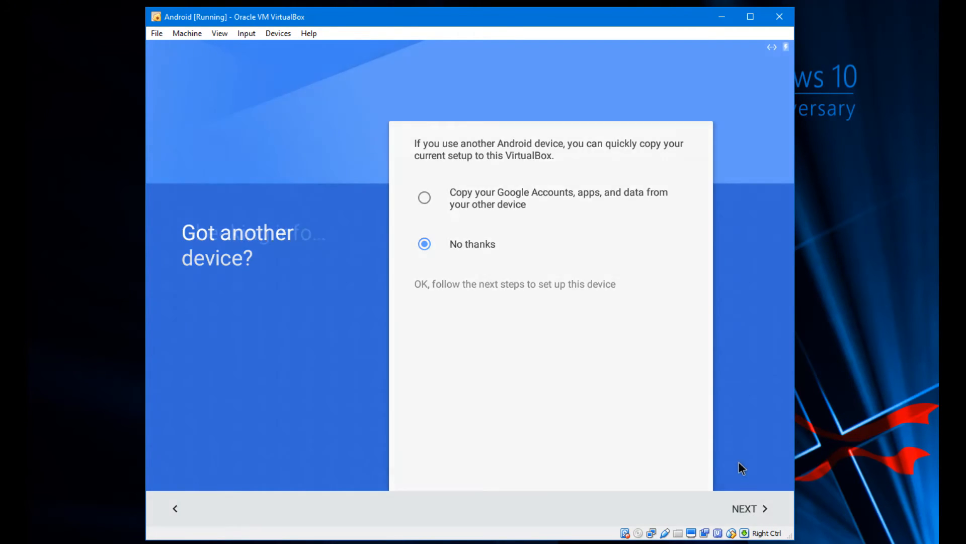
pyautogui.click(749, 509)
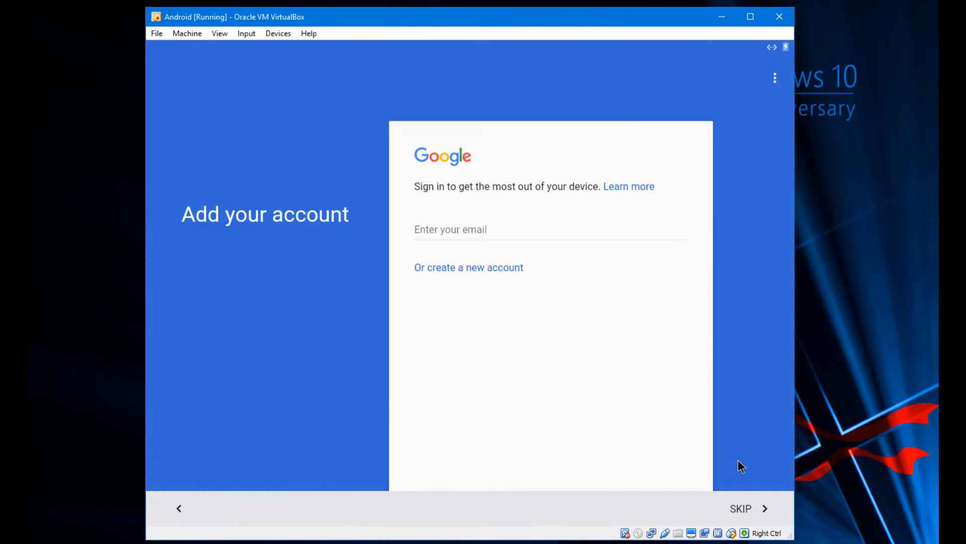
pyautogui.moveTo(746, 468)
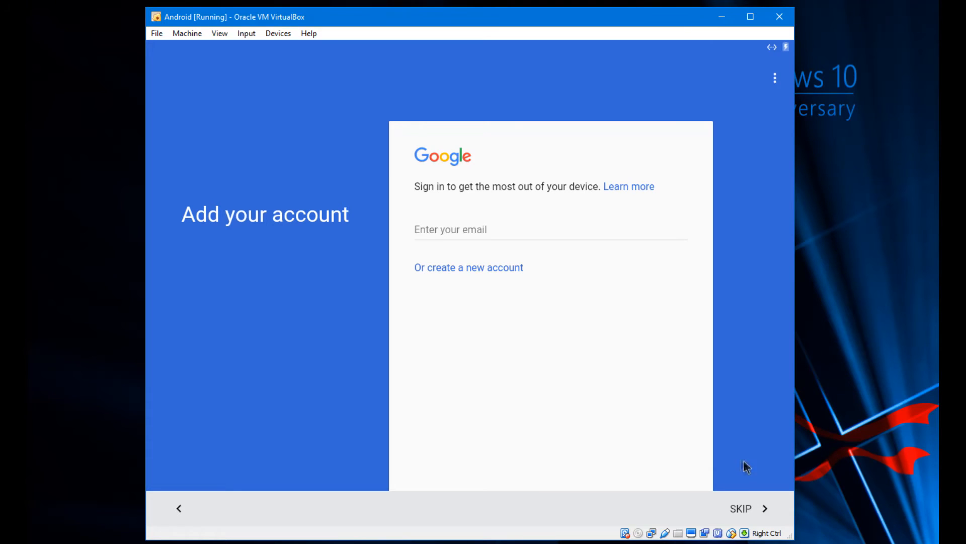
# - Skip 'Add your account' and confirm in the 'Skip account setup?' dialog
pyautogui.click(741, 508)
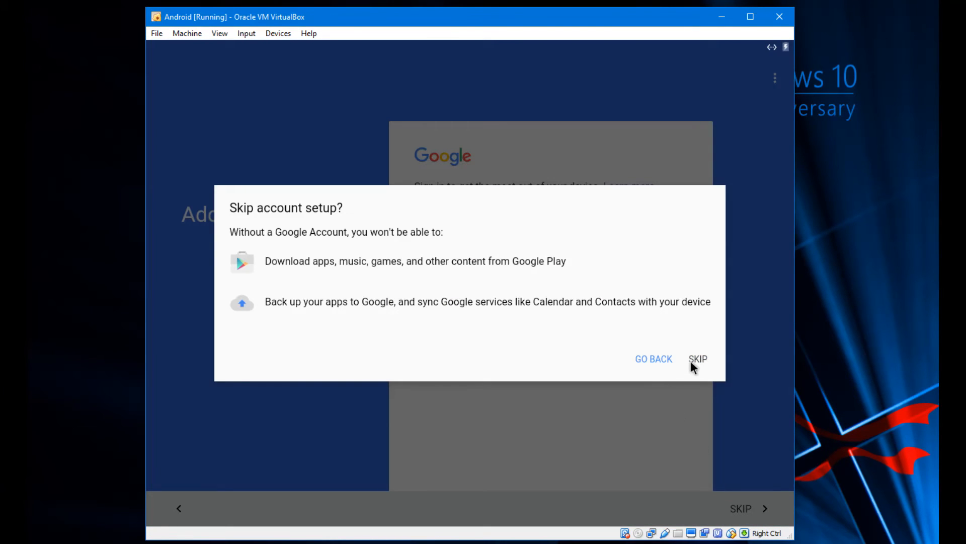
pyautogui.click(698, 359)
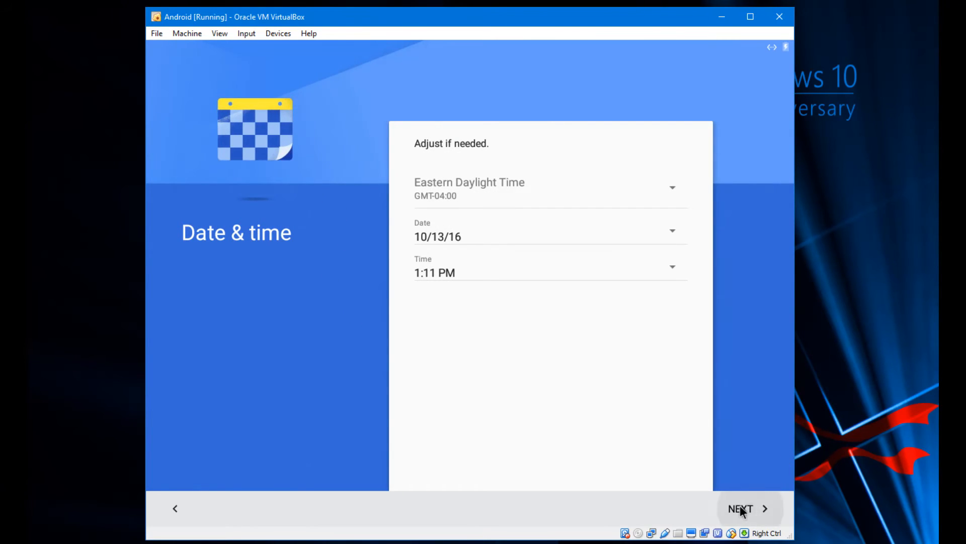
# - Accept date and time, skip name and email, untick Google services, and finish setup
pyautogui.click(743, 508)
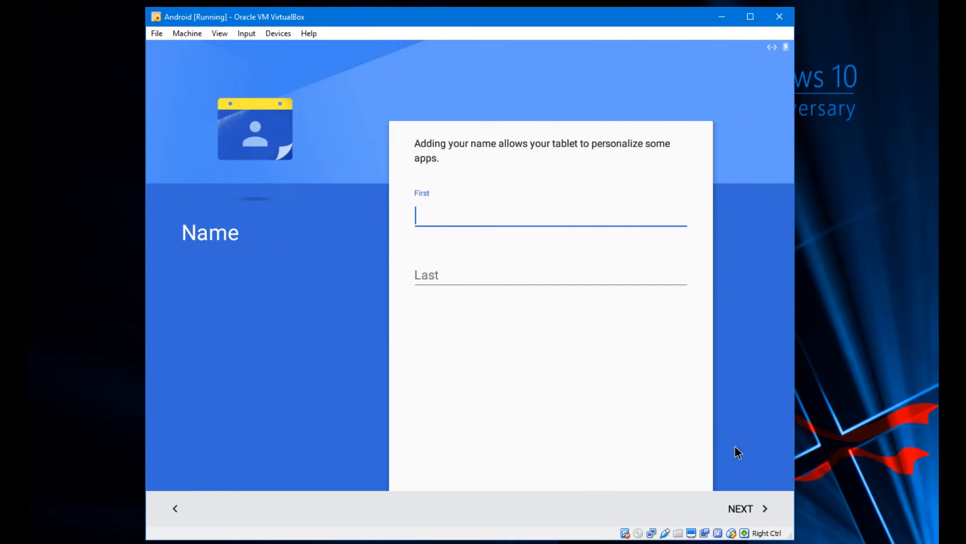
pyautogui.moveTo(750, 509)
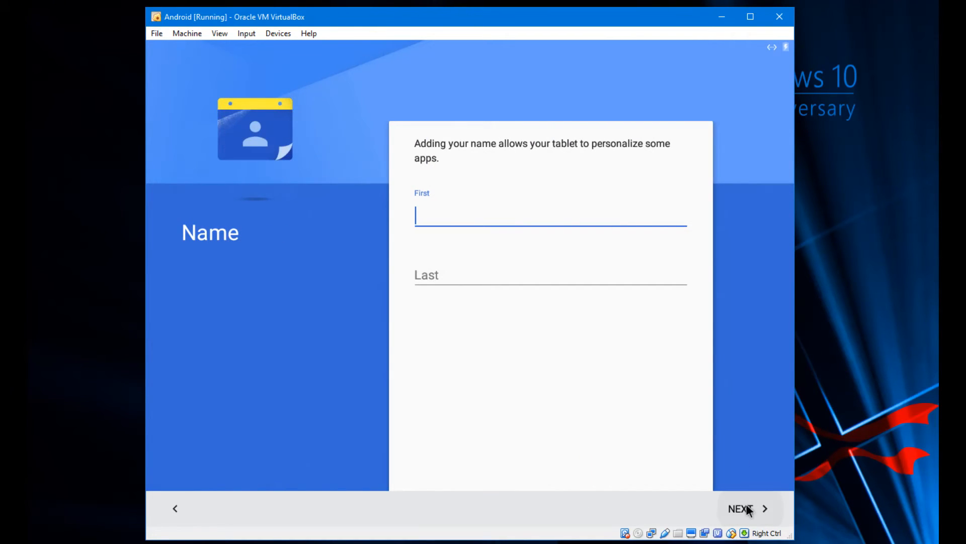
pyautogui.click(743, 508)
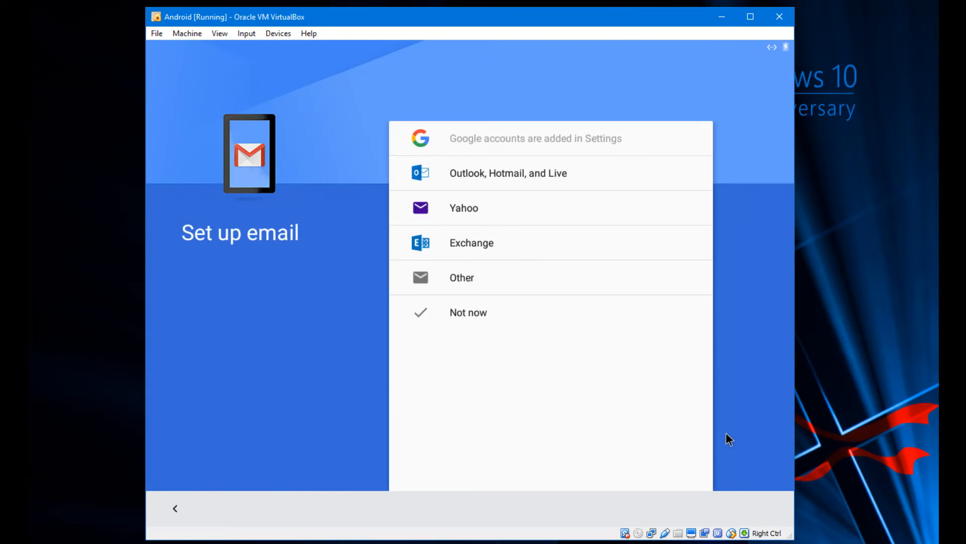
pyautogui.moveTo(496, 332)
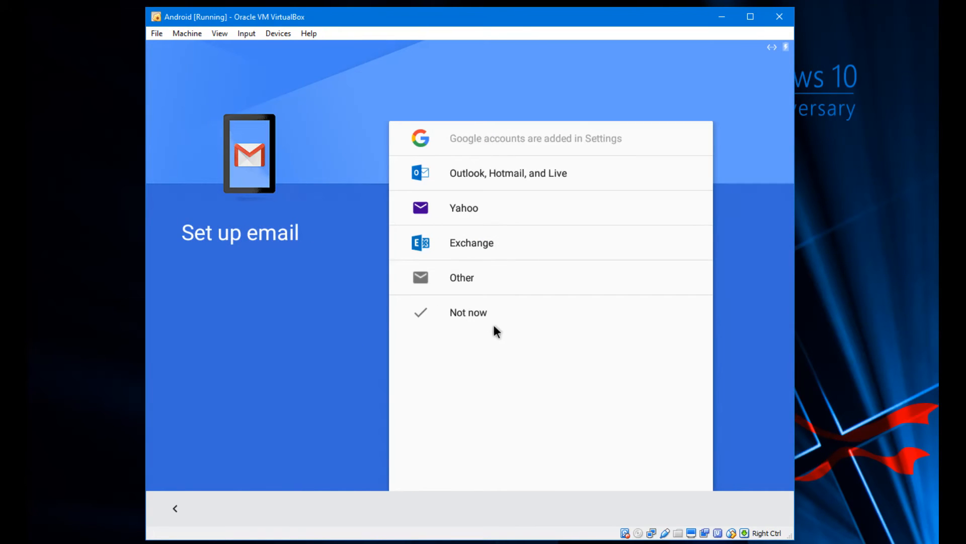
pyautogui.click(468, 312)
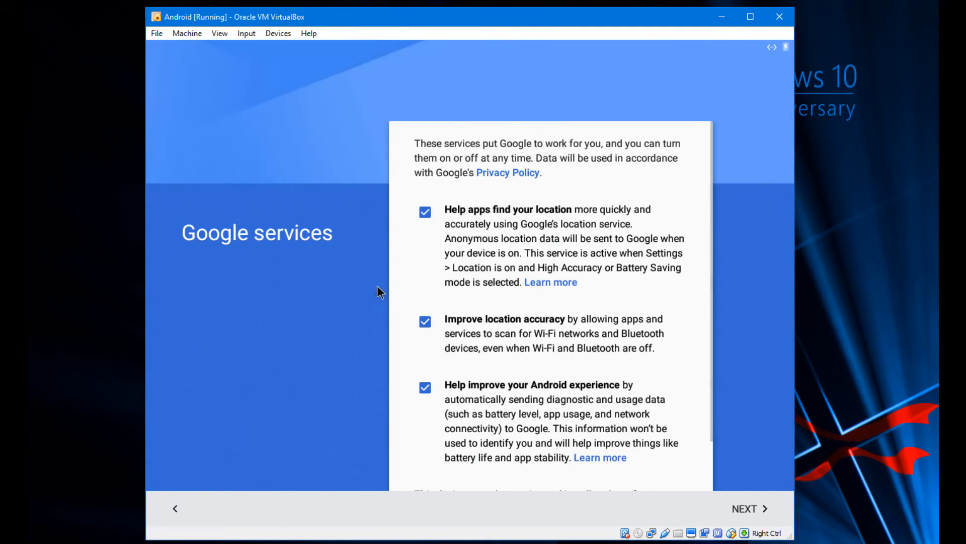
pyautogui.click(424, 318)
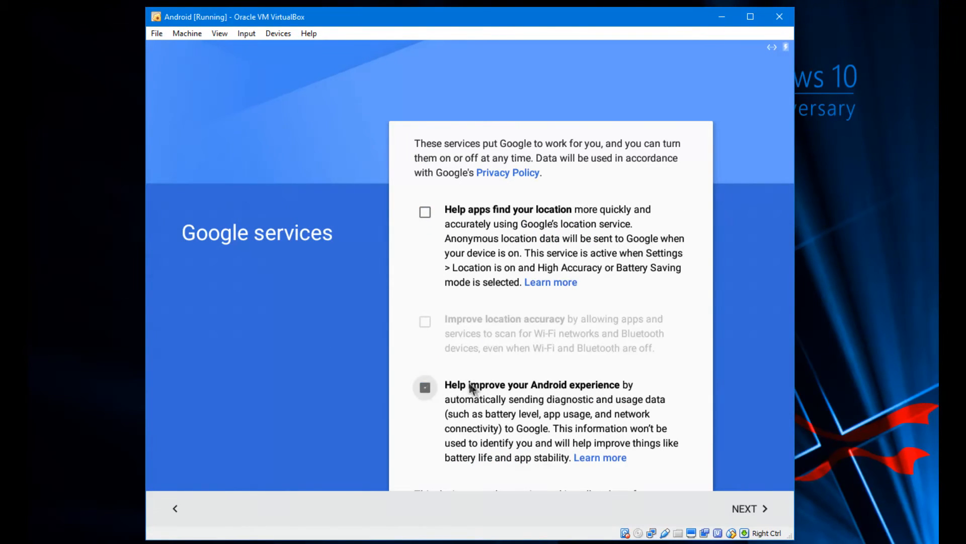
pyautogui.scroll(-3)
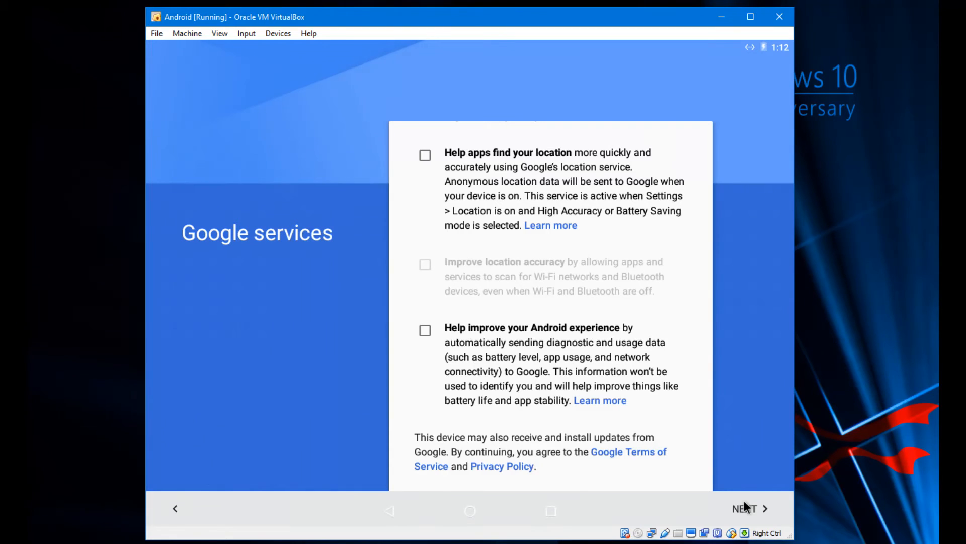
pyautogui.click(745, 508)
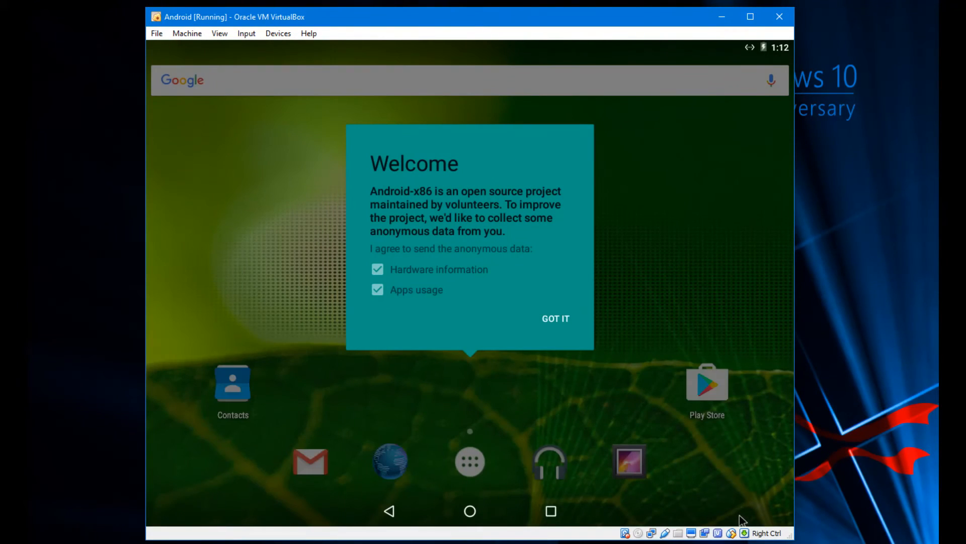
pyautogui.moveTo(379, 263)
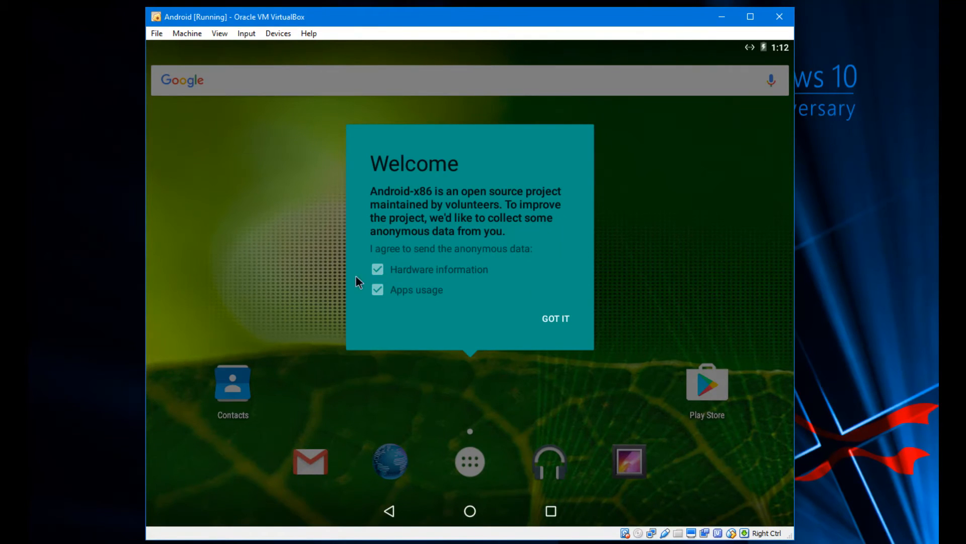
pyautogui.moveTo(433, 270)
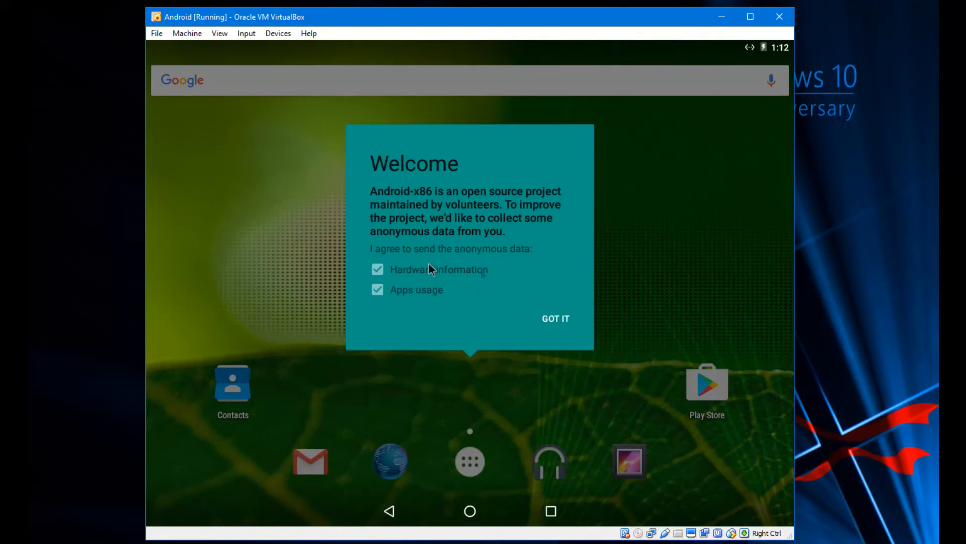
# - Dismiss the Android-x86 anonymous data Welcome notice with GOT IT
pyautogui.click(555, 319)
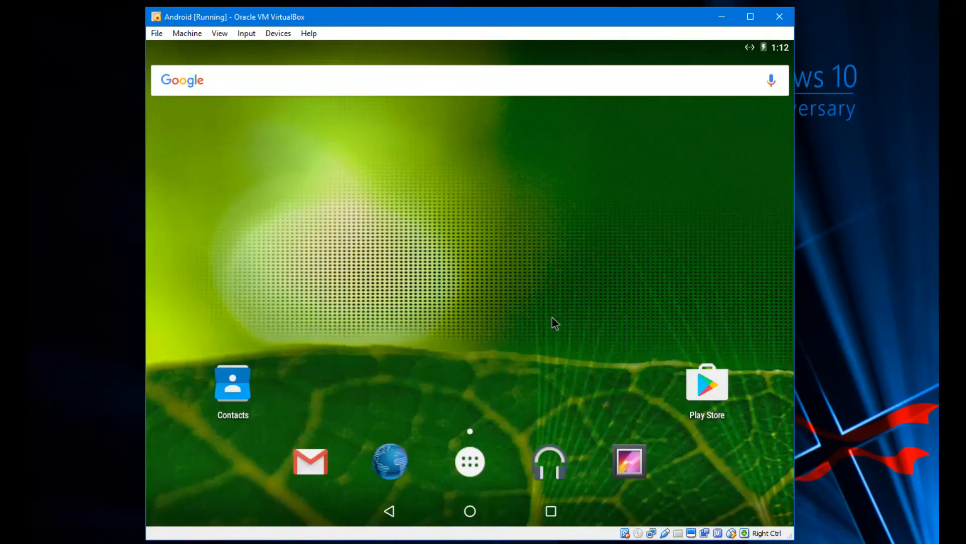
pyautogui.moveTo(469, 45)
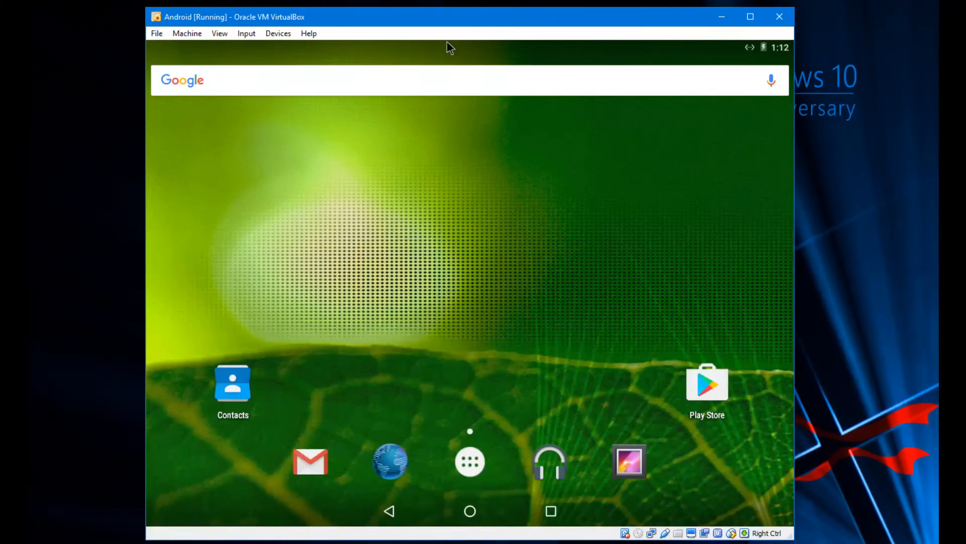
pyautogui.moveTo(453, 261)
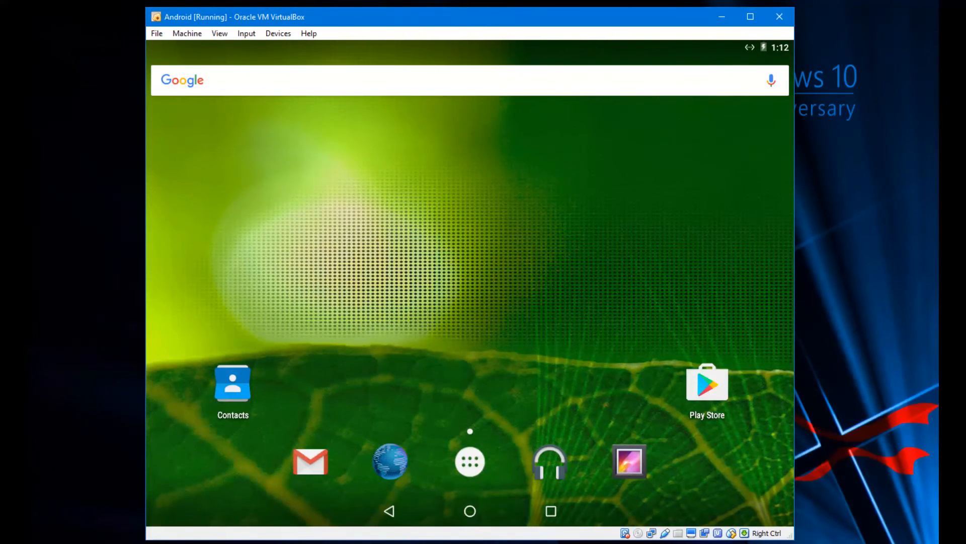
pyautogui.moveTo(498, 219)
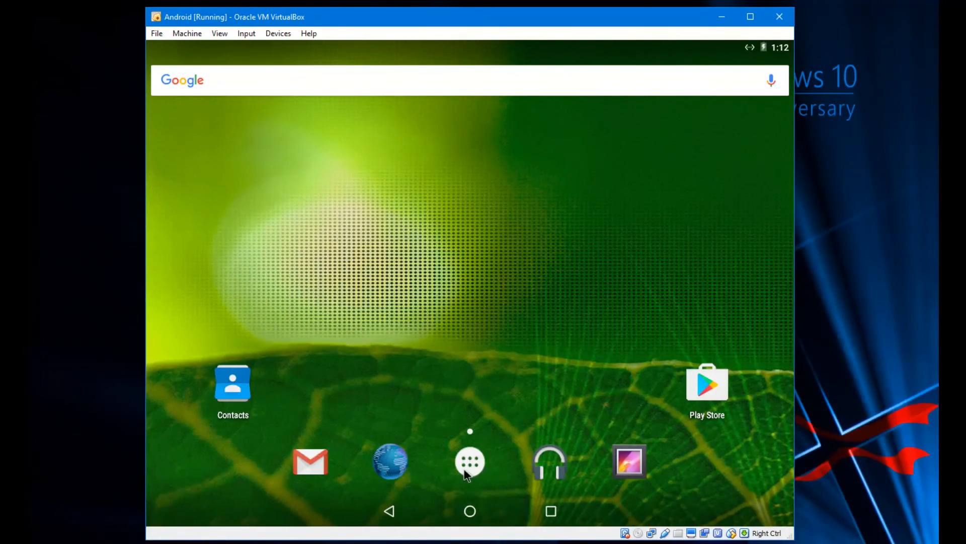
# - Browse the Android app list and quick settings, then choose Intel HD Audio as audio controller
pyautogui.click(470, 461)
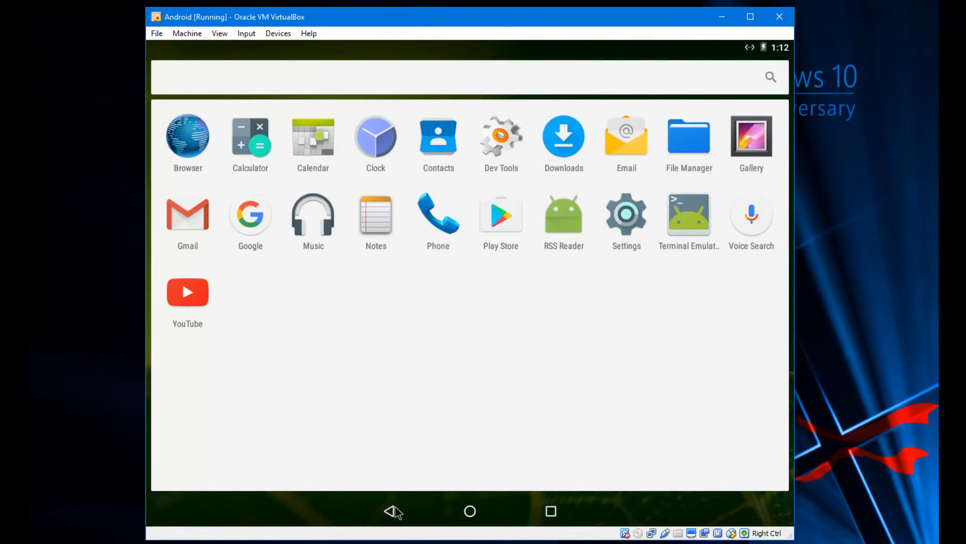
pyautogui.click(470, 511)
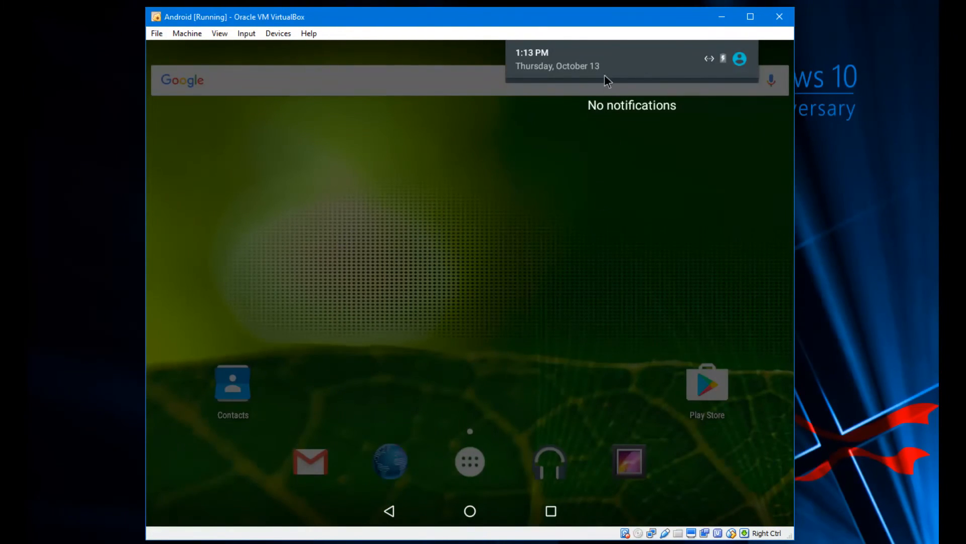
pyautogui.click(711, 59)
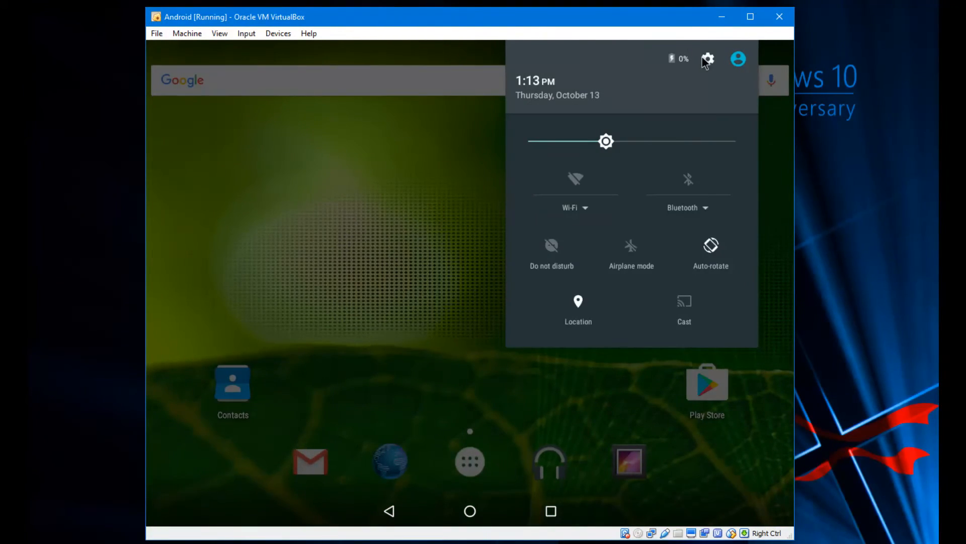
pyautogui.click(709, 59)
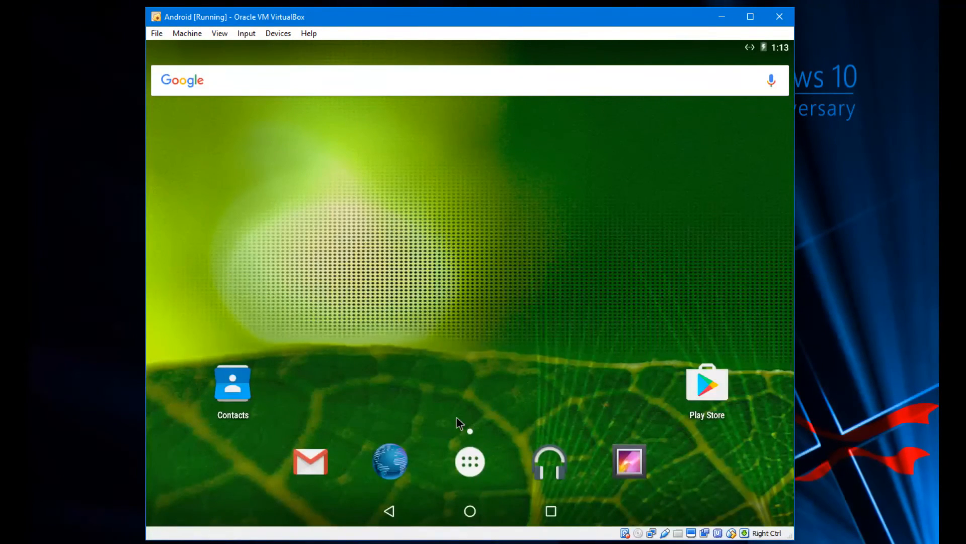
pyautogui.click(469, 462)
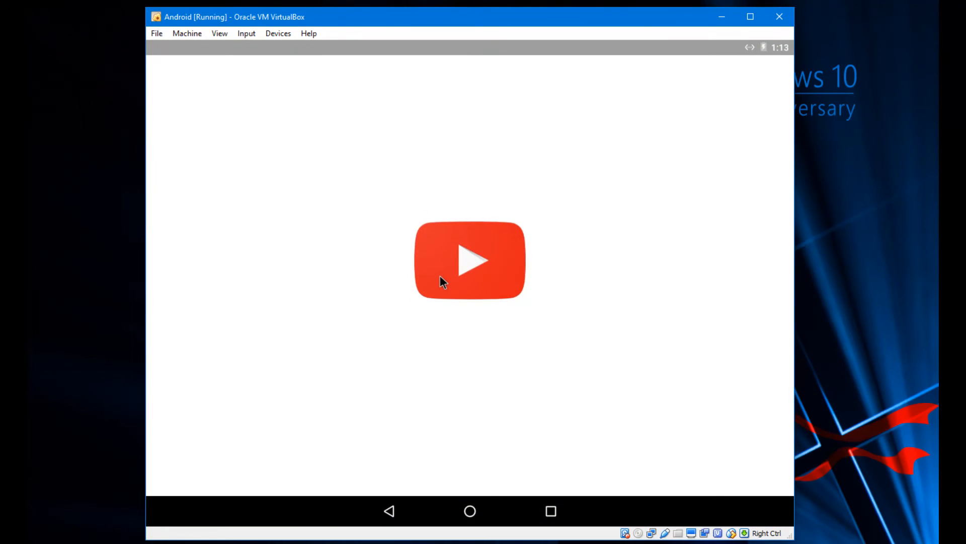
pyautogui.click(471, 264)
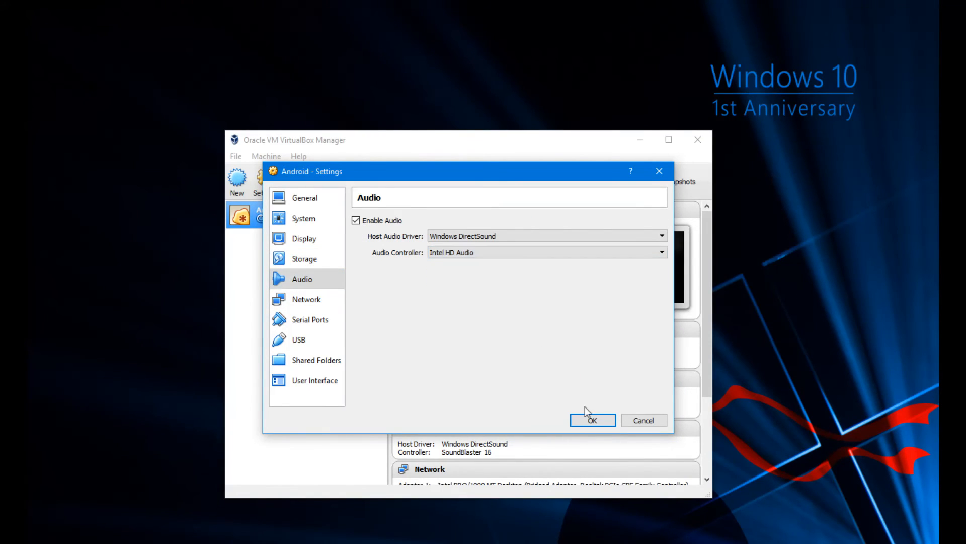
# - Save the Intel HD Audio setting and start the Android VM again
pyautogui.click(592, 420)
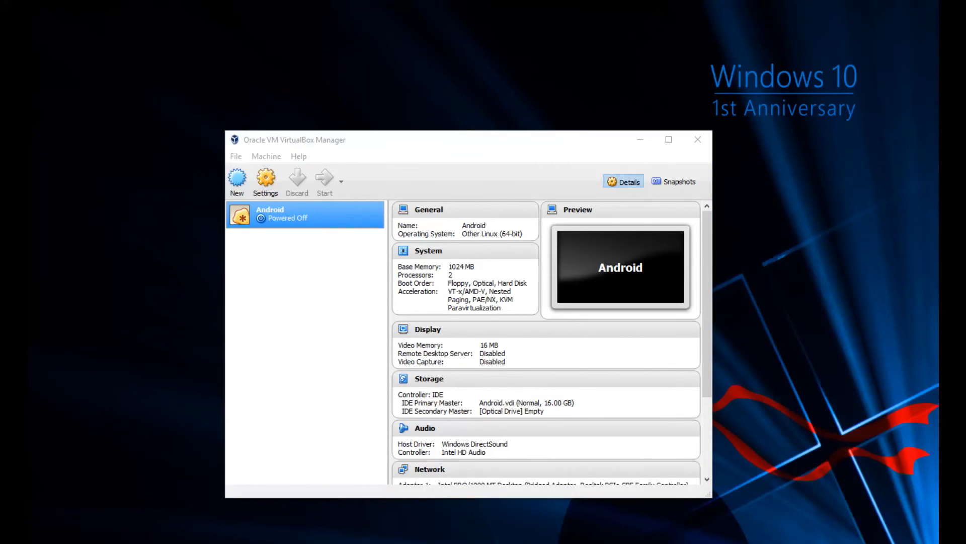
pyautogui.click(325, 176)
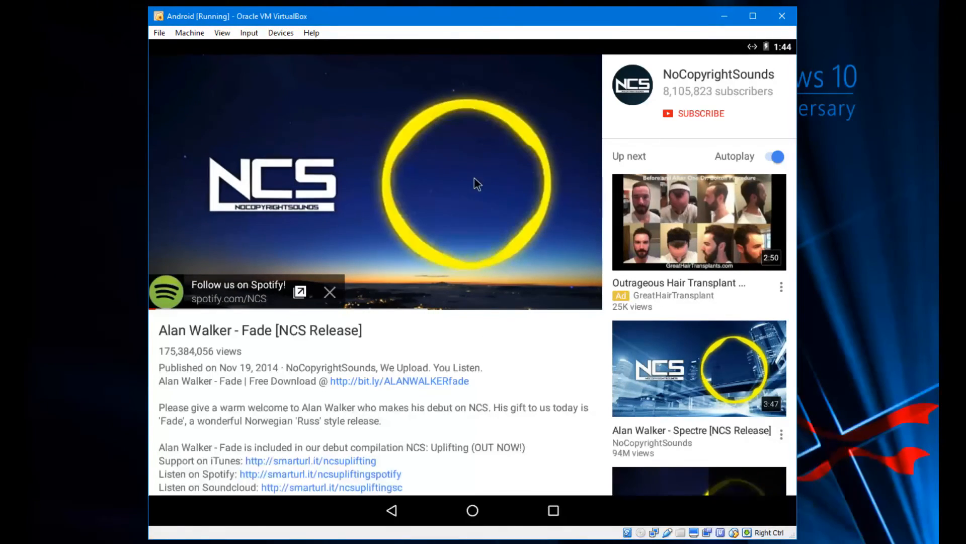
# - Show the YouTube video's controls and go back to the Android home screen
pyautogui.click(476, 185)
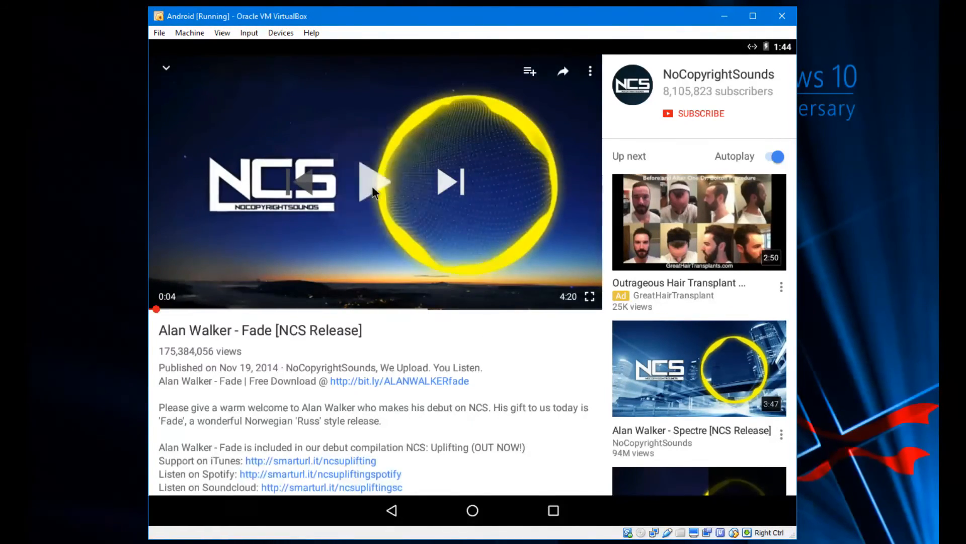
pyautogui.click(473, 511)
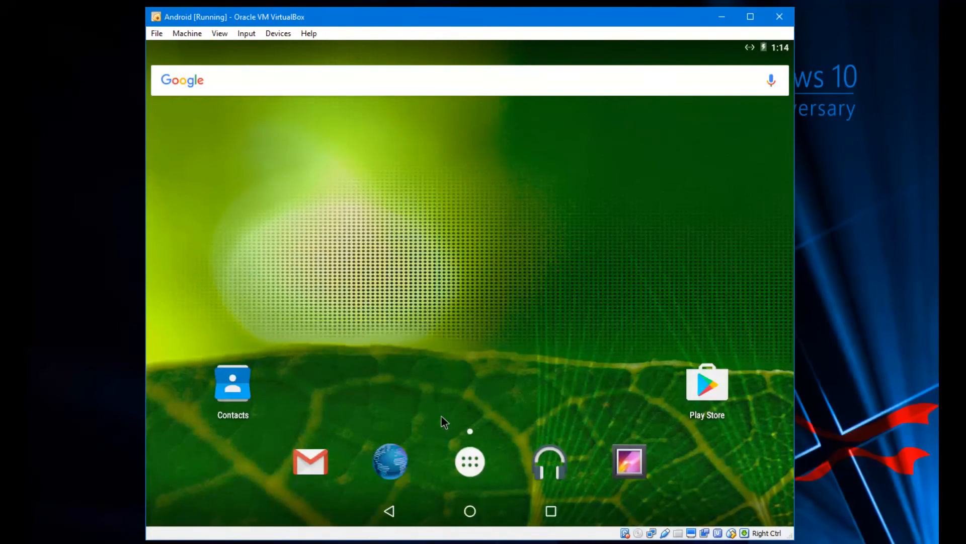
pyautogui.moveTo(384, 259)
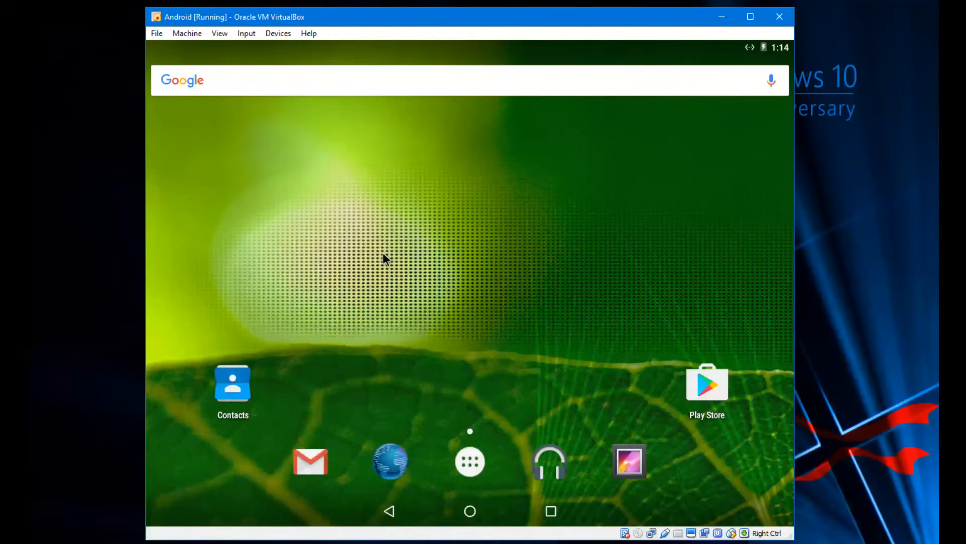
pyautogui.moveTo(591, 310)
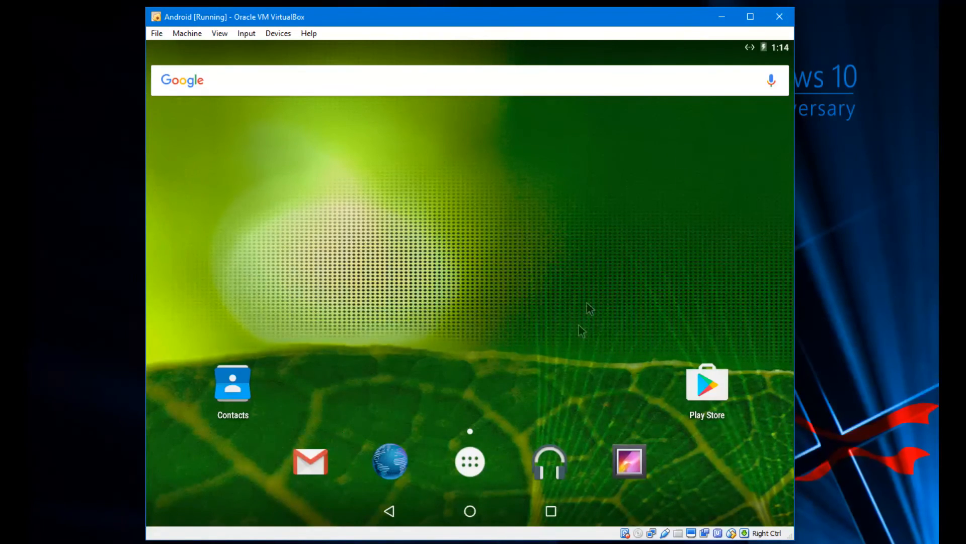
pyautogui.moveTo(477, 316)
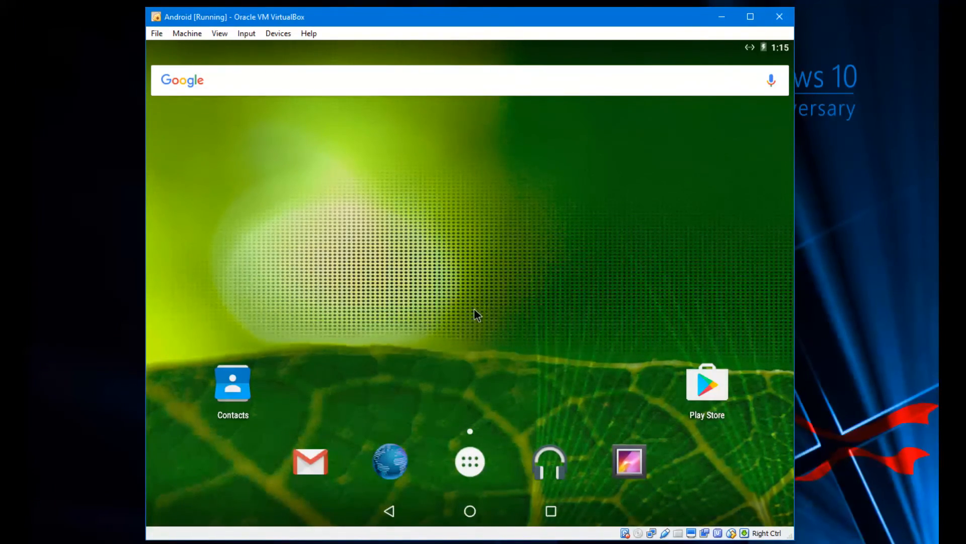
# - Shut down the Android VM via Machine > ACPI Shutdown and confirm Power off
pyautogui.click(186, 33)
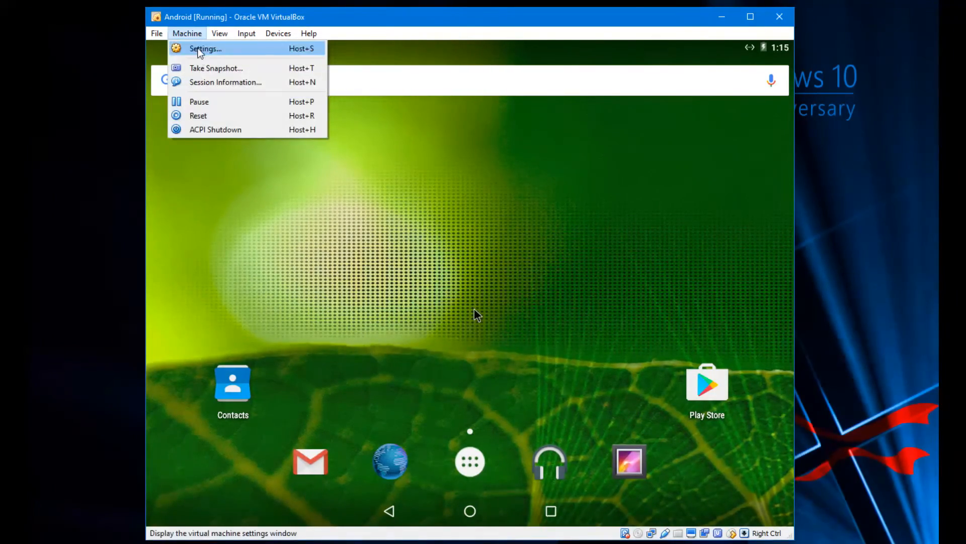
pyautogui.click(409, 239)
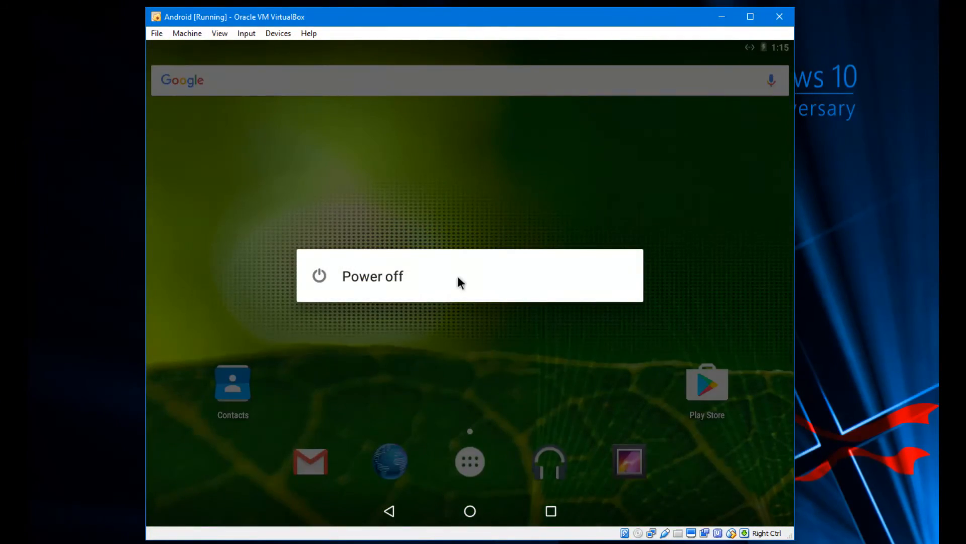
pyautogui.click(373, 276)
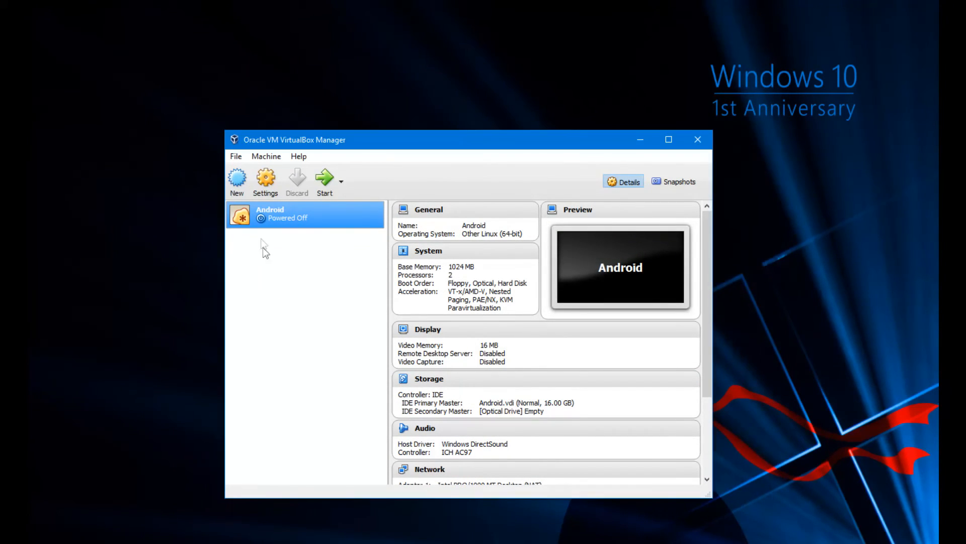
# - Attach network adapter 1 as Bridged Adapter on the Realtek PCIe GBE controller and save
pyautogui.click(265, 179)
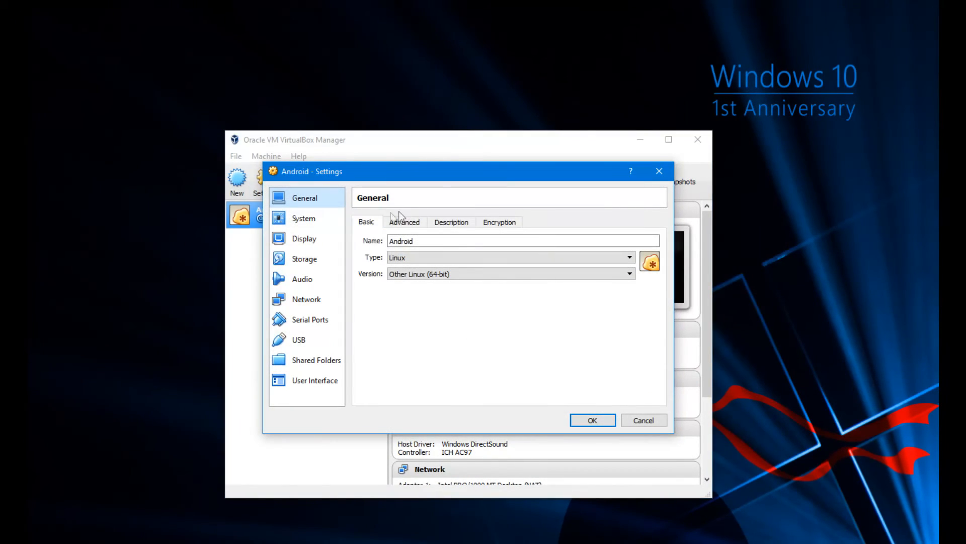
pyautogui.click(306, 299)
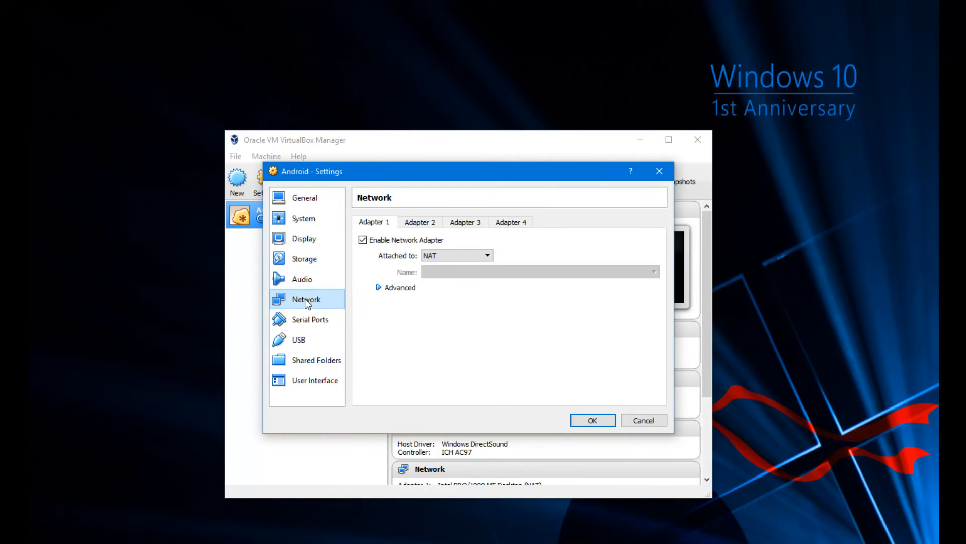
pyautogui.moveTo(449, 270)
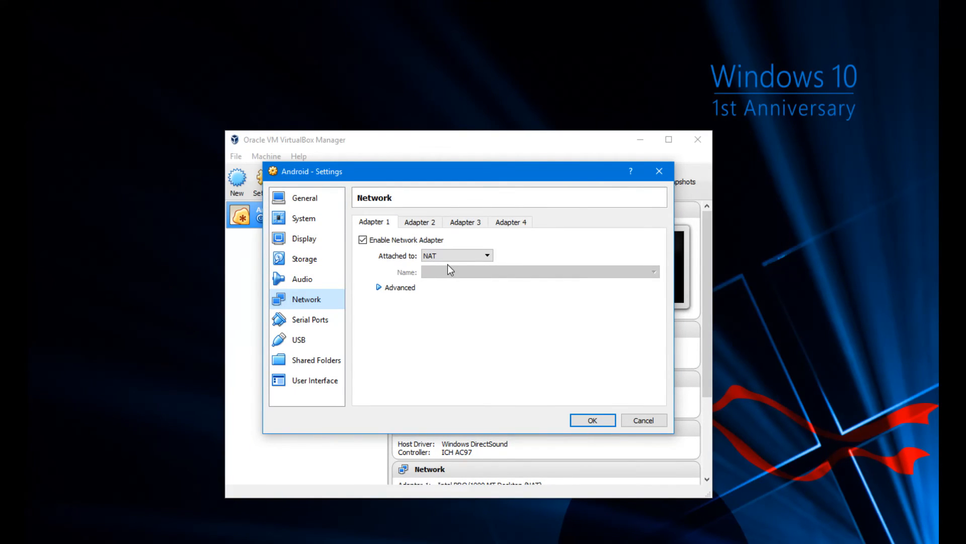
pyautogui.moveTo(437, 261)
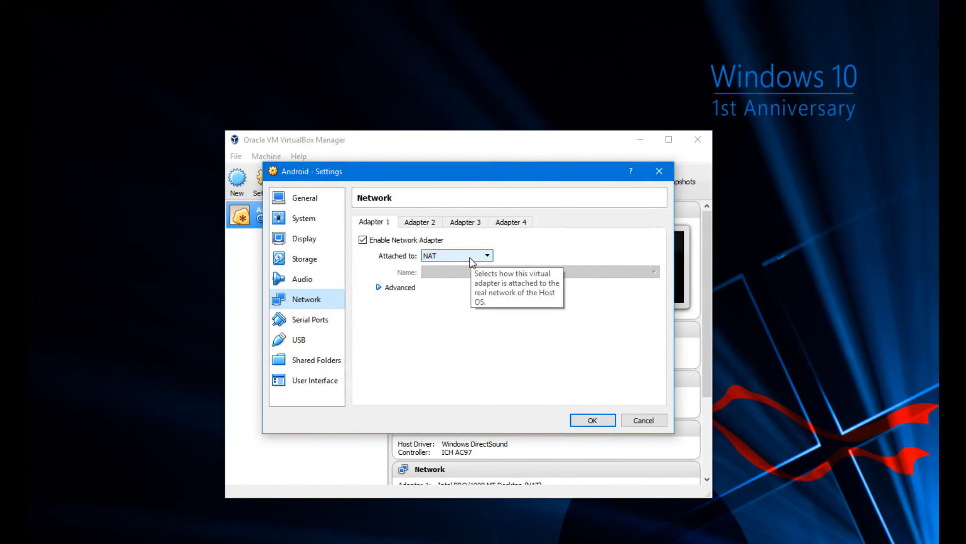
pyautogui.click(487, 255)
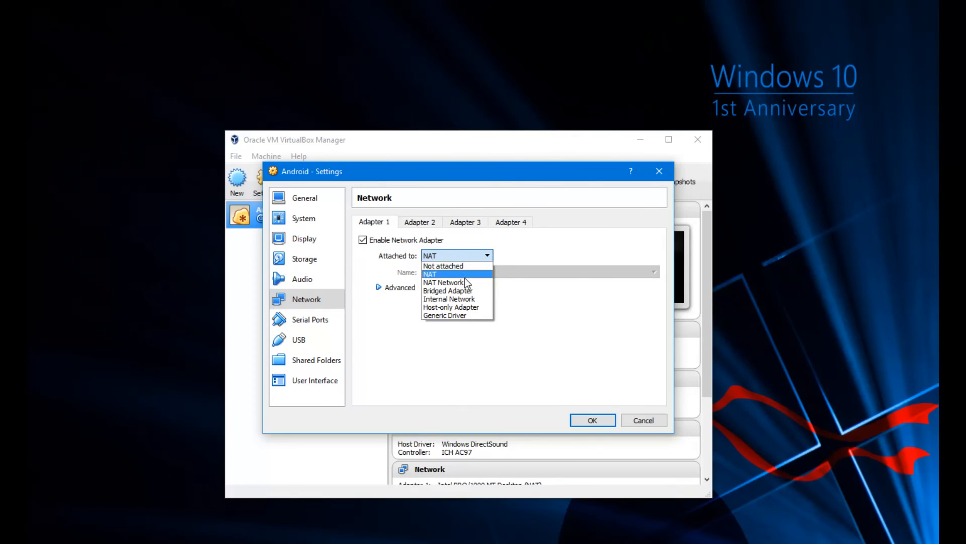
pyautogui.click(447, 291)
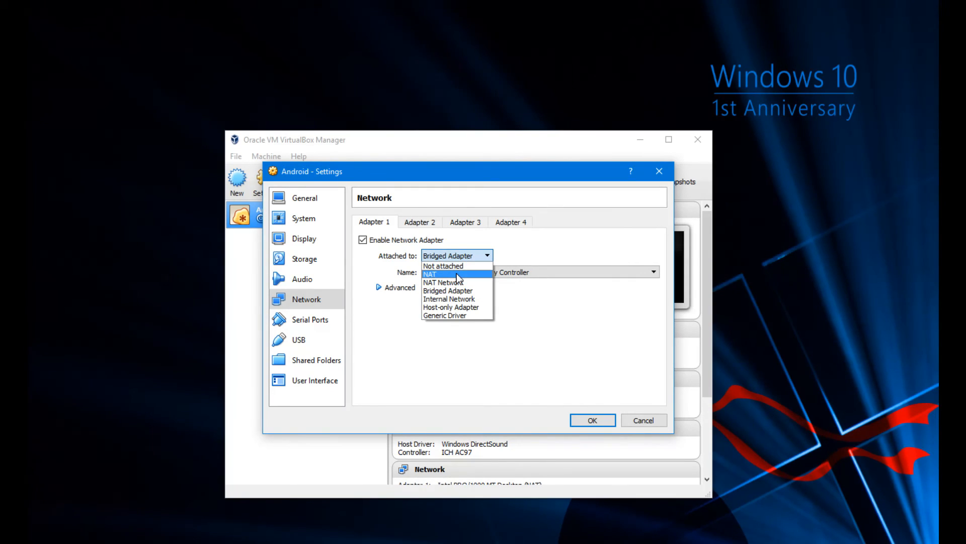
pyautogui.click(439, 274)
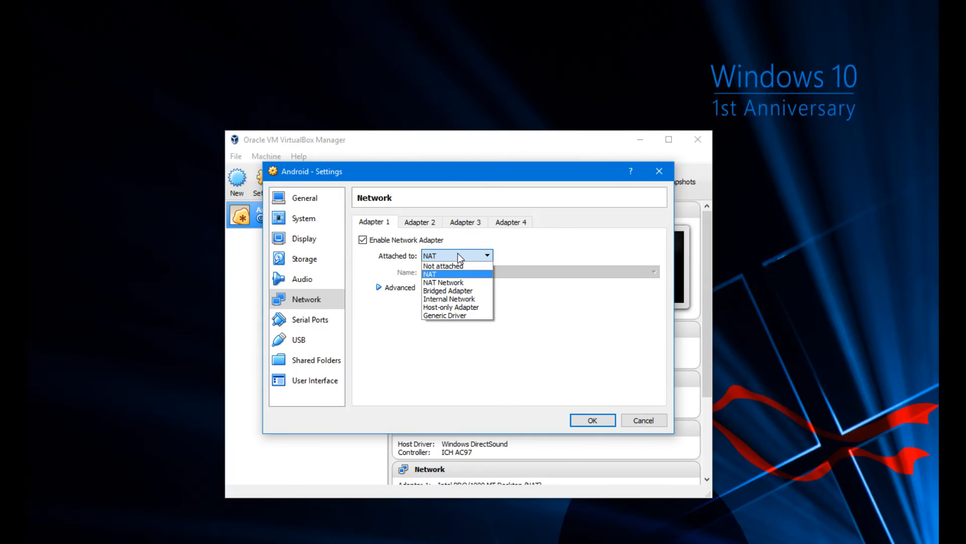
pyautogui.click(447, 291)
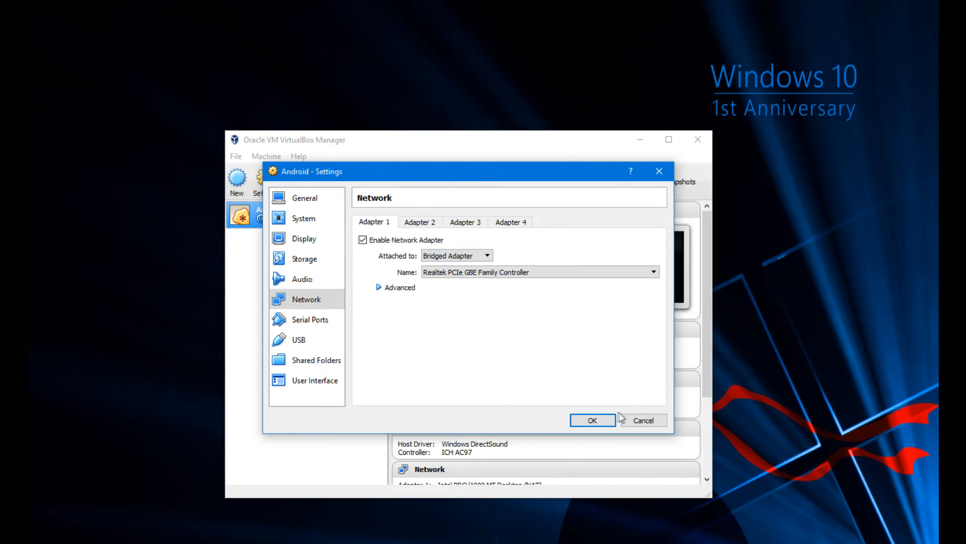
pyautogui.click(593, 420)
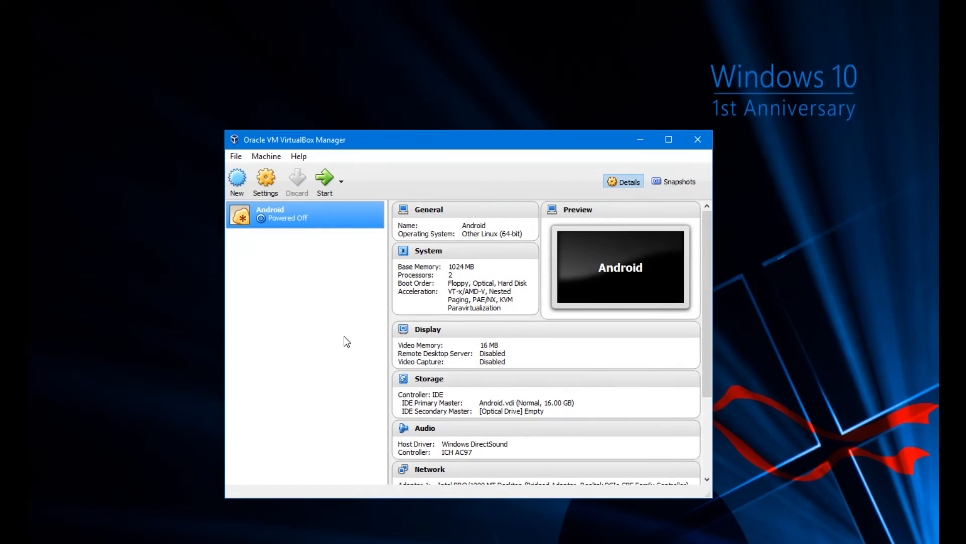
pyautogui.moveTo(405, 248)
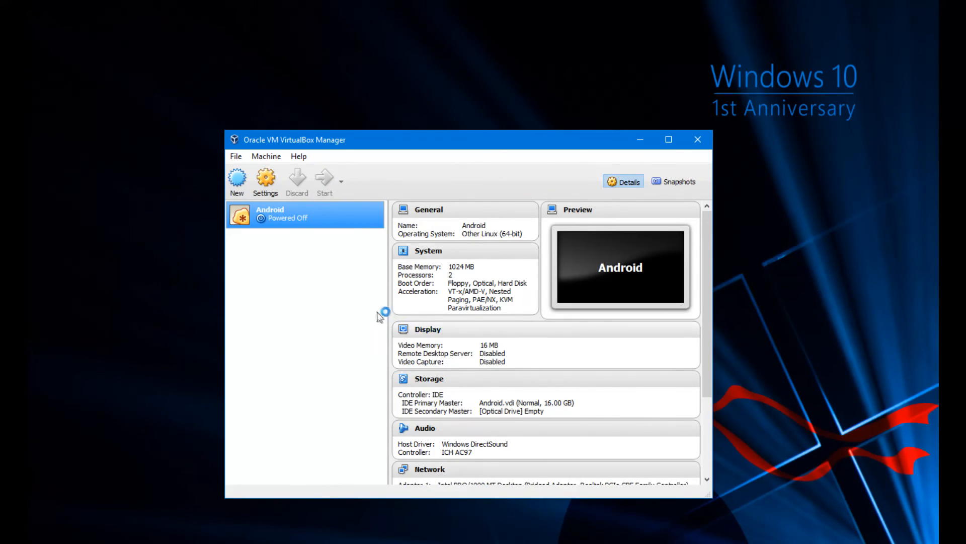
# - Boot the Android VM again, now using bridged networking
pyautogui.click(324, 176)
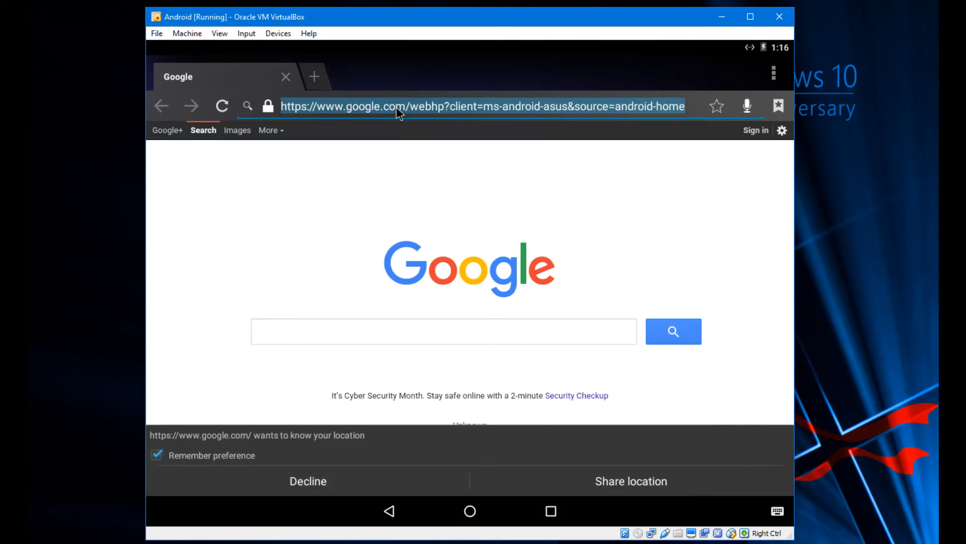
# - Enter 192.168.1.65 in the Android browser address bar to reach the FreeNAS login
pyautogui.write('192.168.1.65/account/login/?next=/')
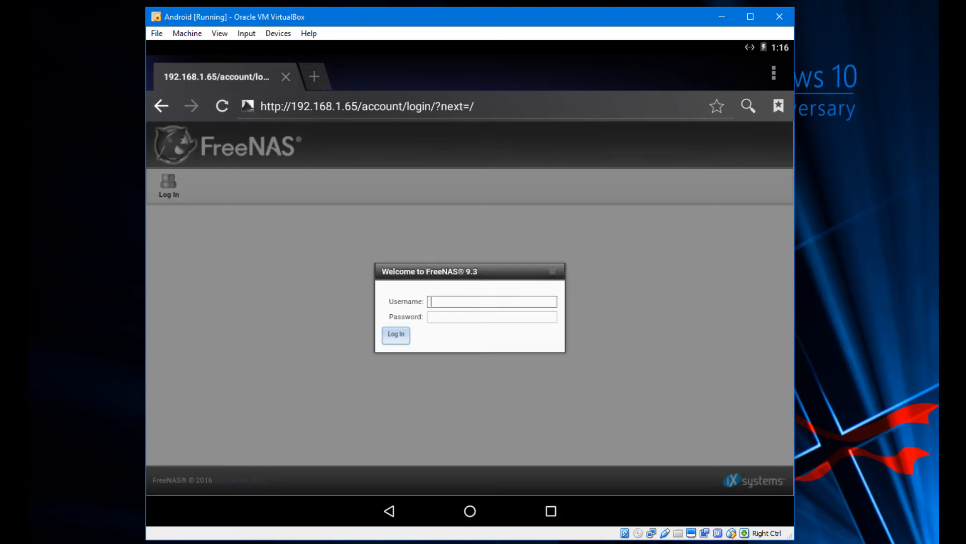
pyautogui.moveTo(577, 268)
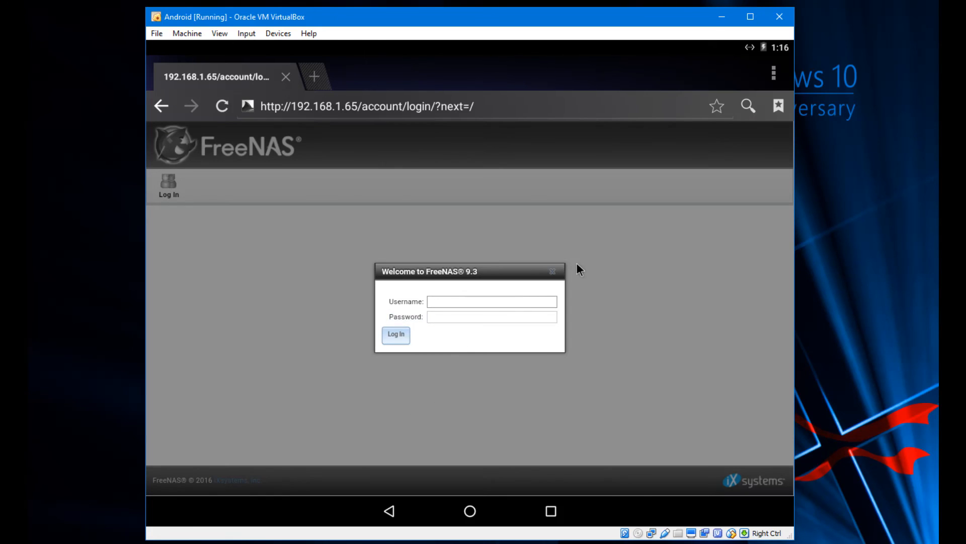
pyautogui.moveTo(535, 398)
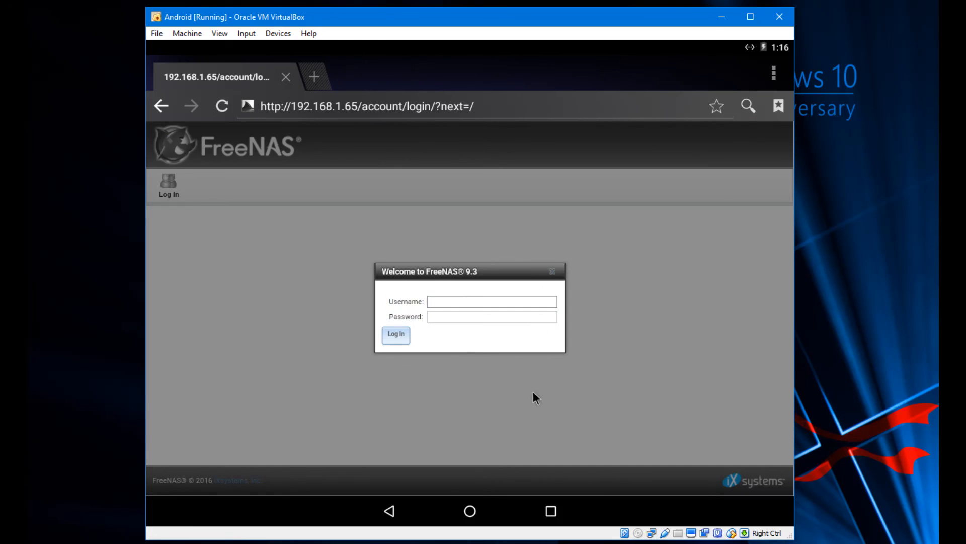